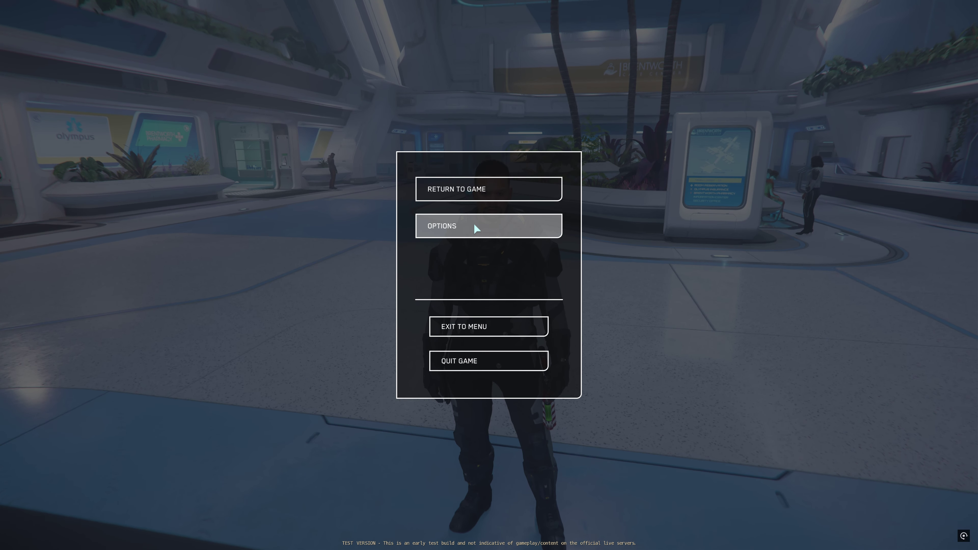
# - Enter the Options menu from the in-game pause screen, landing on Game Settings
pyautogui.click(488, 225)
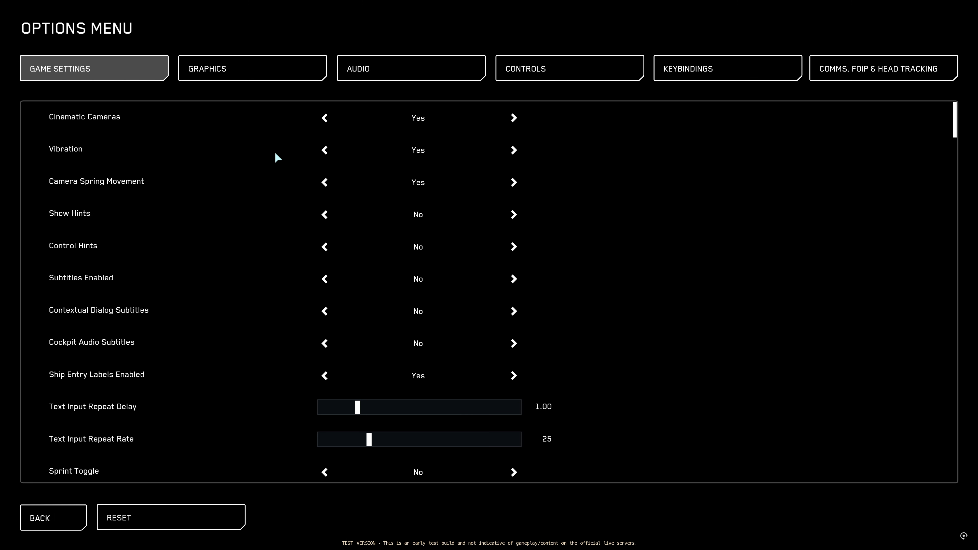
pyautogui.moveTo(514, 246)
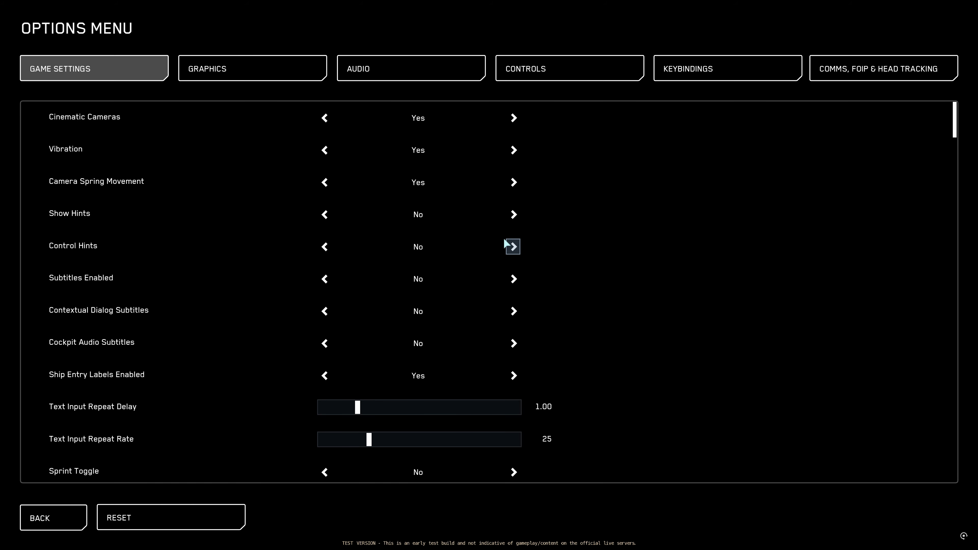
pyautogui.moveTo(606, 272)
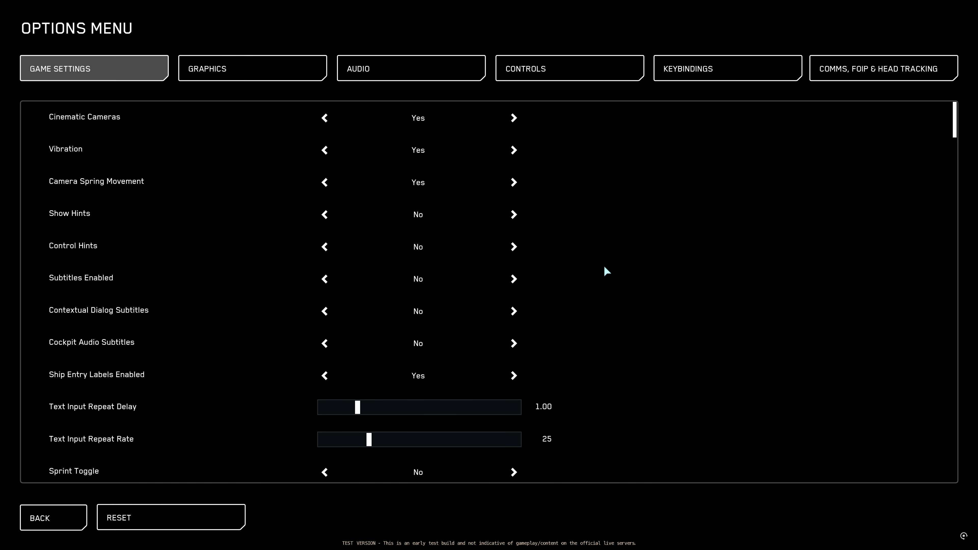
pyautogui.moveTo(609, 293)
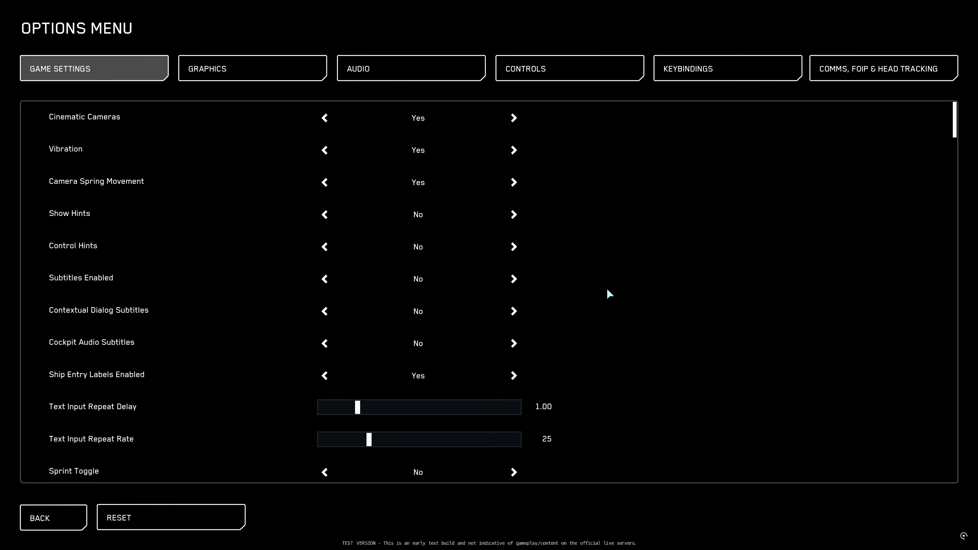
pyautogui.moveTo(620, 287)
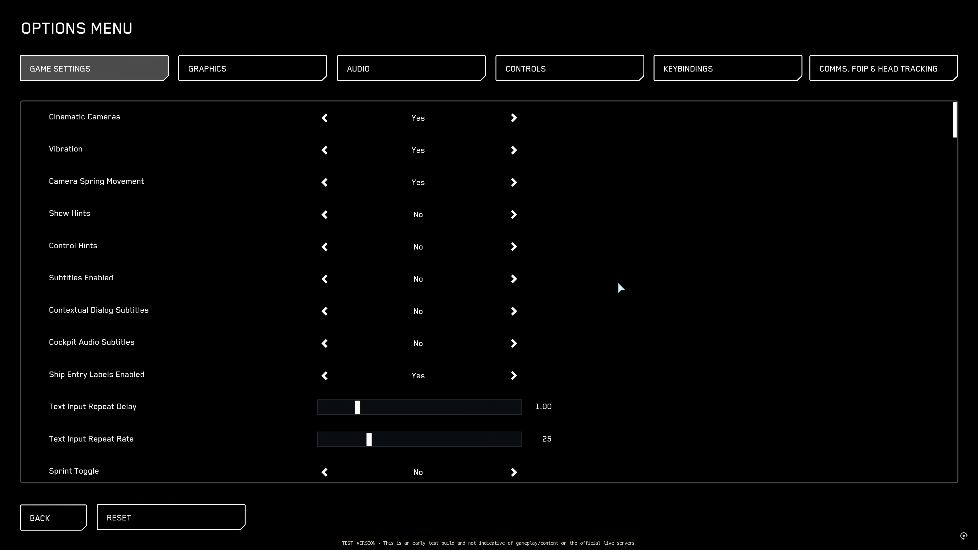
pyautogui.moveTo(562, 211)
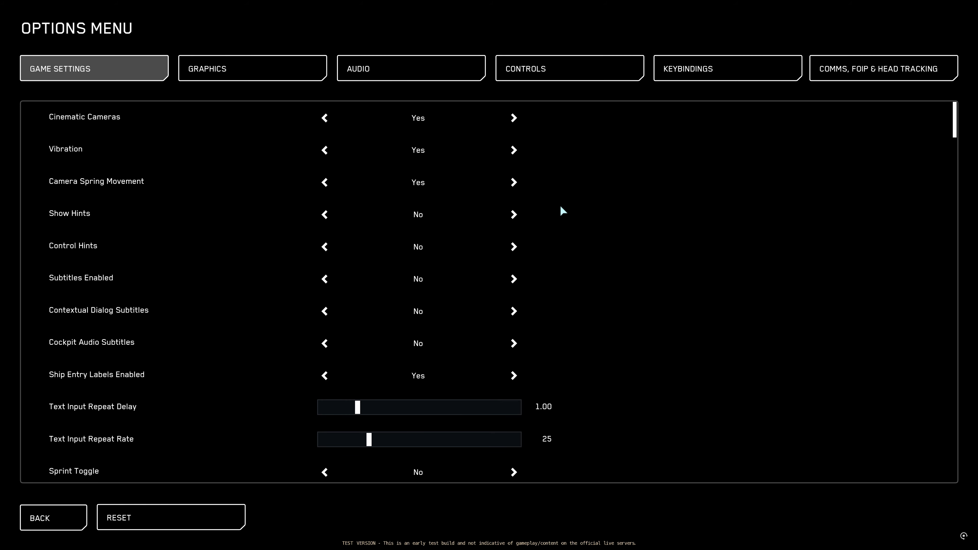
# - Scroll the Game Settings list past the crosshair options down to the flight options such as gsafe
pyautogui.scroll(3)
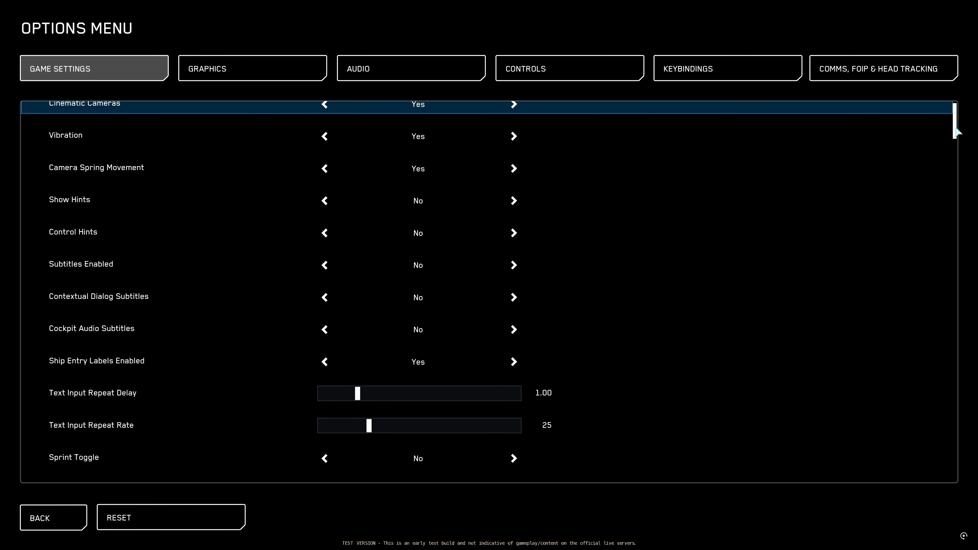
pyautogui.scroll(-3)
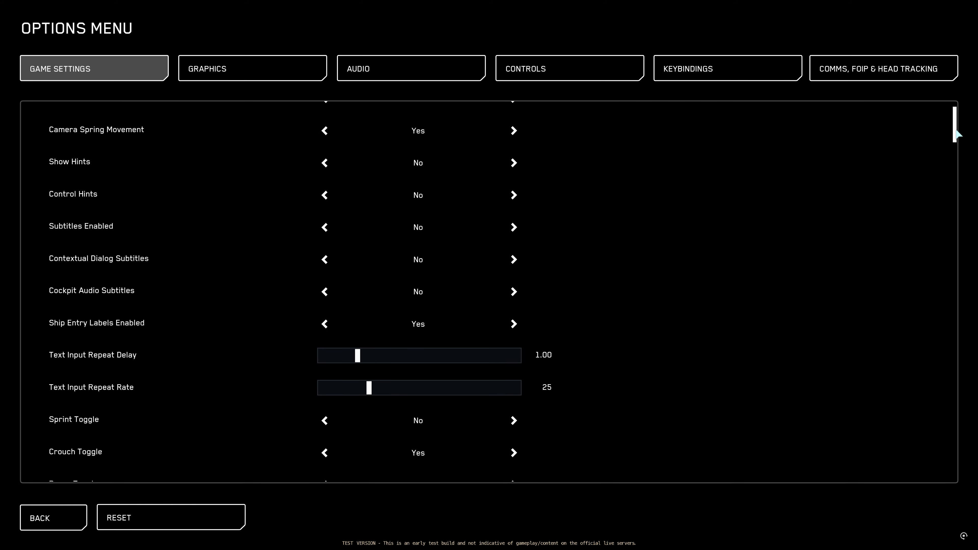
pyautogui.scroll(-3)
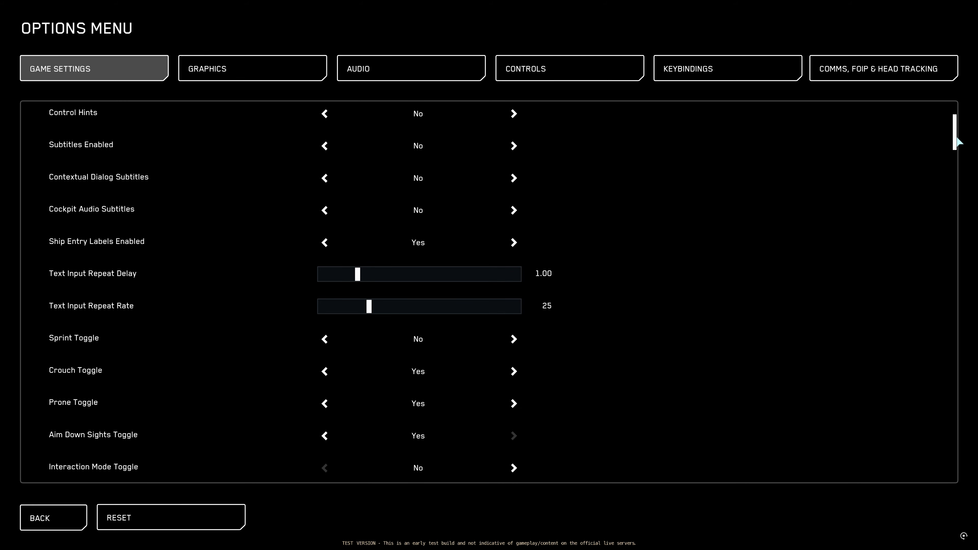
pyautogui.scroll(-3)
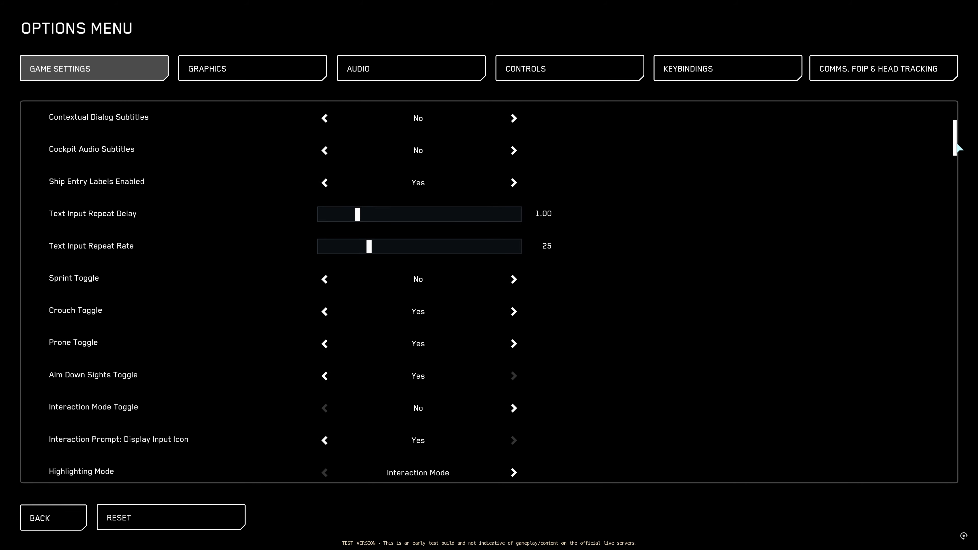
pyautogui.scroll(-3)
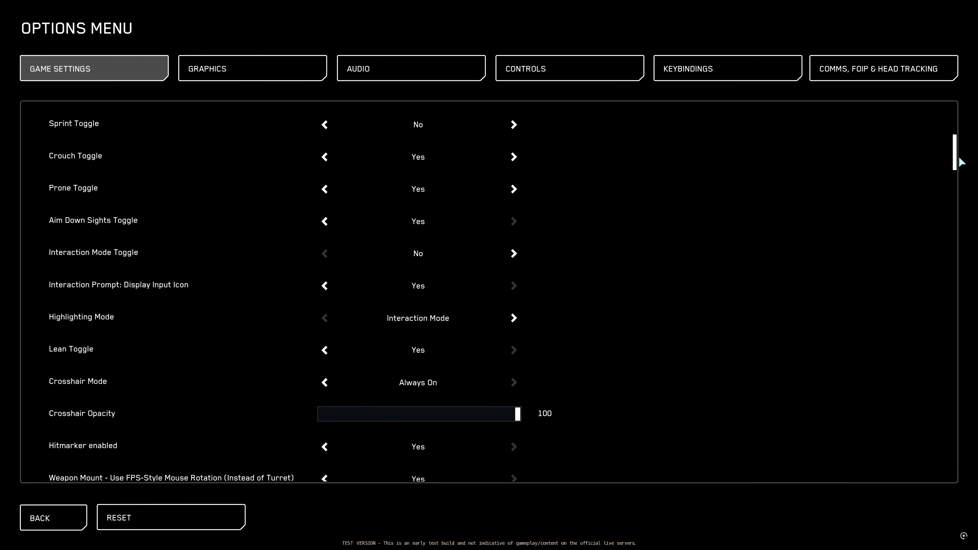
pyautogui.scroll(-3)
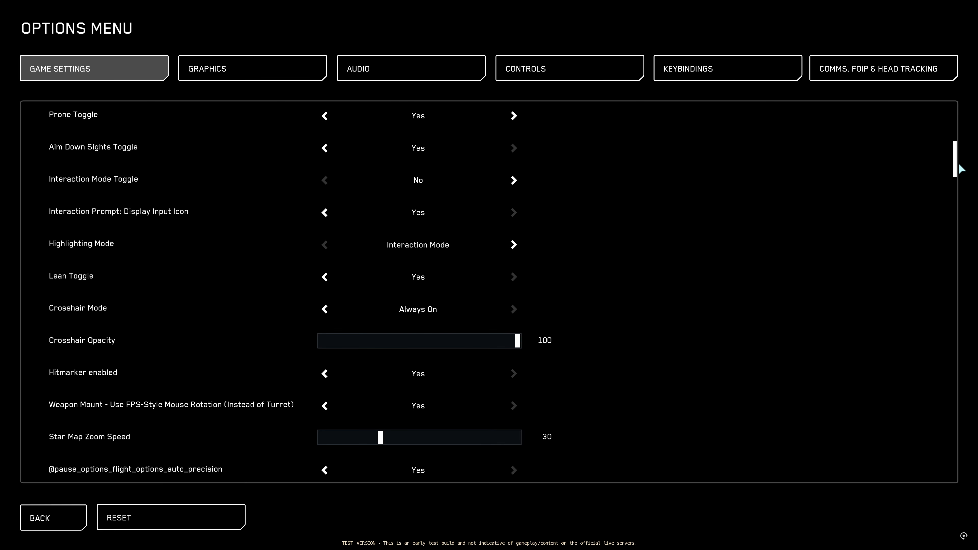
pyautogui.scroll(-3)
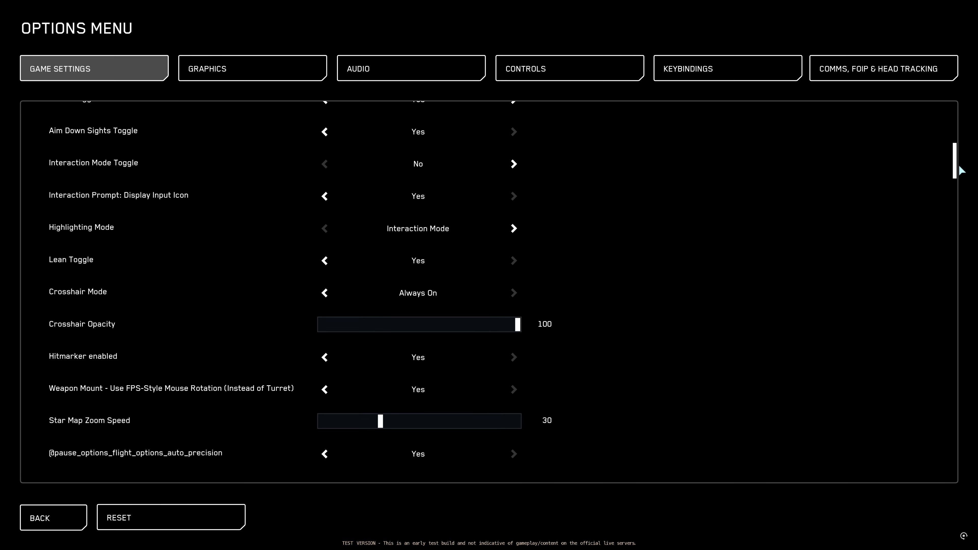
pyautogui.scroll(-3)
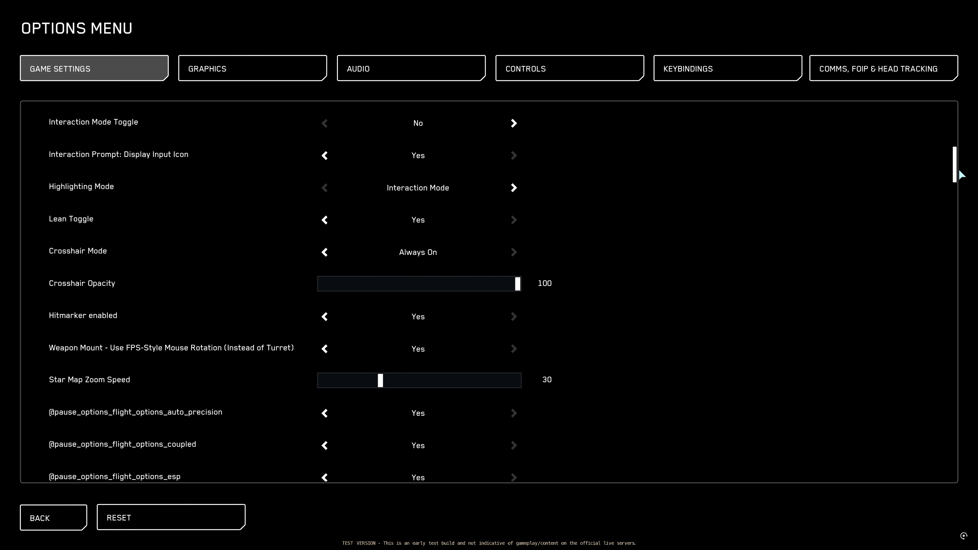
pyautogui.scroll(-3)
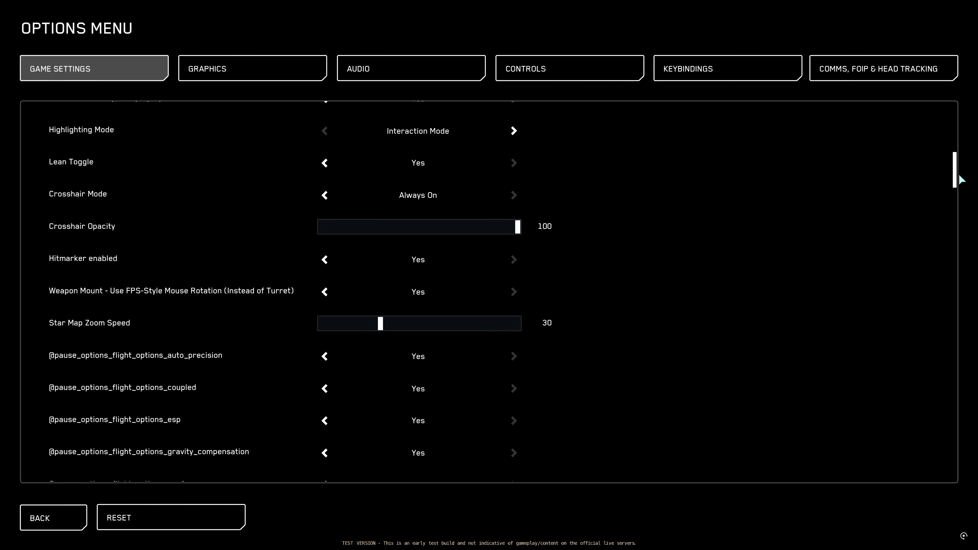
pyautogui.scroll(-3)
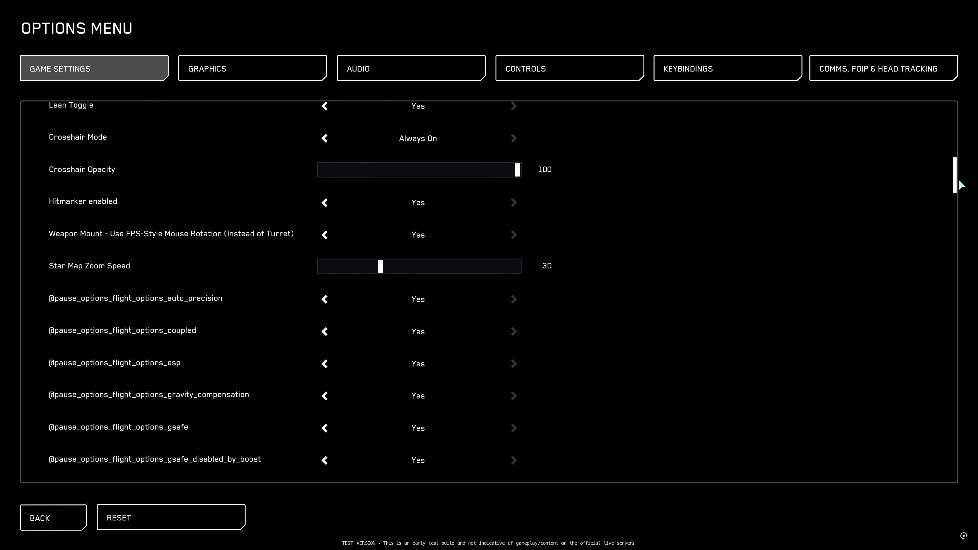
pyautogui.scroll(-3)
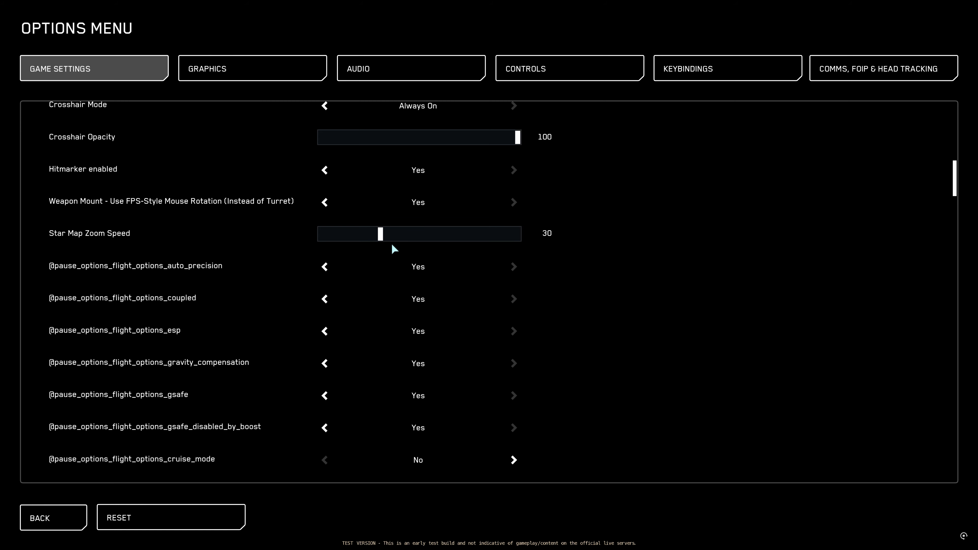
pyautogui.moveTo(760, 233)
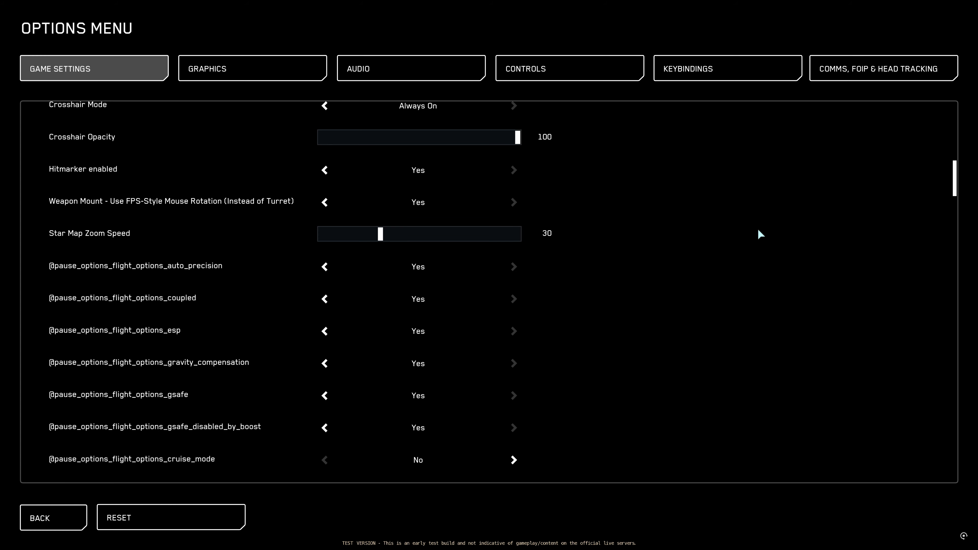
pyautogui.moveTo(557, 316)
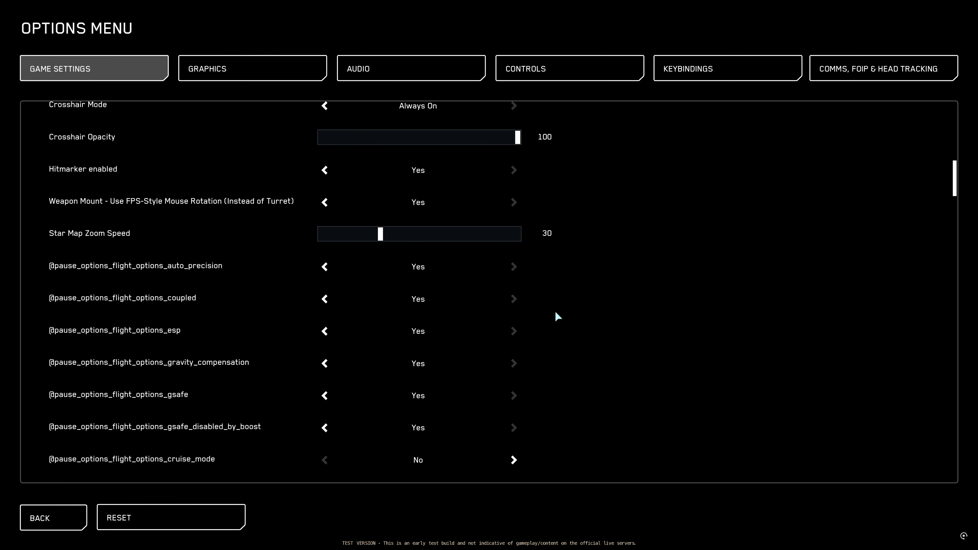
pyautogui.scroll(-3)
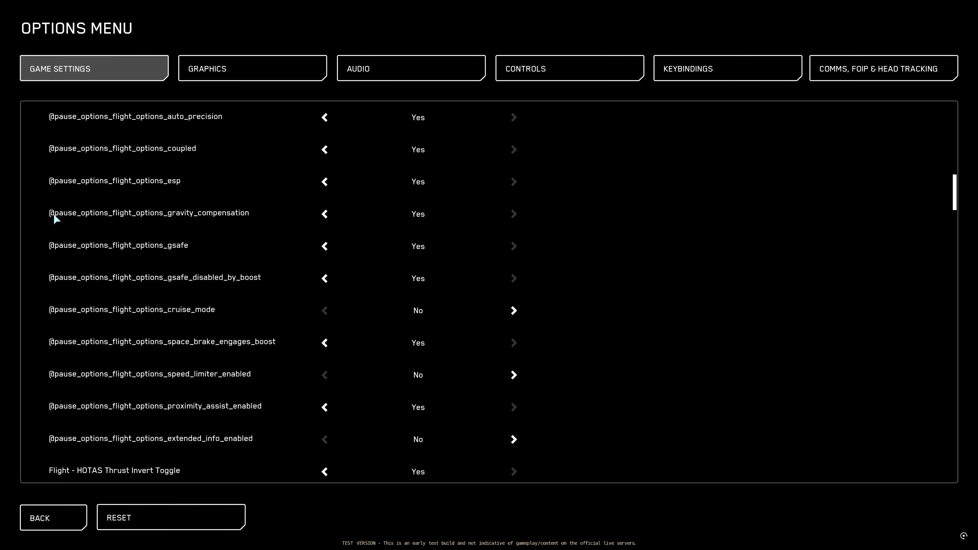
pyautogui.moveTo(393, 134)
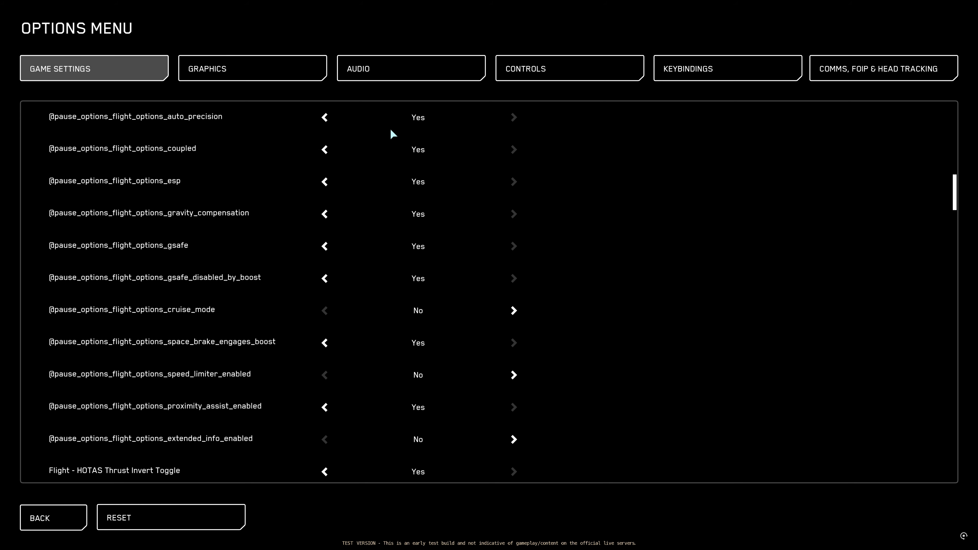
pyautogui.moveTo(251, 236)
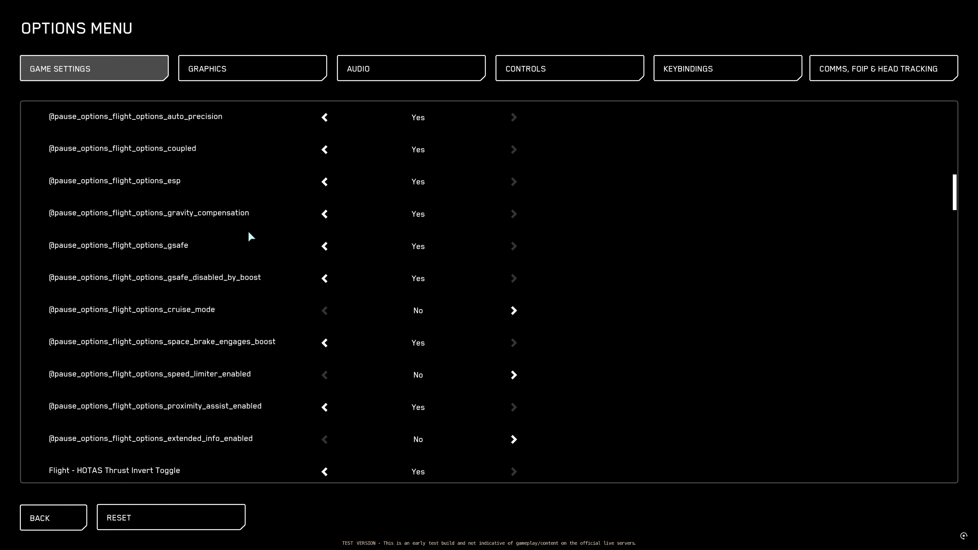
pyautogui.moveTo(56, 228)
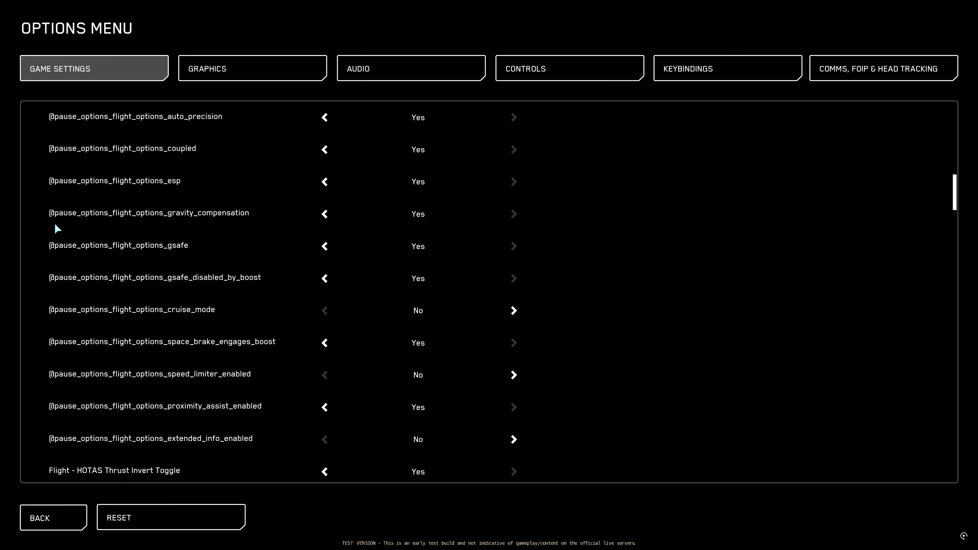
pyautogui.moveTo(75, 222)
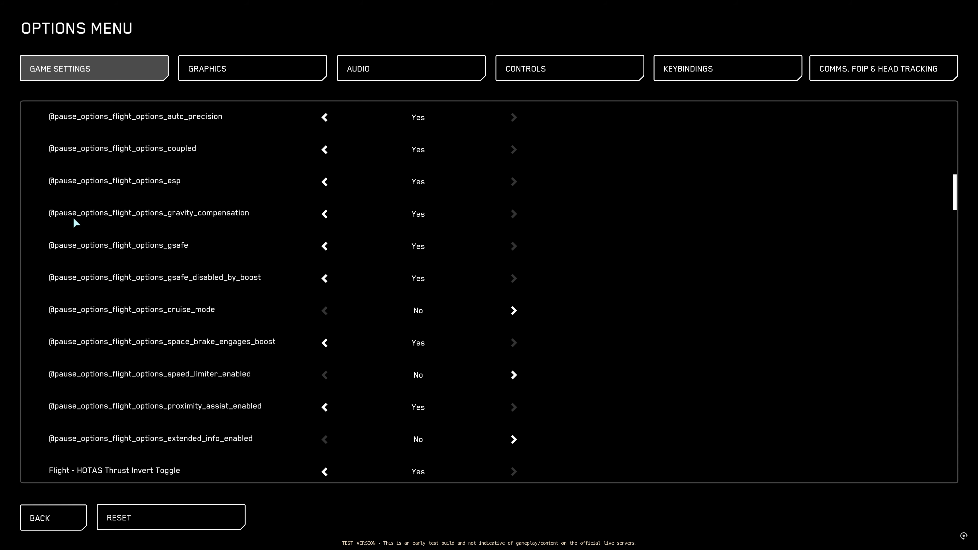
pyautogui.moveTo(178, 228)
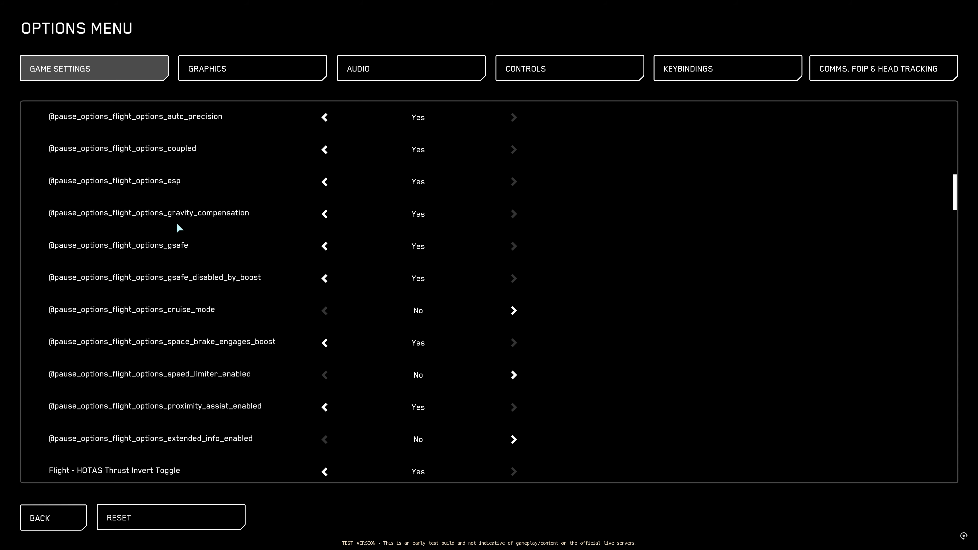
pyautogui.moveTo(200, 128)
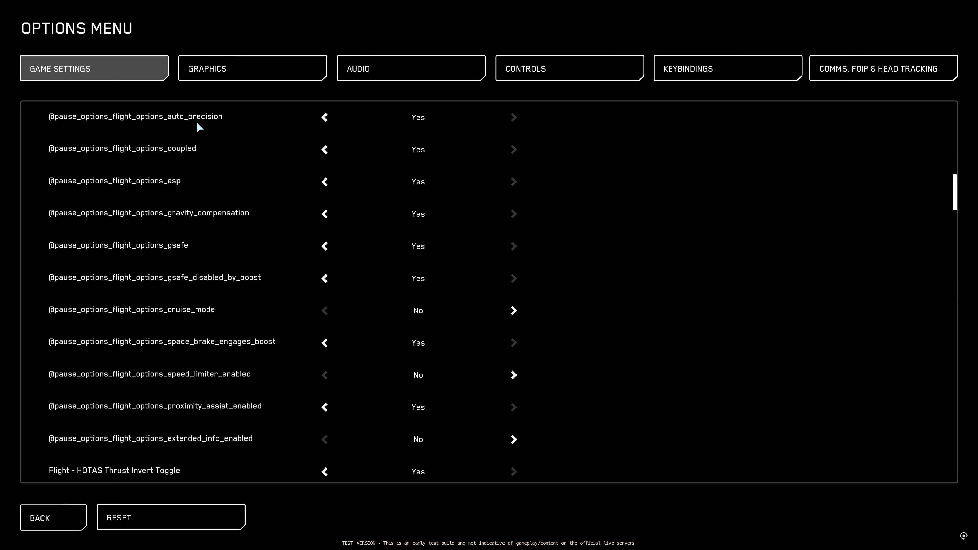
pyautogui.moveTo(181, 161)
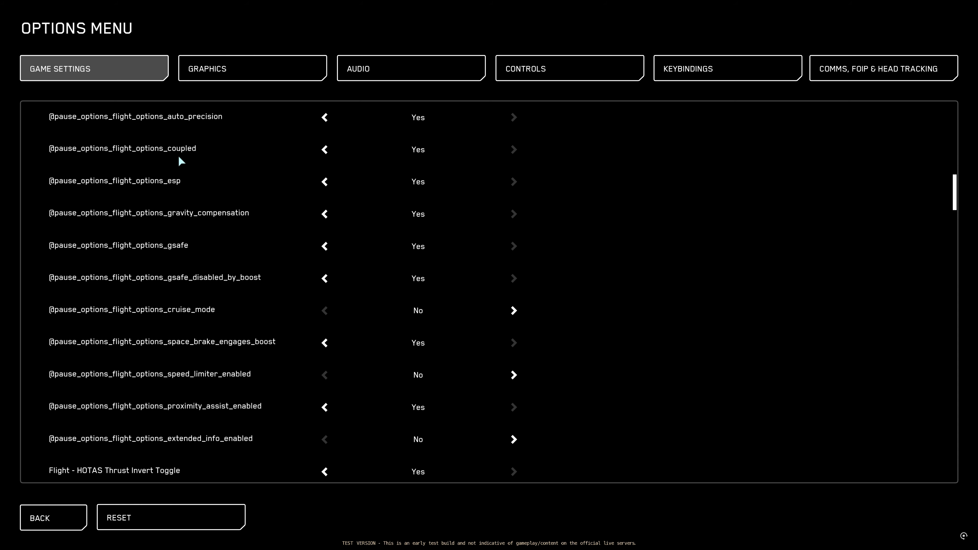
pyautogui.moveTo(238, 124)
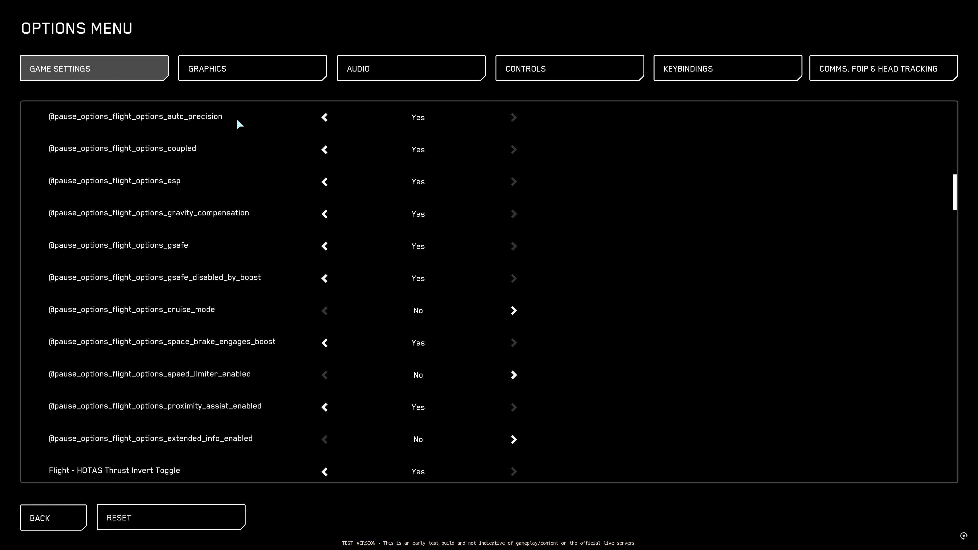
pyautogui.moveTo(184, 153)
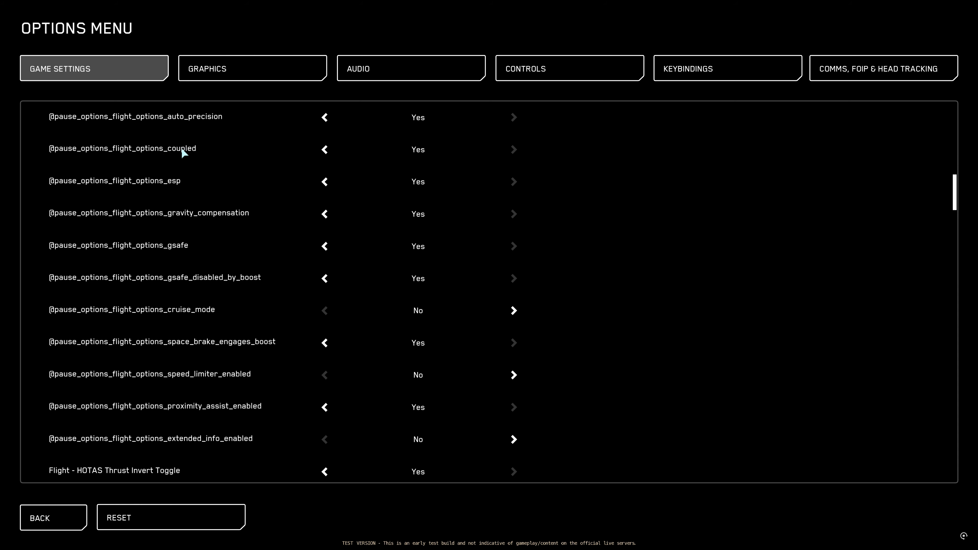
pyautogui.moveTo(398, 156)
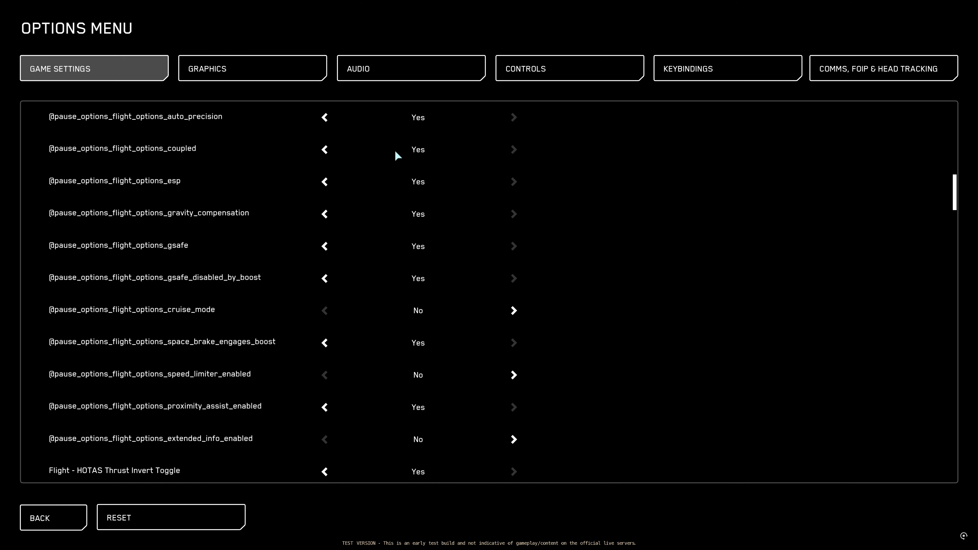
pyautogui.moveTo(418, 155)
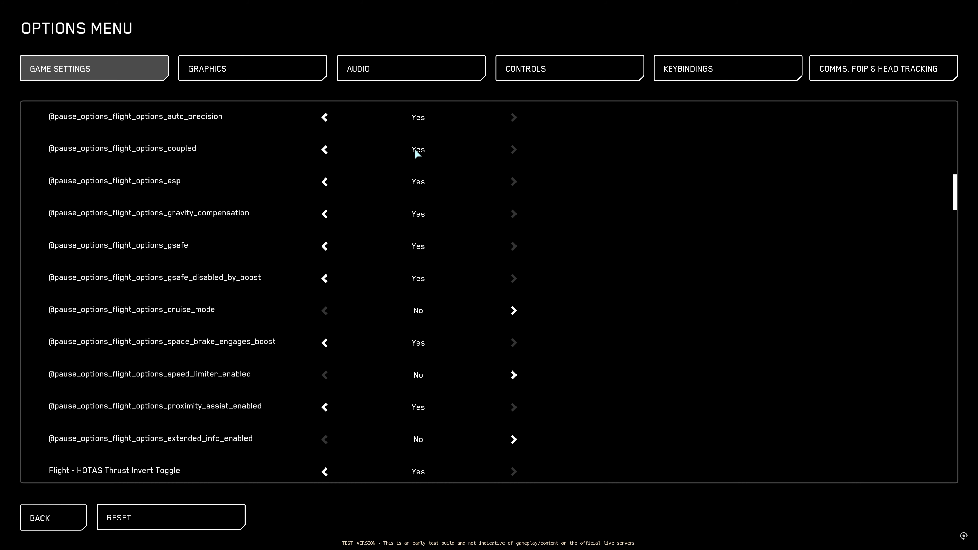
pyautogui.moveTo(241, 190)
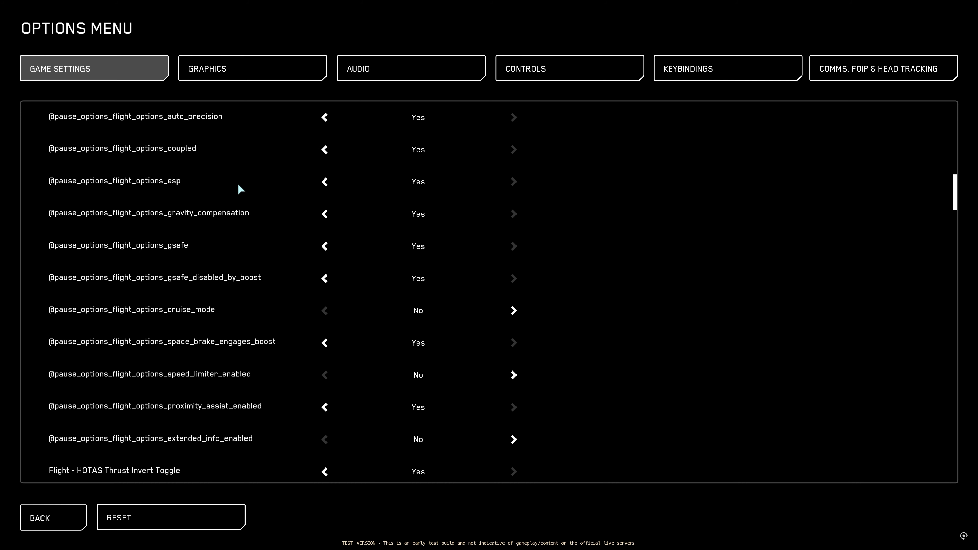
pyautogui.moveTo(418, 225)
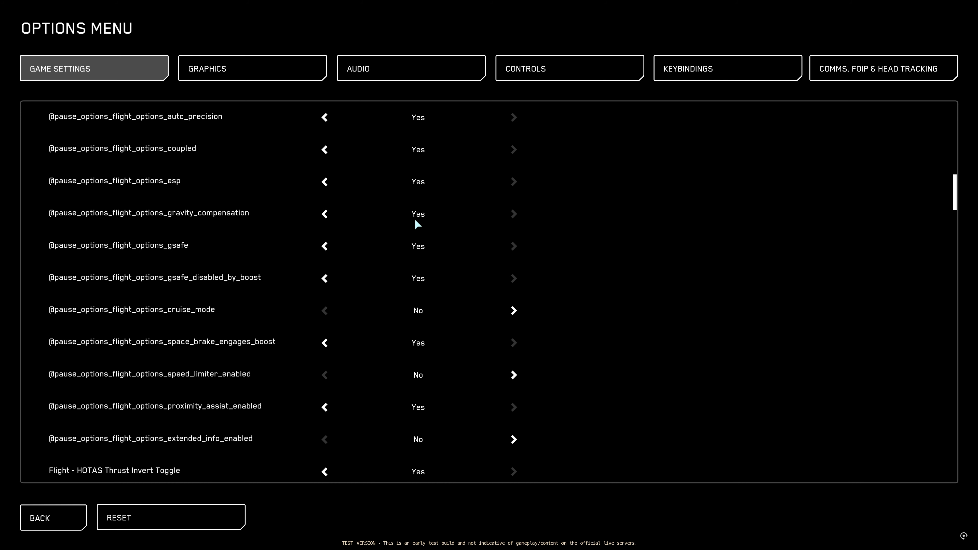
pyautogui.moveTo(427, 224)
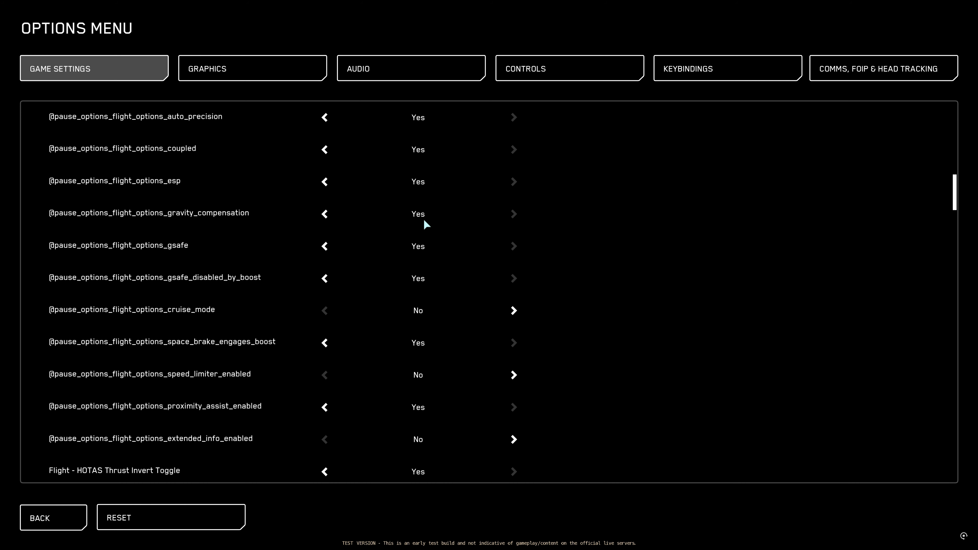
pyautogui.moveTo(412, 225)
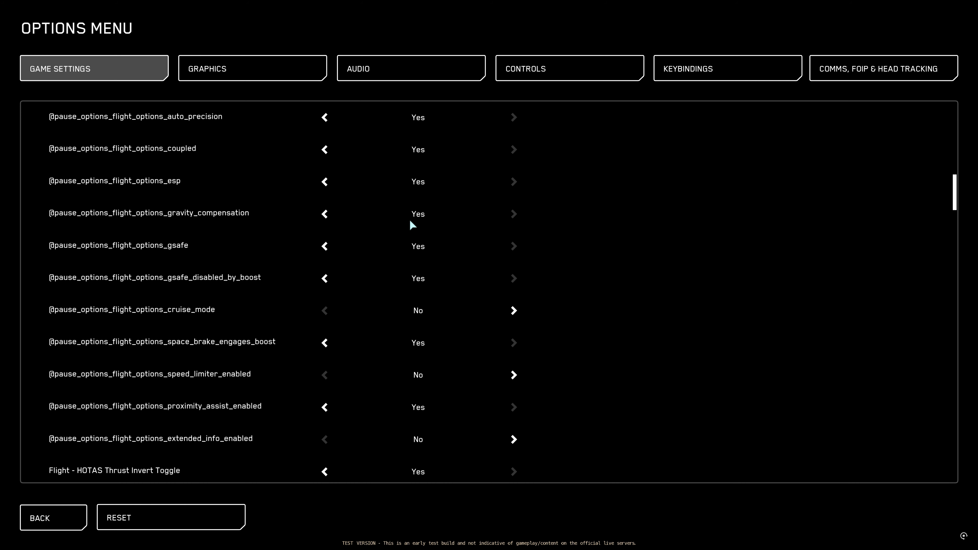
pyautogui.moveTo(417, 253)
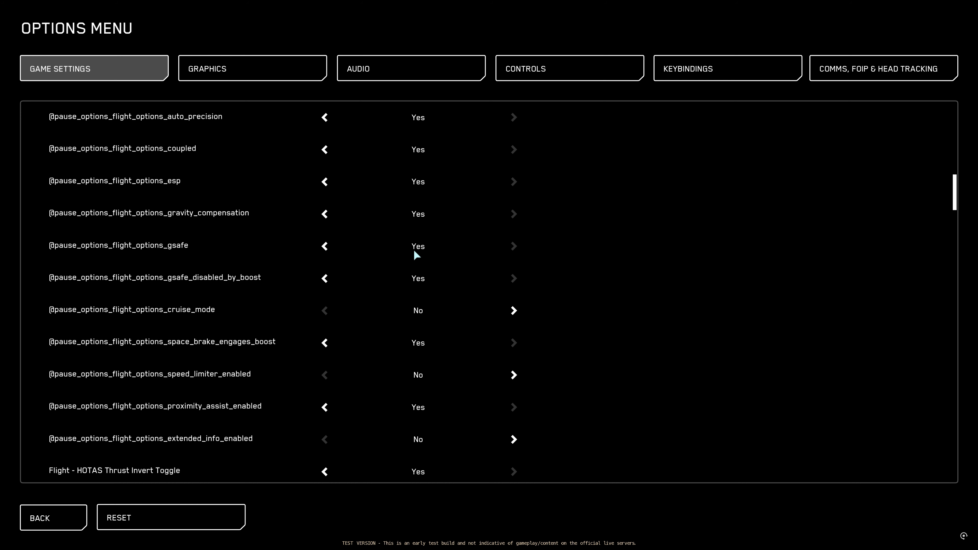
pyautogui.moveTo(406, 278)
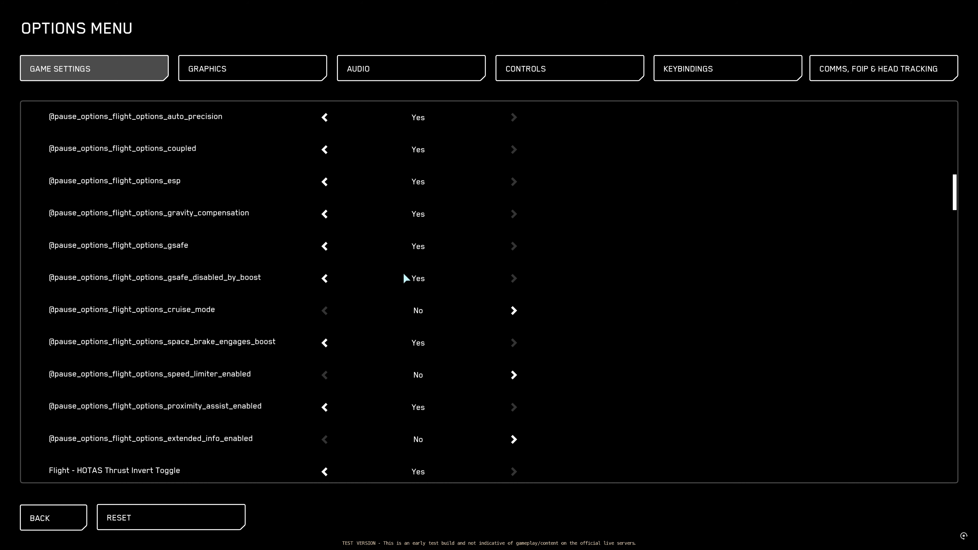
pyautogui.moveTo(348, 316)
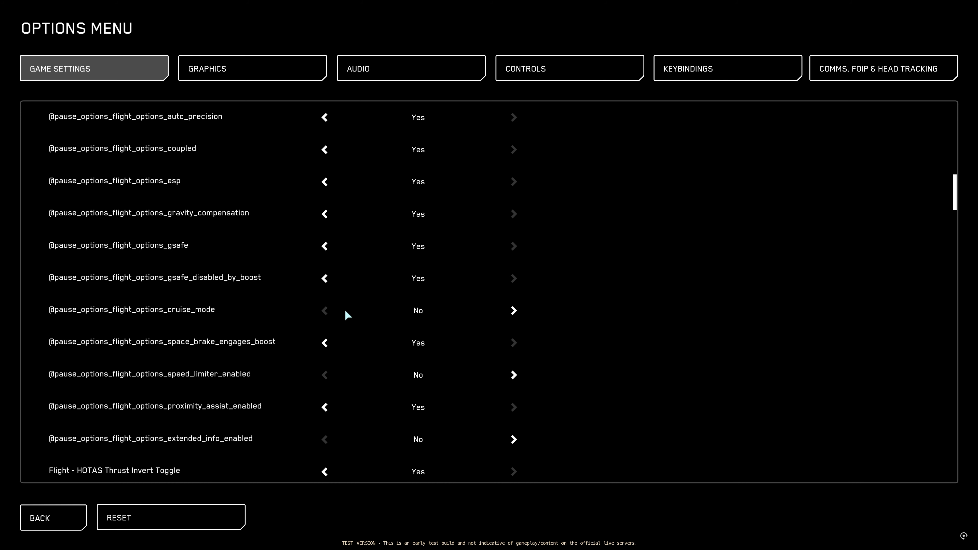
pyautogui.moveTo(429, 317)
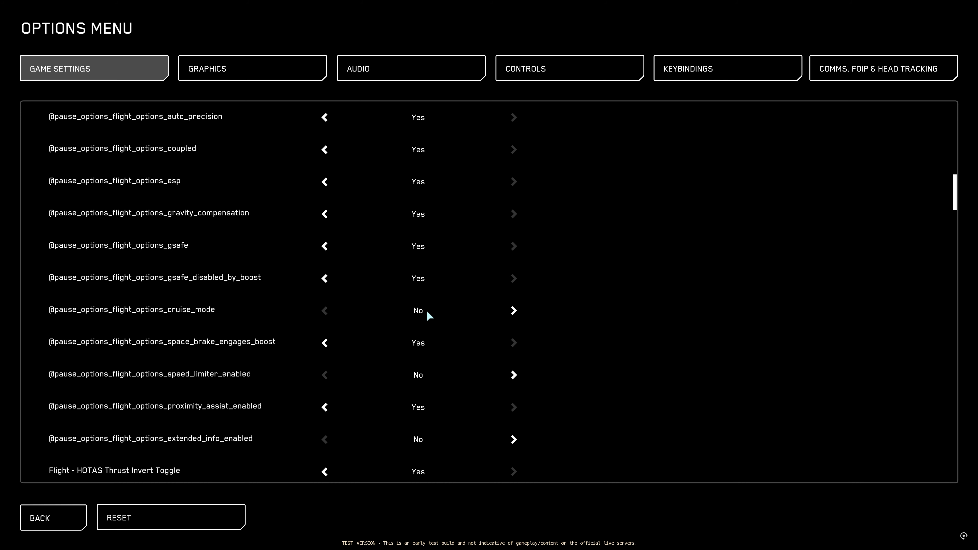
pyautogui.moveTo(514, 311)
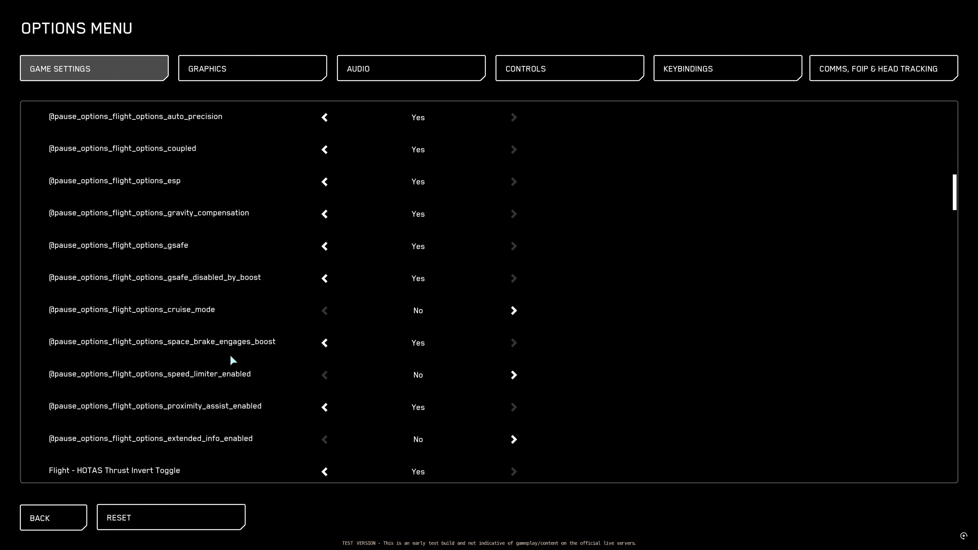
pyautogui.moveTo(419, 352)
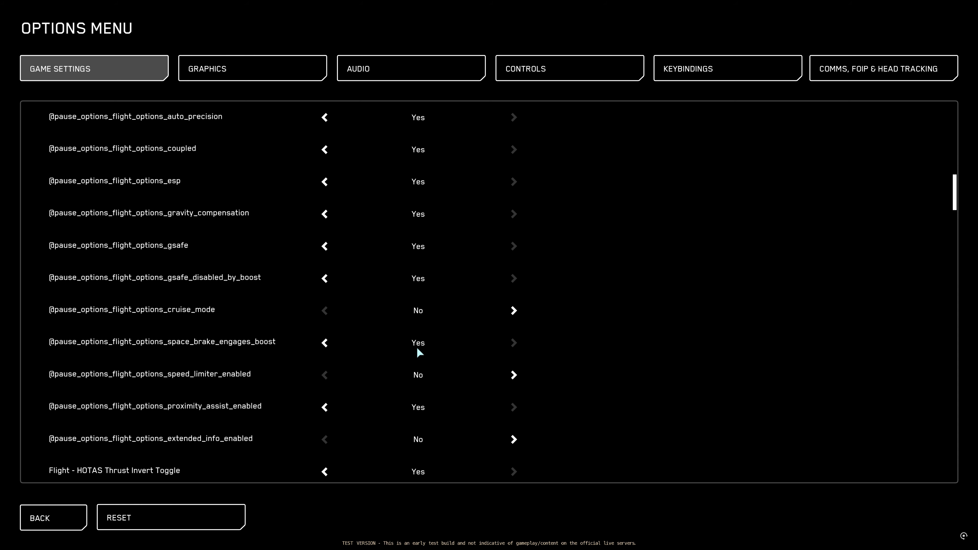
pyautogui.moveTo(268, 383)
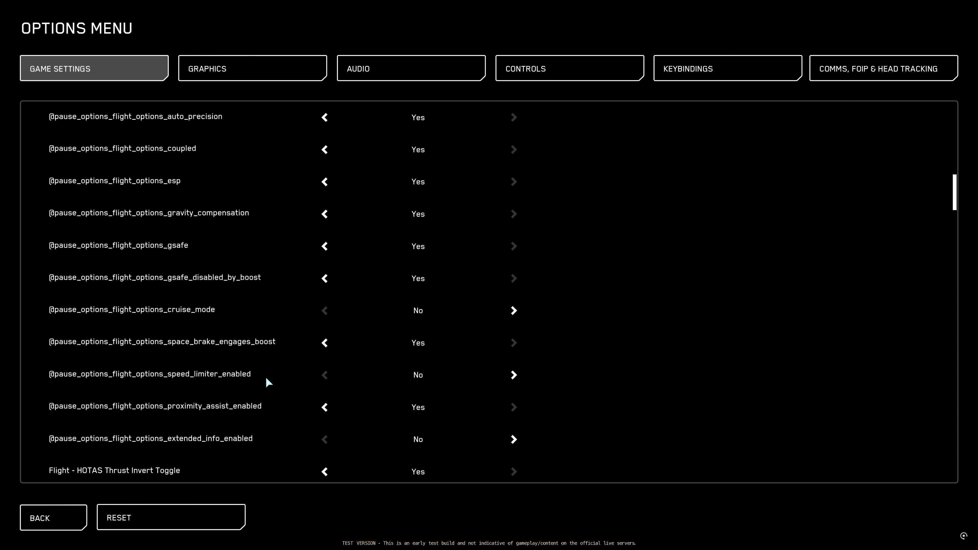
pyautogui.moveTo(225, 378)
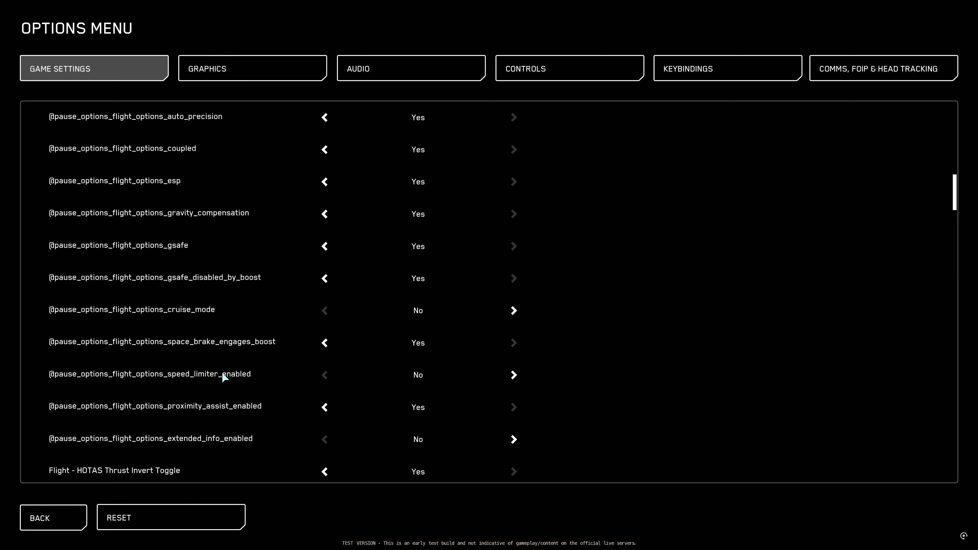
pyautogui.moveTo(408, 383)
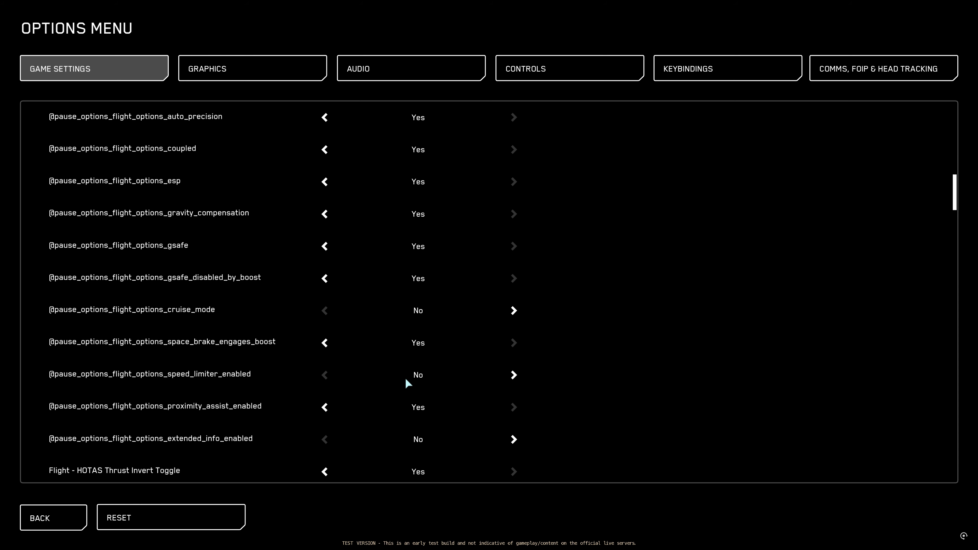
pyautogui.moveTo(514, 375)
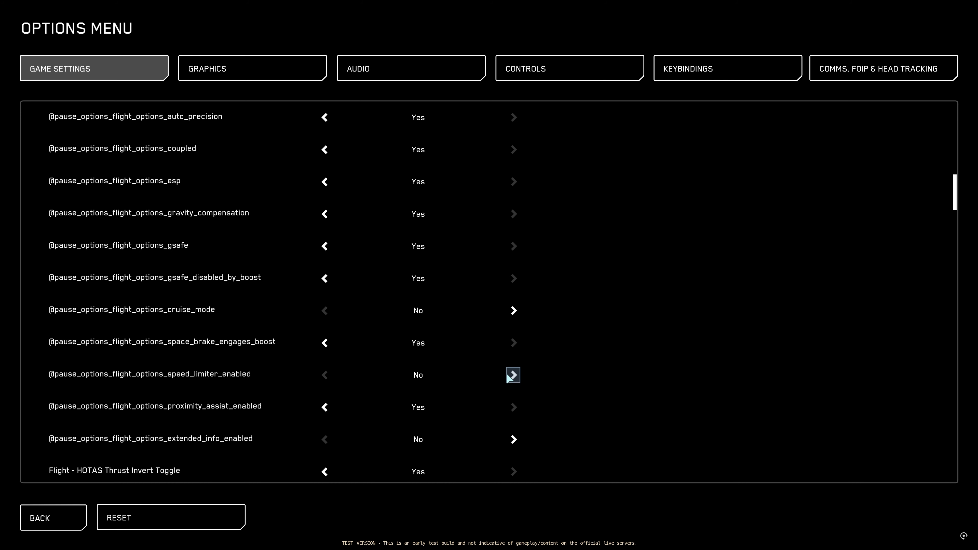
pyautogui.moveTo(350, 383)
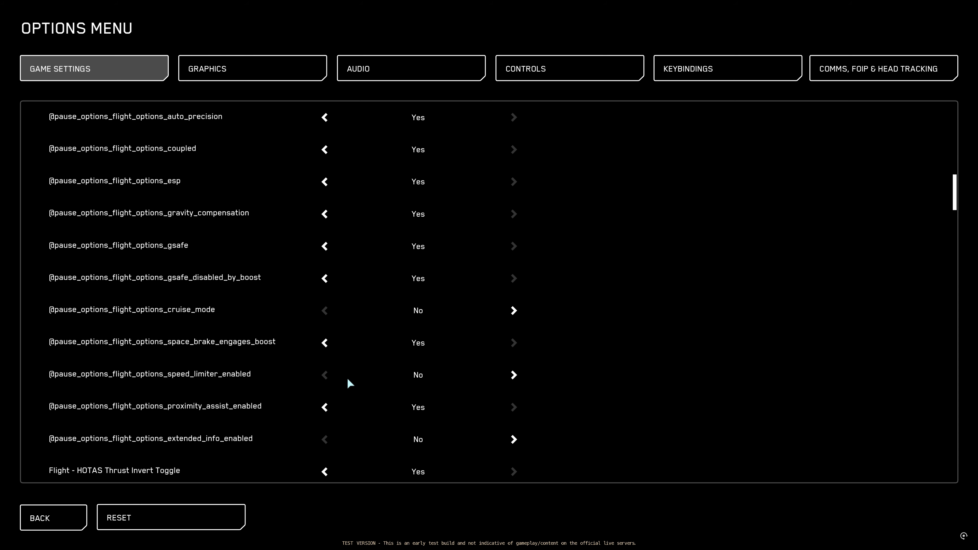
pyautogui.moveTo(365, 377)
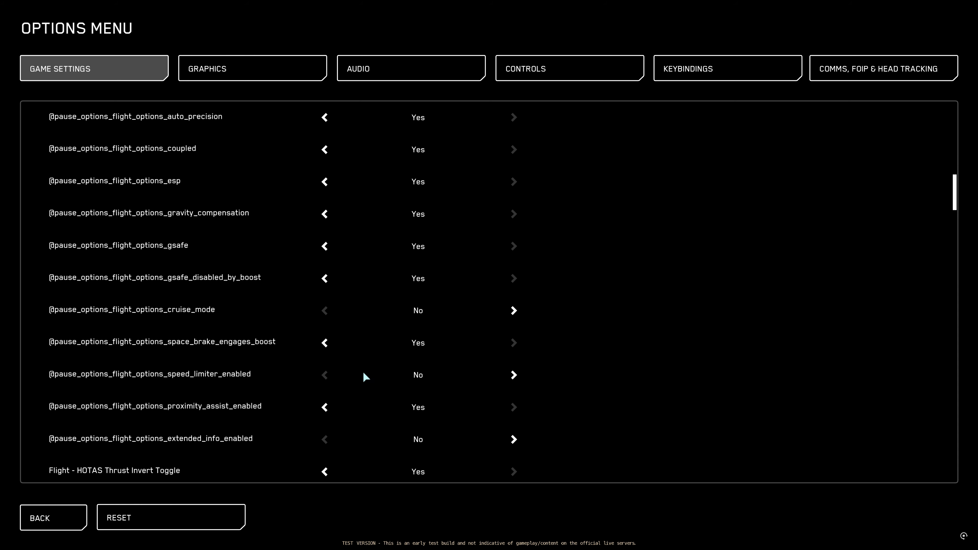
# - Scroll Game Settings down past the pilot, driver and turret VJoy ranges to the turret E.S.P. entries
pyautogui.scroll(-3)
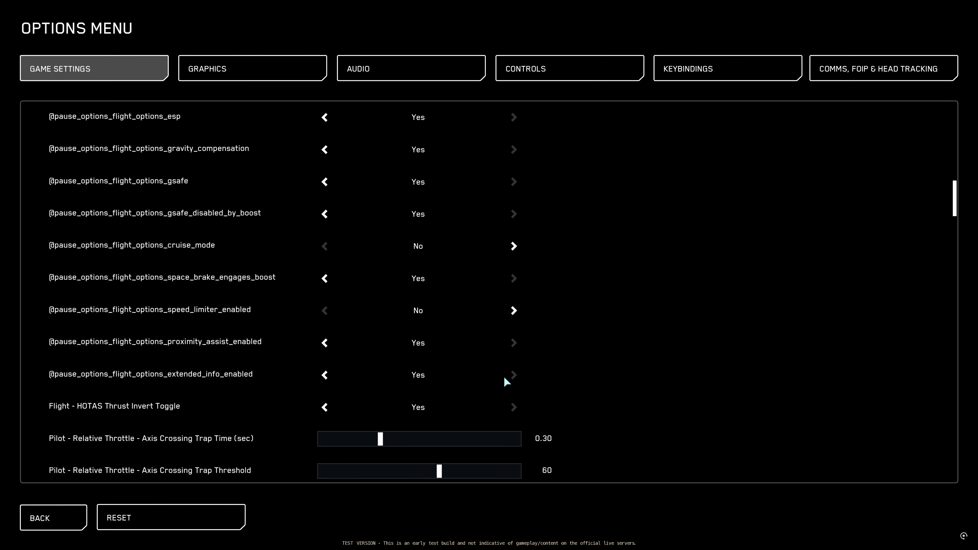
pyautogui.scroll(-3)
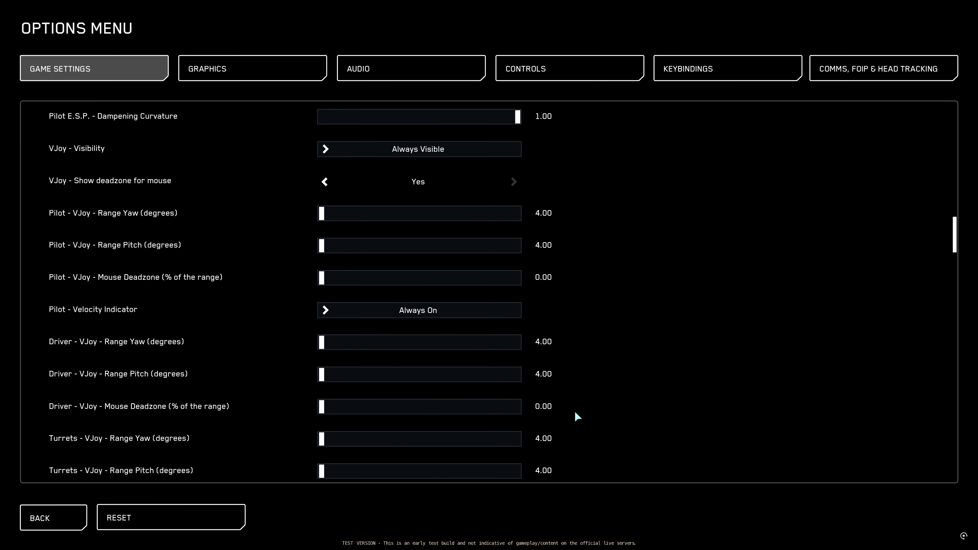
pyautogui.scroll(-3)
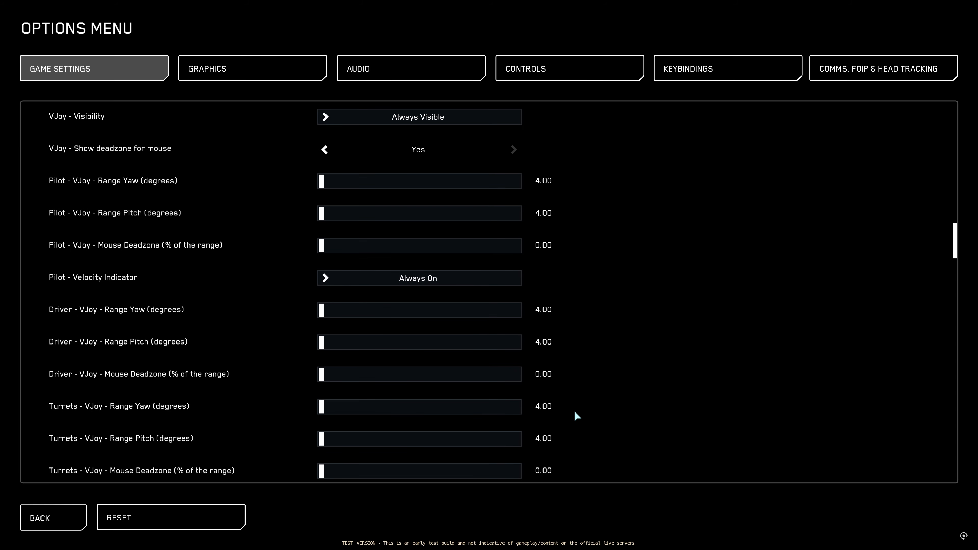
pyautogui.moveTo(580, 418)
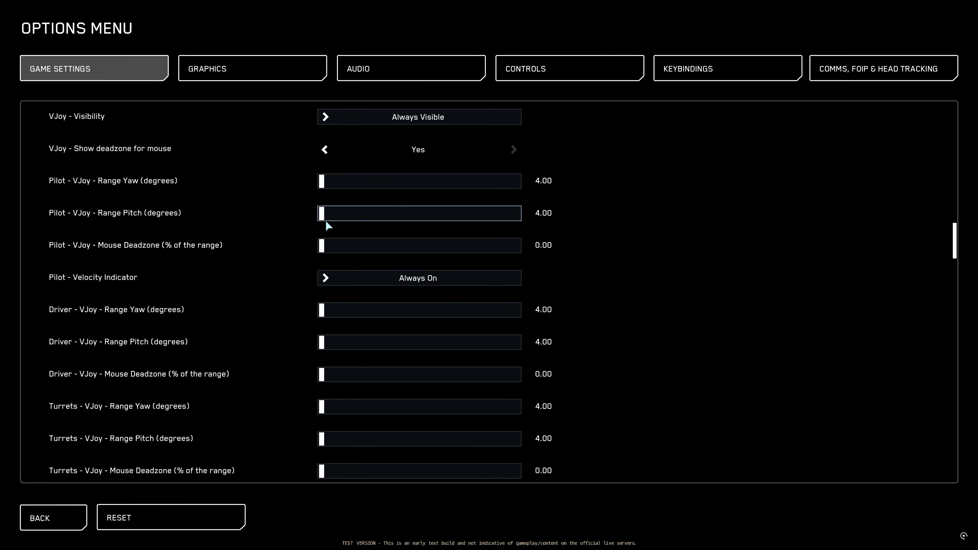
pyautogui.scroll(-3)
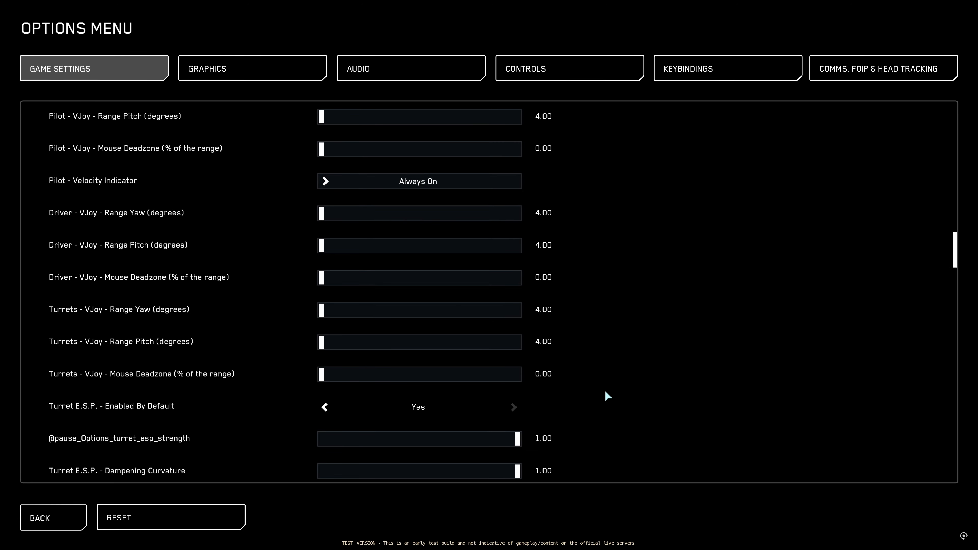
# - Scroll to the weapons fallback convergence distance, now reading about 1005 instead of 1500
pyautogui.scroll(-3)
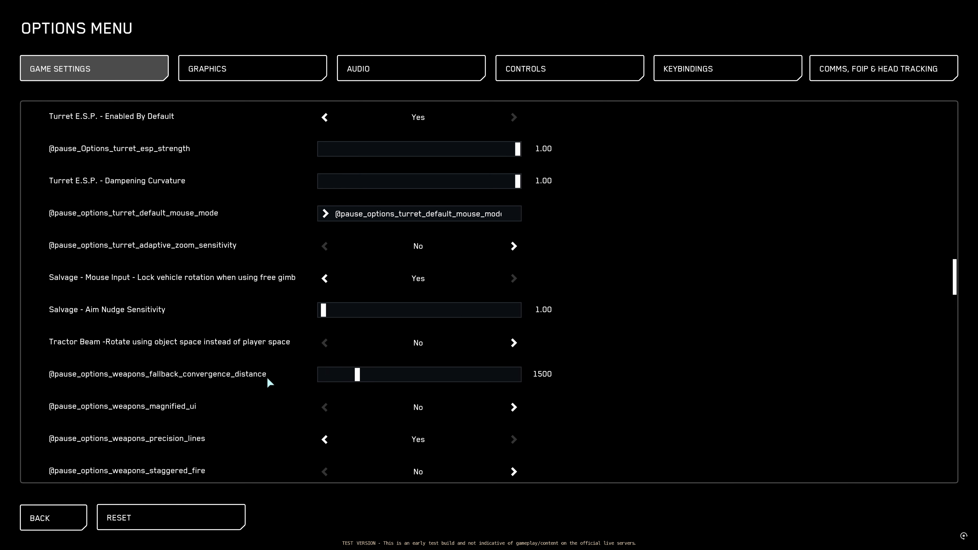
pyautogui.moveTo(259, 381)
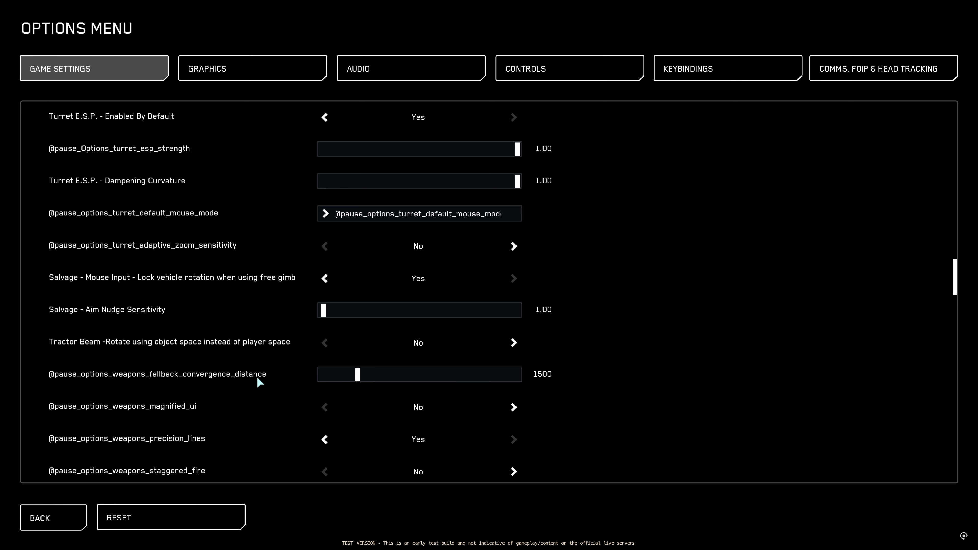
pyautogui.moveTo(358, 379)
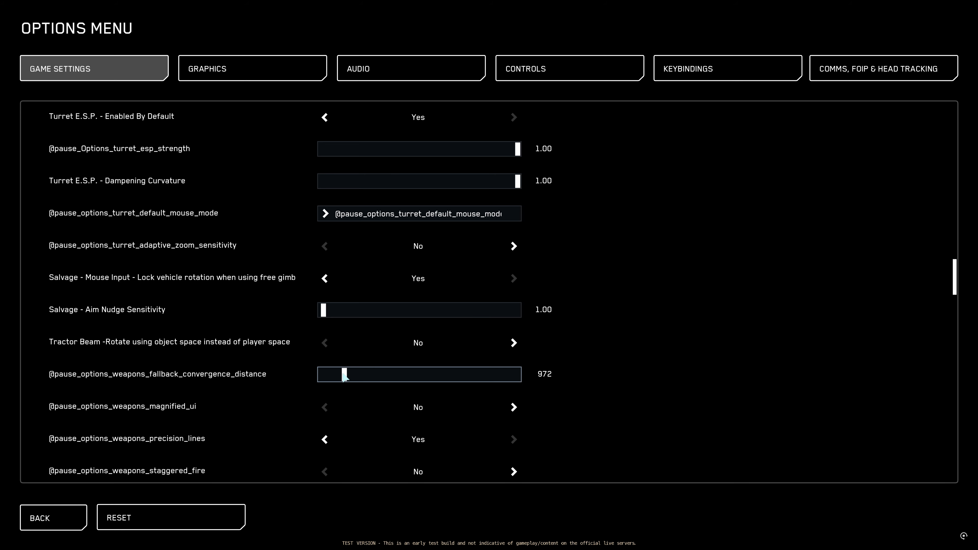
pyautogui.scroll(-3)
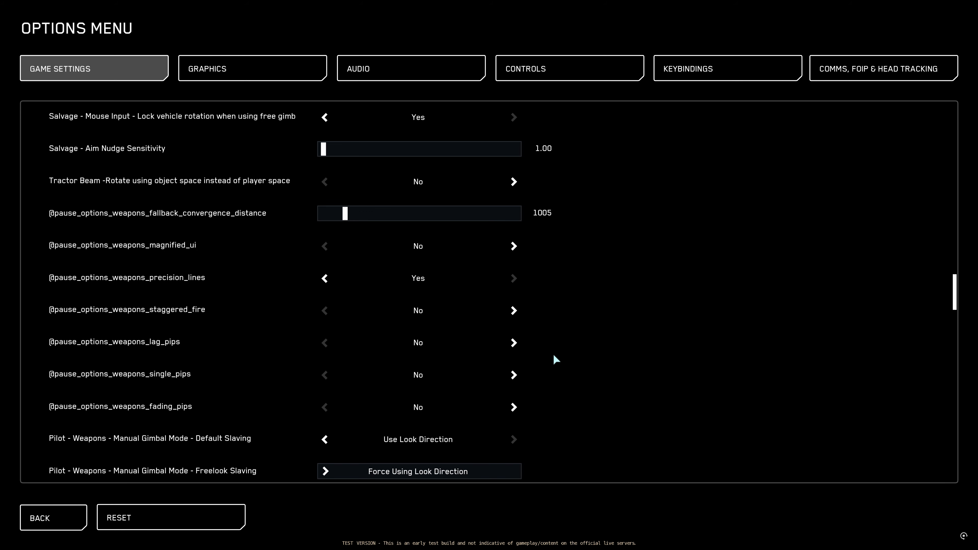
pyautogui.moveTo(195, 255)
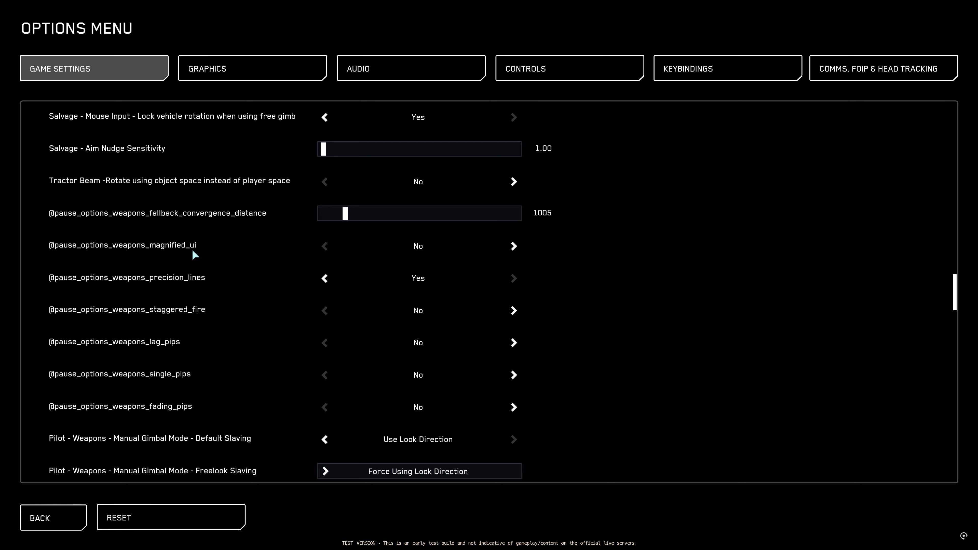
pyautogui.moveTo(189, 247)
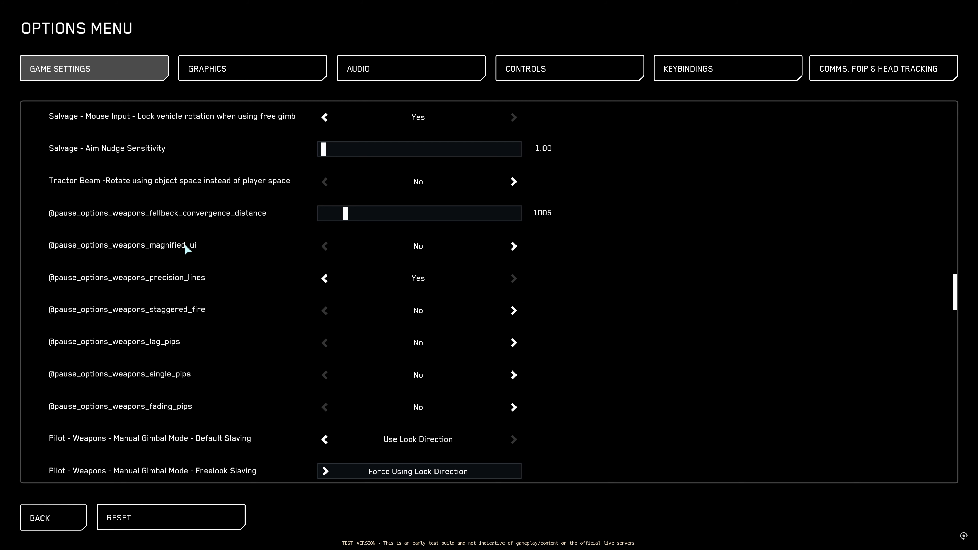
pyautogui.moveTo(192, 260)
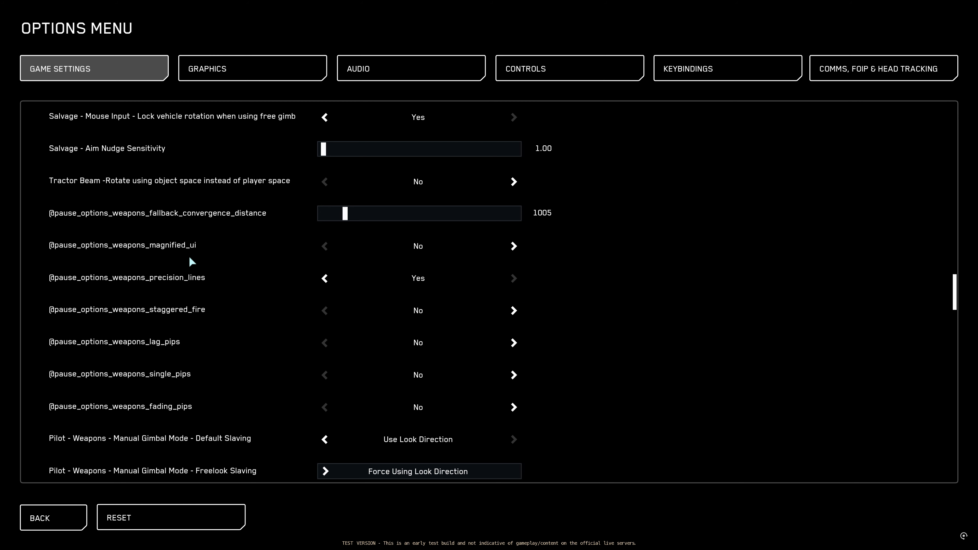
pyautogui.scroll(-3)
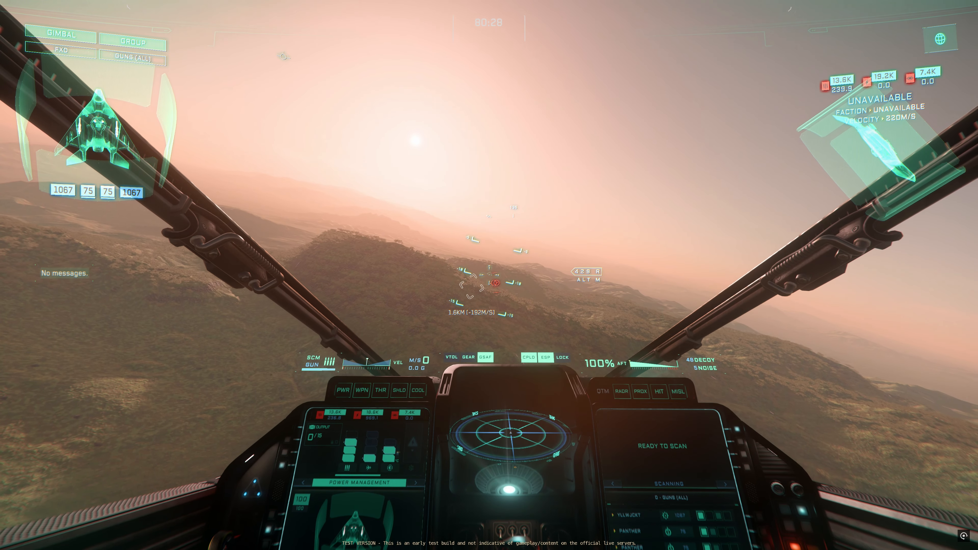
# - Switch weapons_single_pips from No to Yes, leaving staggered fire and lag pips off
pyautogui.press('Escape')
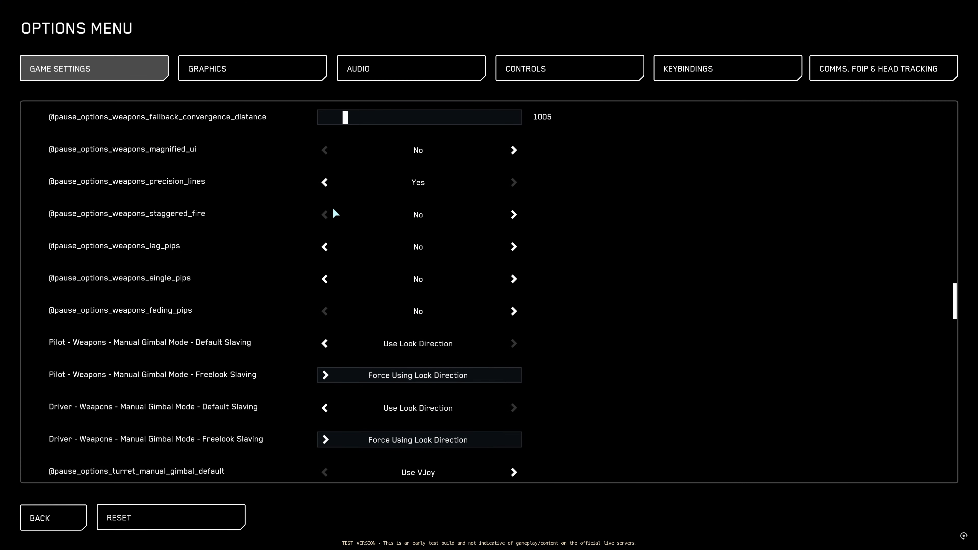
pyautogui.moveTo(513, 214)
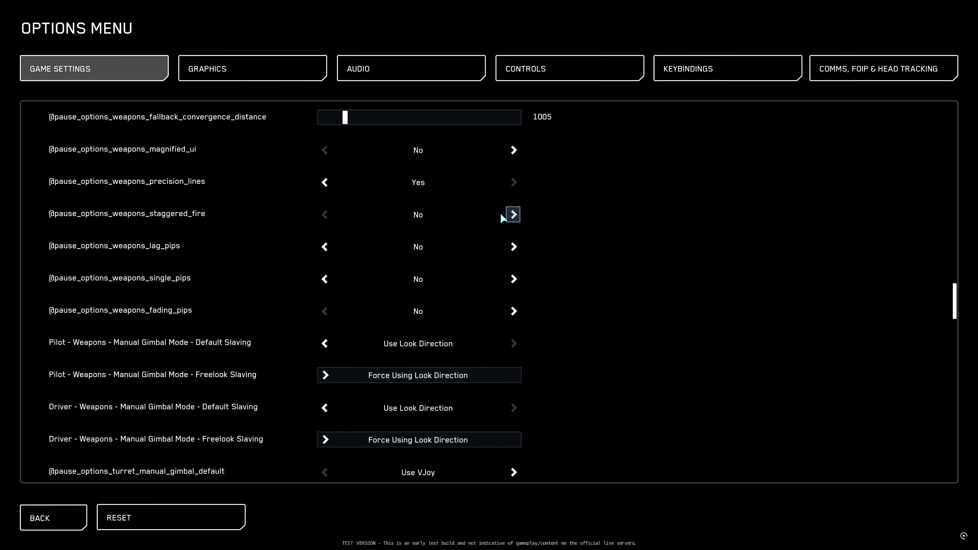
pyautogui.moveTo(542, 331)
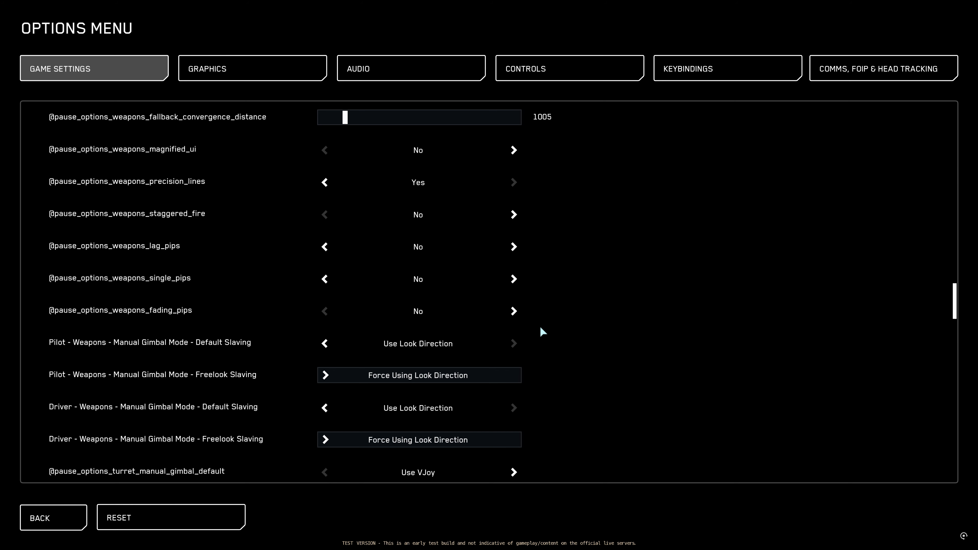
pyautogui.moveTo(433, 271)
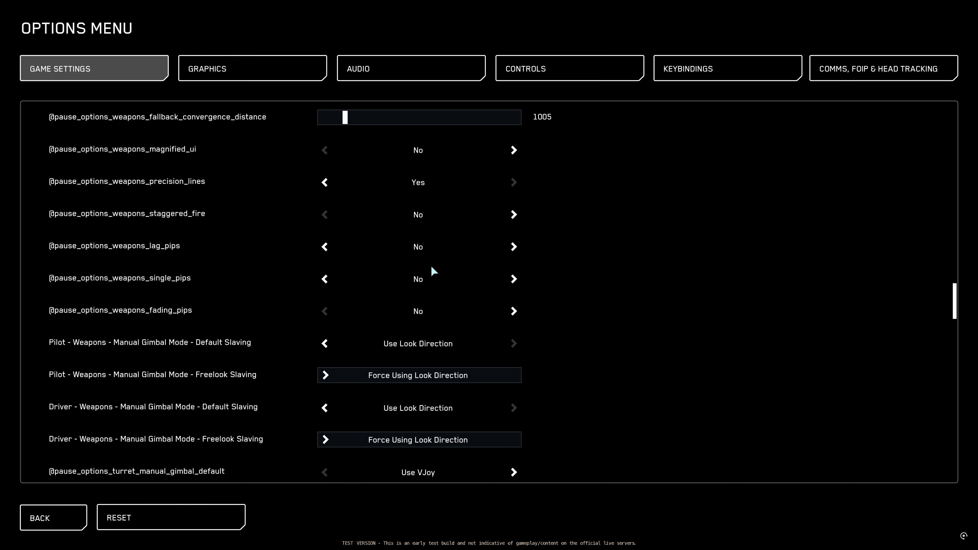
pyautogui.moveTo(513, 247)
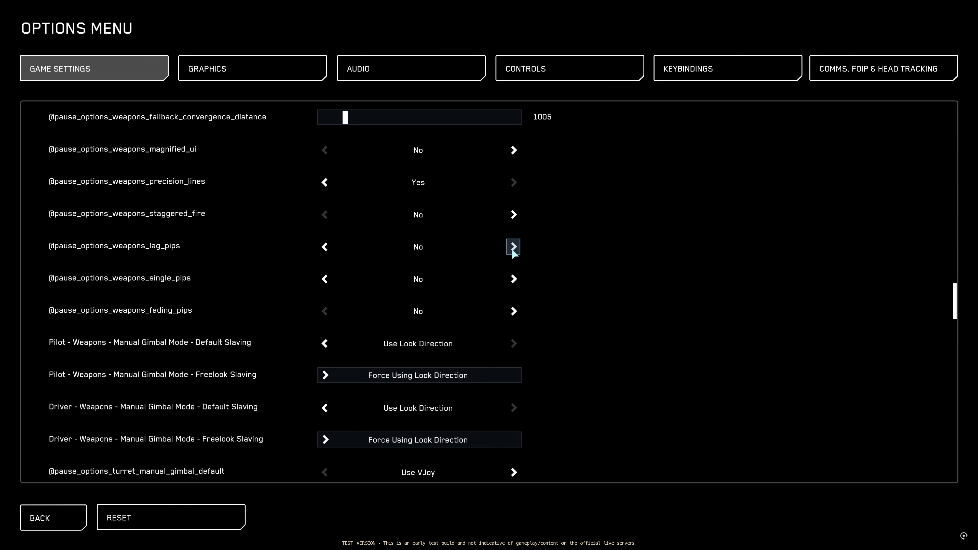
pyautogui.moveTo(418, 255)
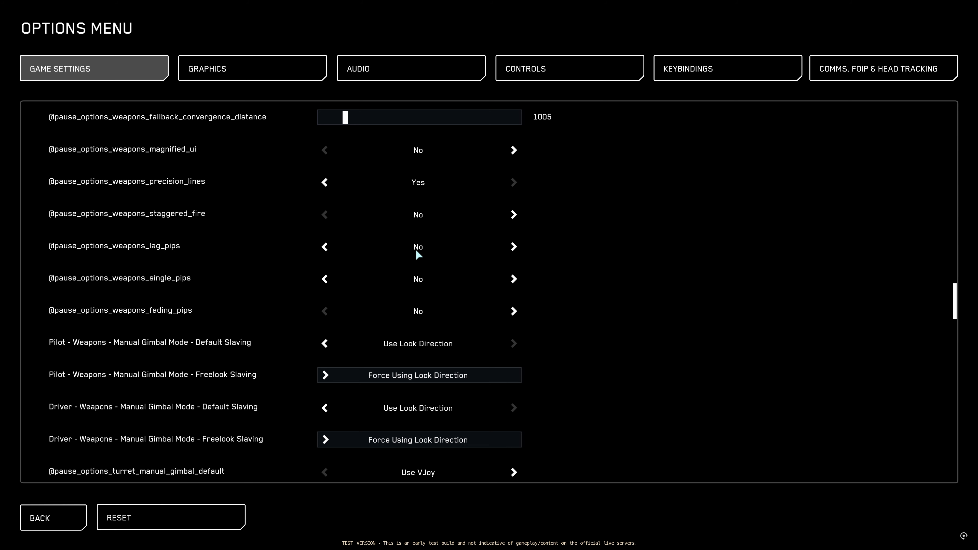
pyautogui.moveTo(512, 247)
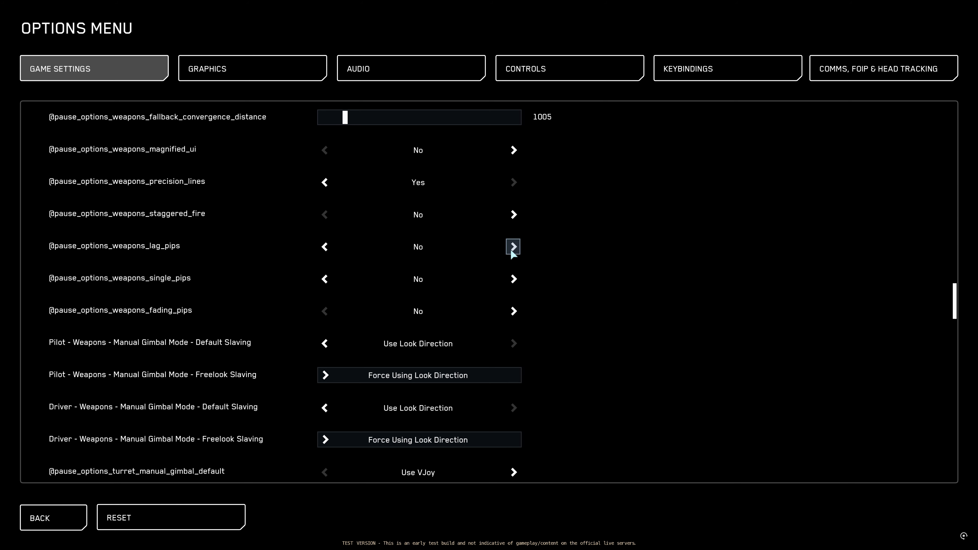
pyautogui.moveTo(517, 251)
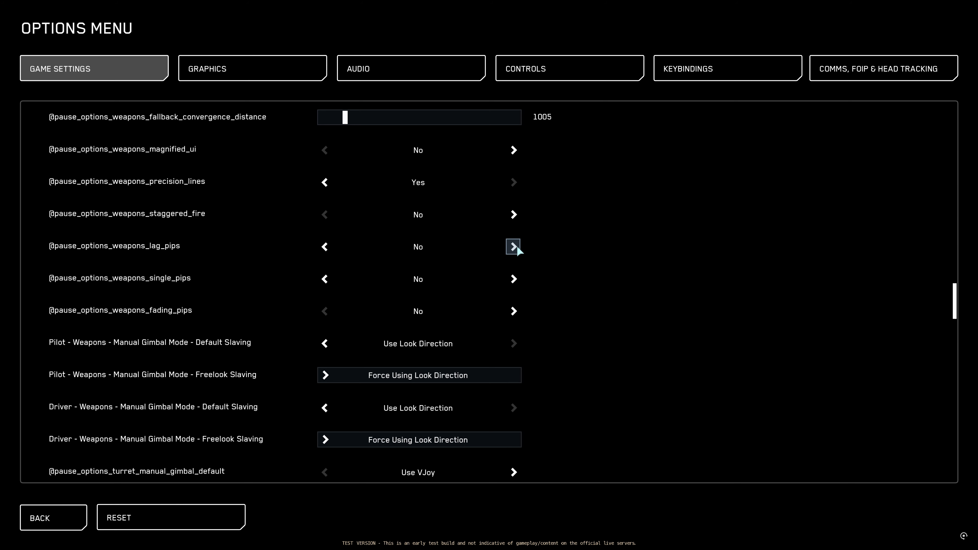
pyautogui.moveTo(182, 292)
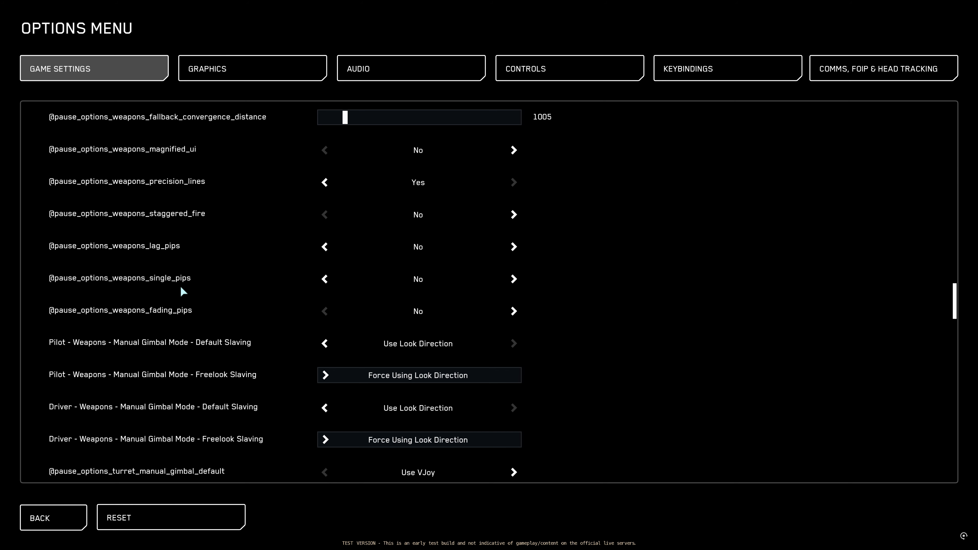
pyautogui.moveTo(512, 279)
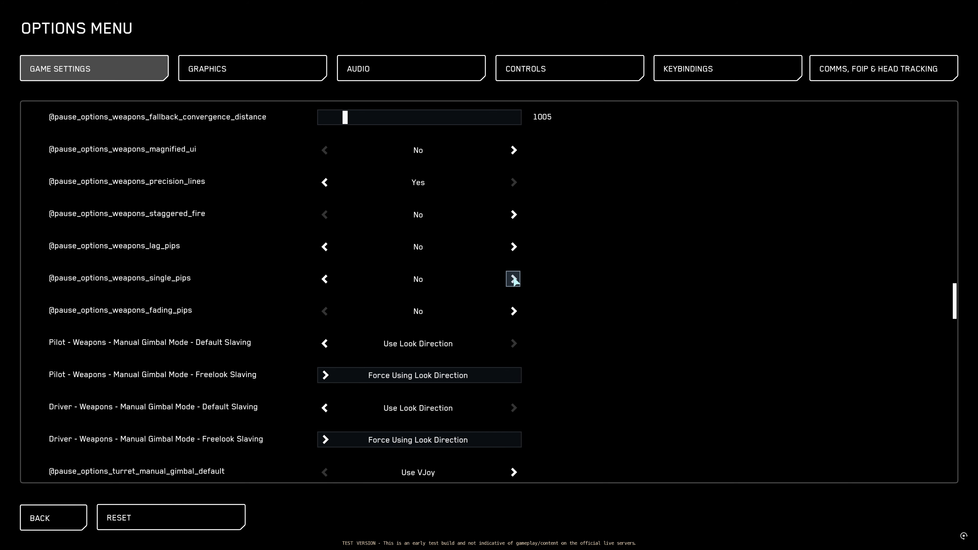
pyautogui.click(513, 278)
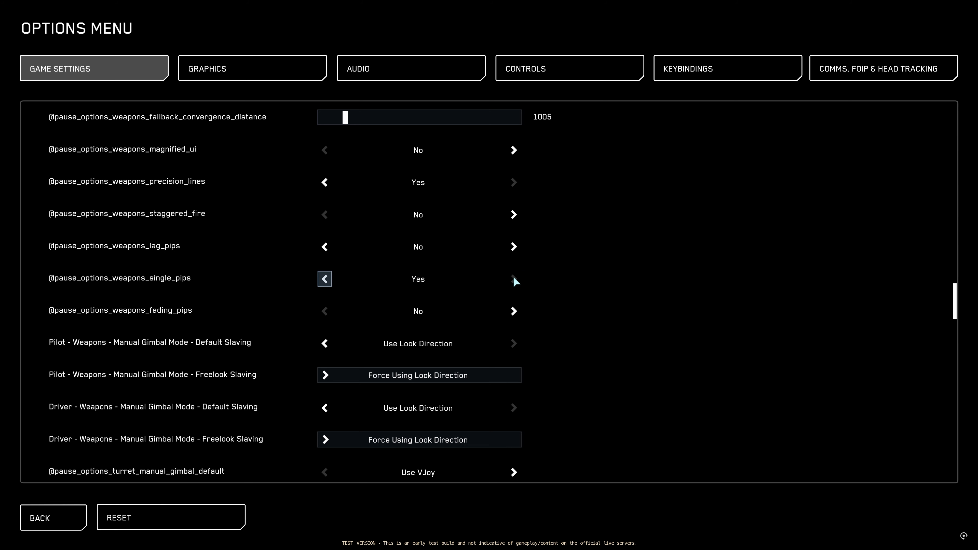
pyautogui.moveTo(190, 322)
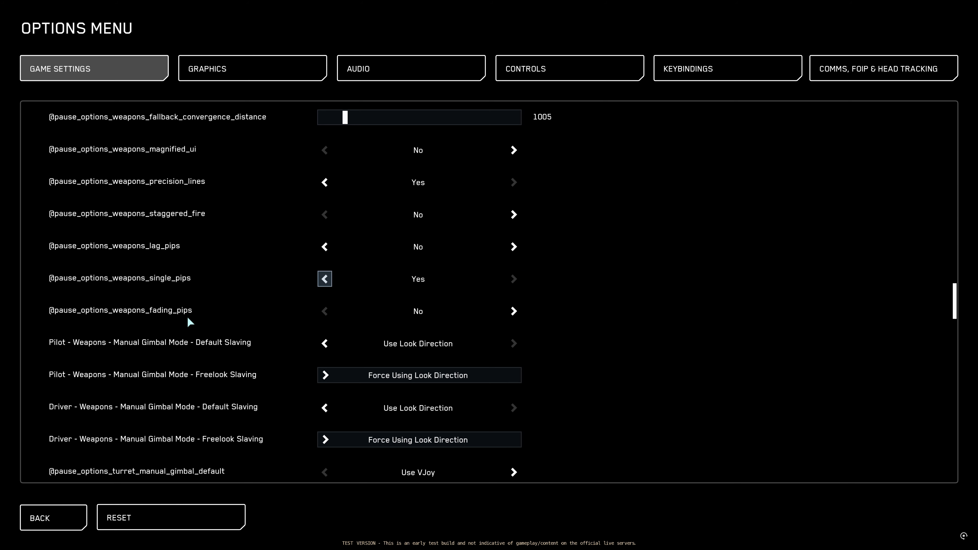
pyautogui.moveTo(430, 315)
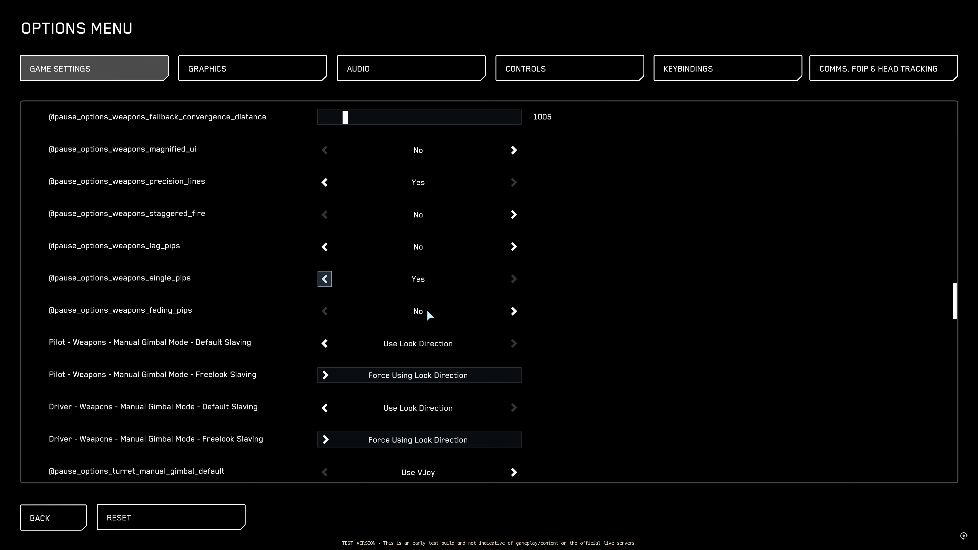
pyautogui.moveTo(413, 317)
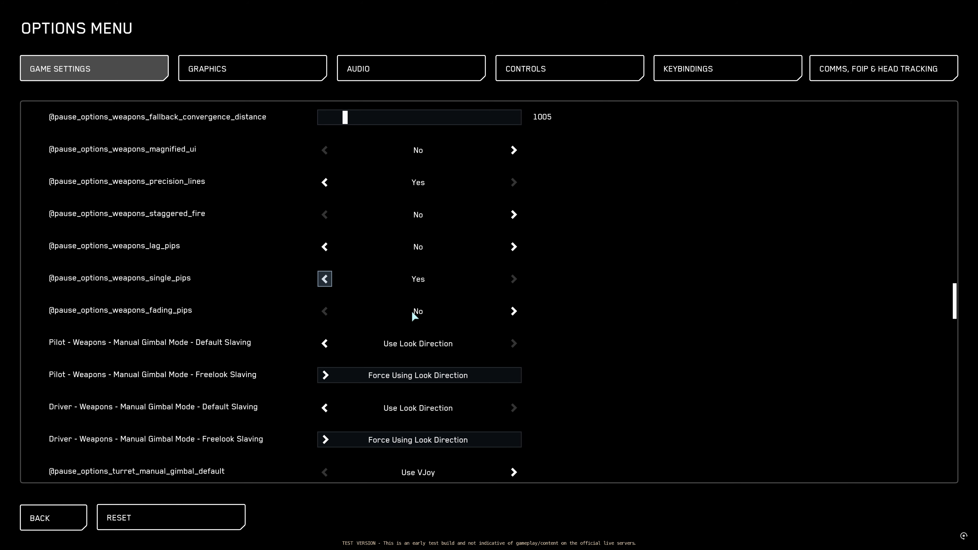
pyautogui.scroll(-3)
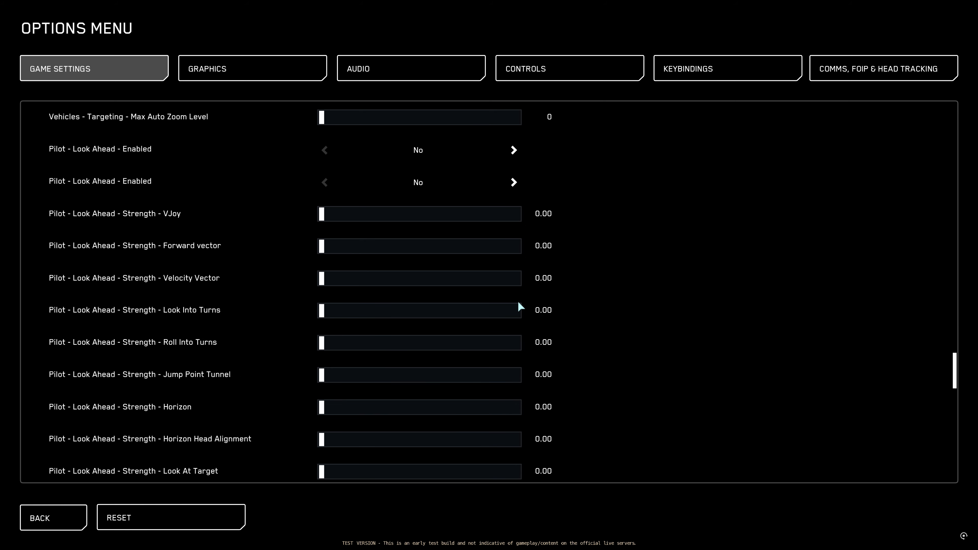
pyautogui.moveTo(646, 250)
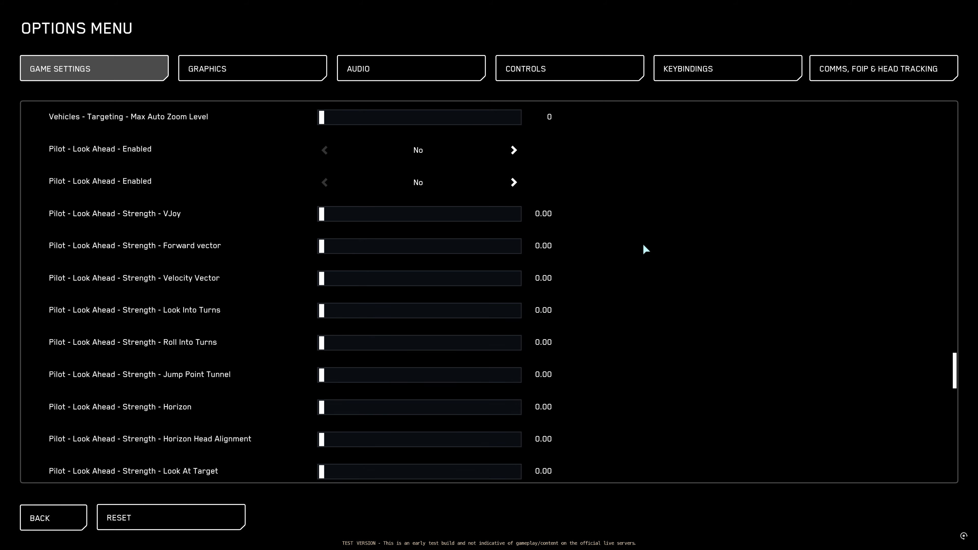
pyautogui.moveTo(179, 156)
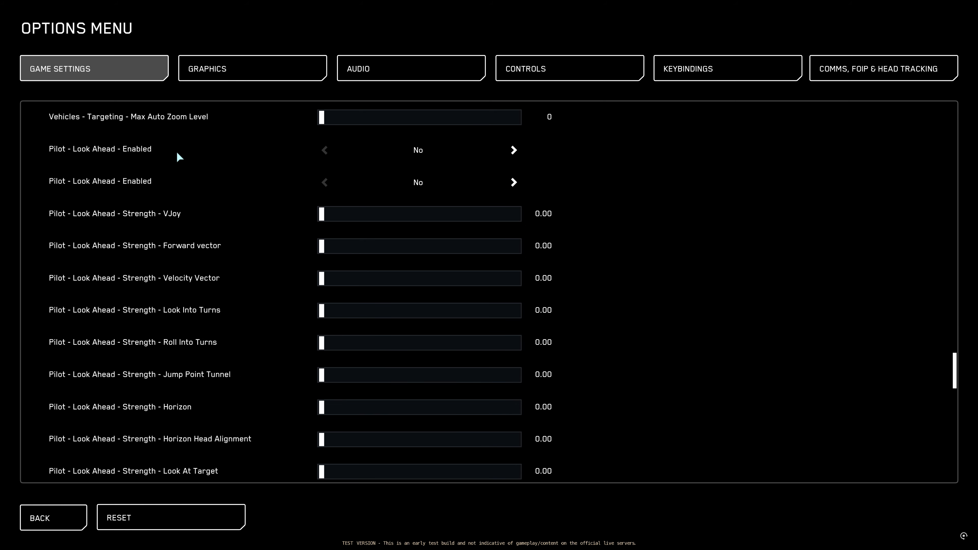
pyautogui.moveTo(102, 204)
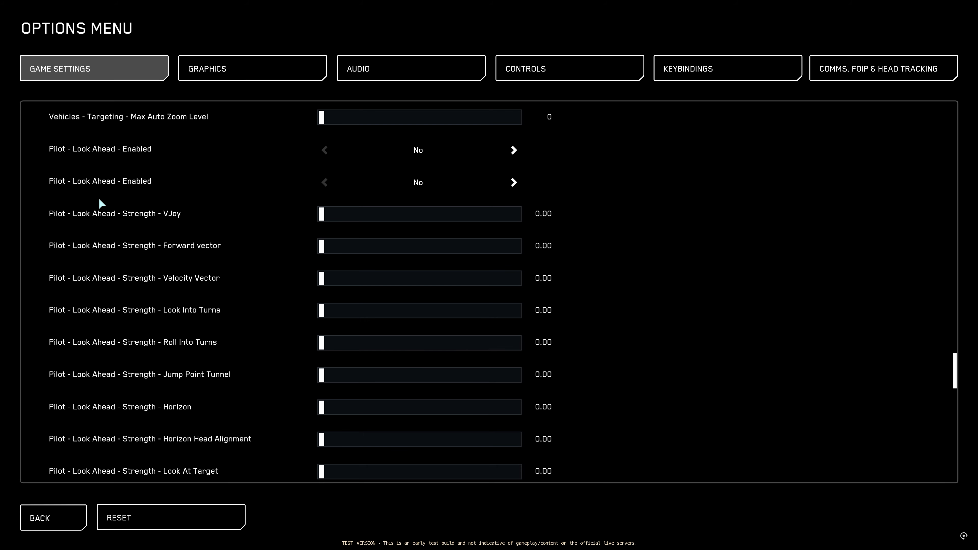
pyautogui.moveTo(357, 188)
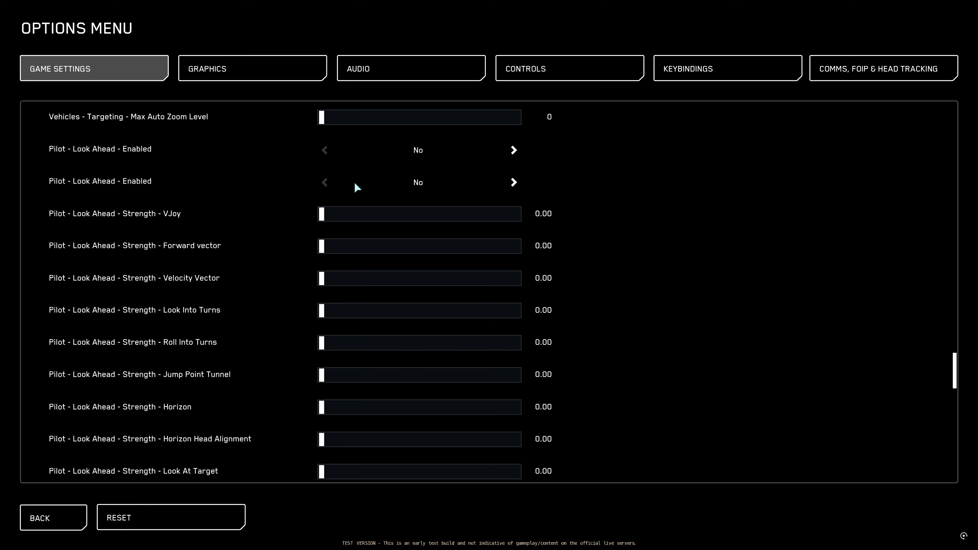
pyautogui.moveTo(414, 175)
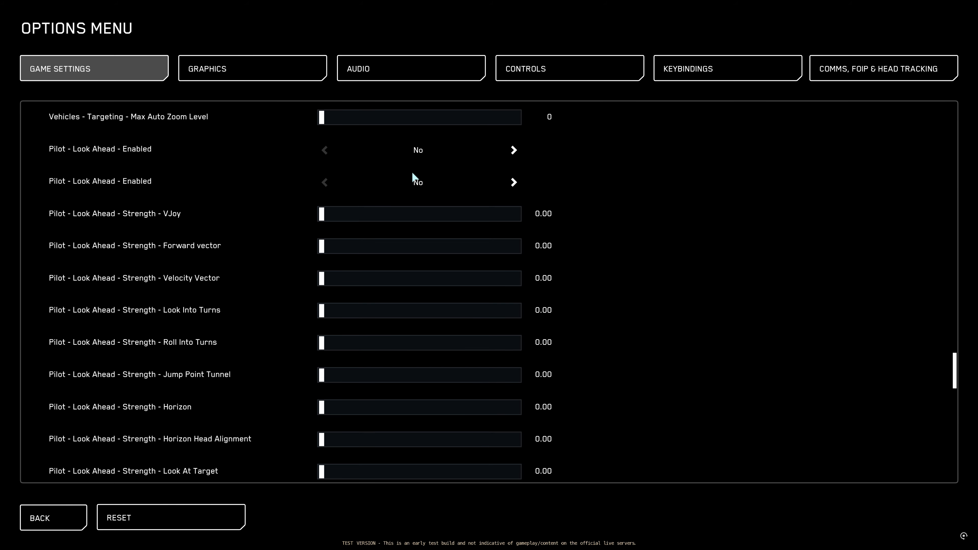
pyautogui.scroll(-3)
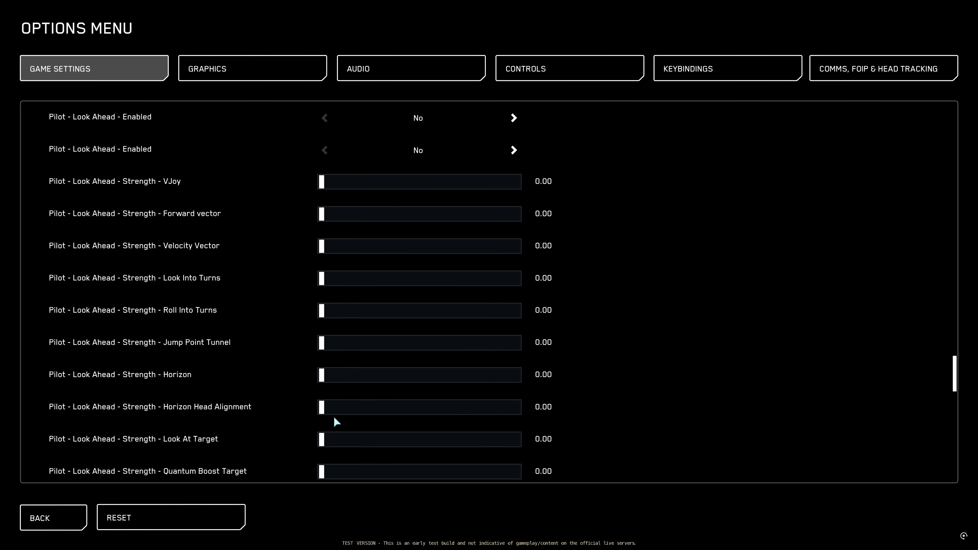
pyautogui.scroll(-3)
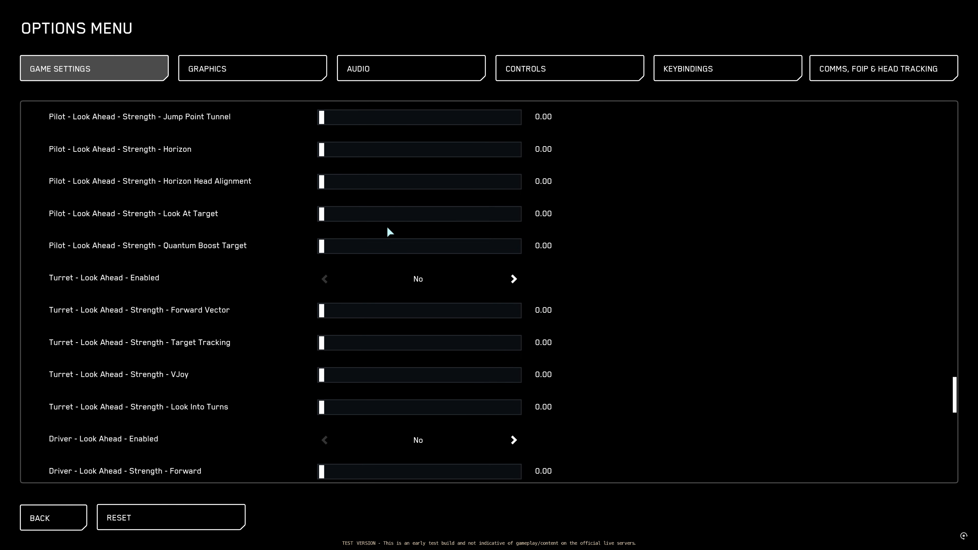
pyautogui.scroll(-3)
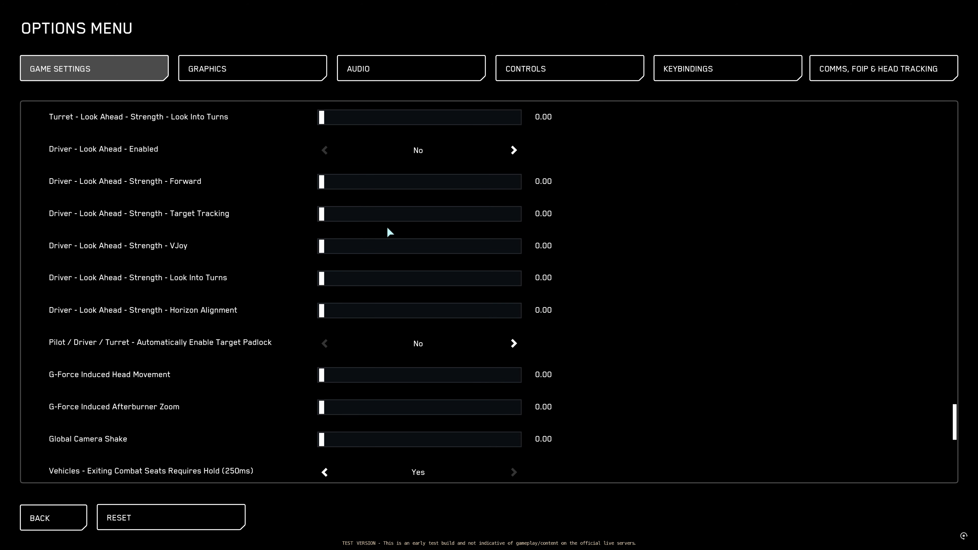
pyautogui.scroll(-3)
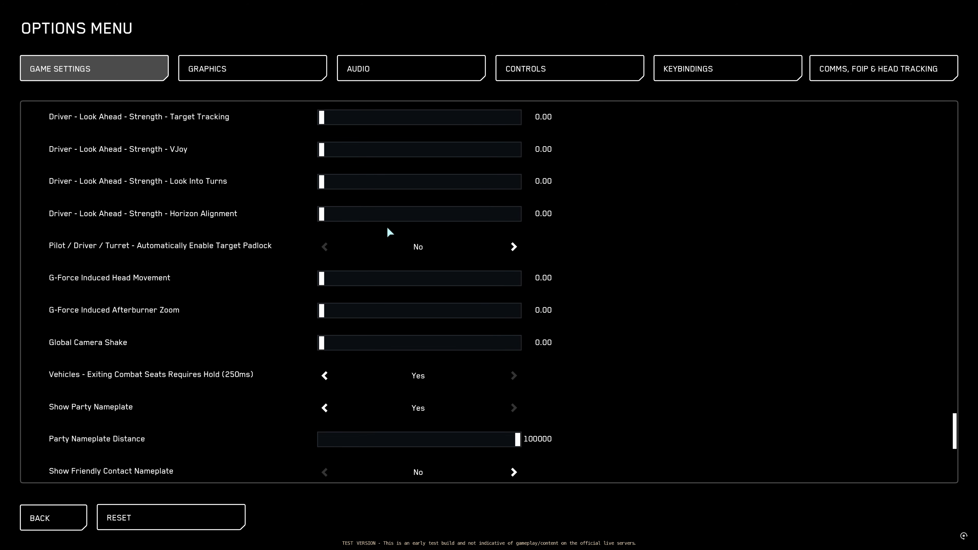
pyautogui.moveTo(387, 229)
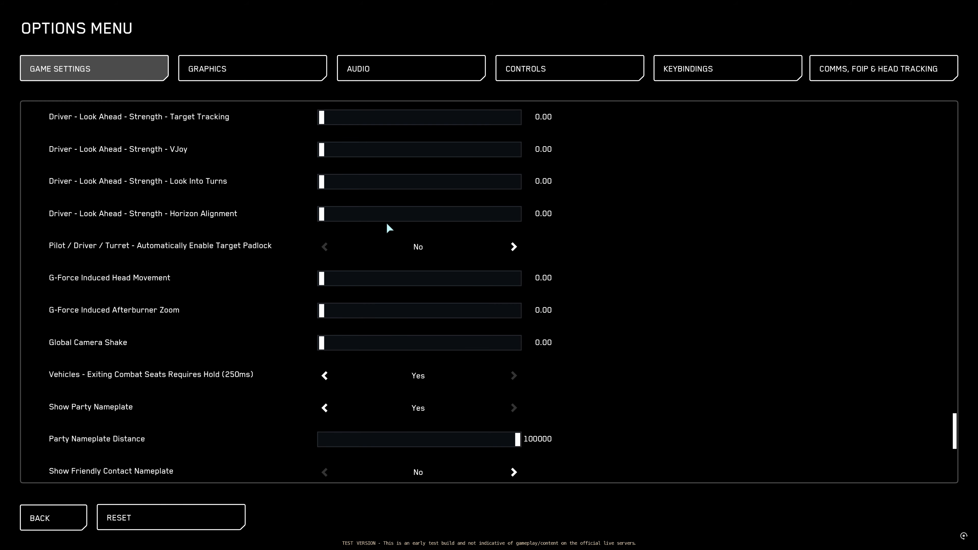
pyautogui.scroll(-3)
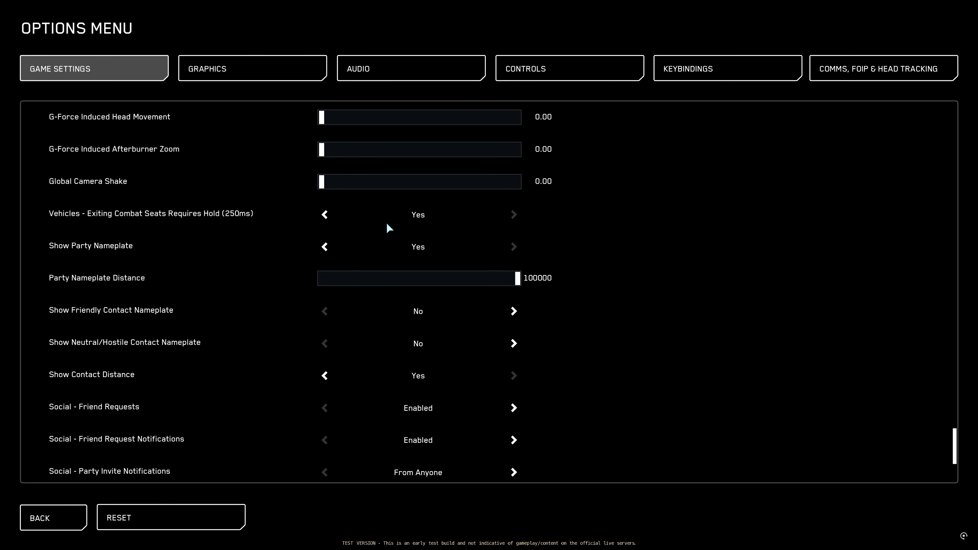
pyautogui.scroll(-3)
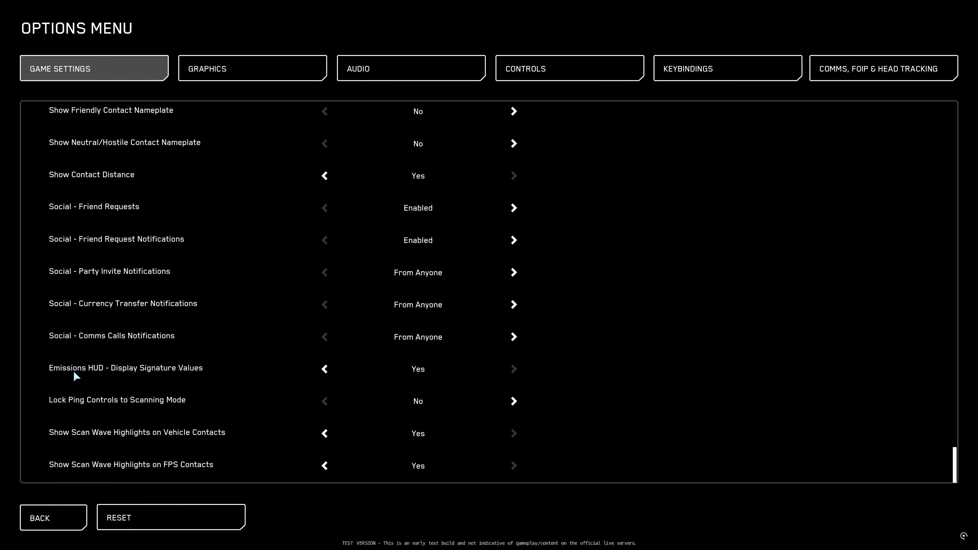
pyautogui.moveTo(324, 369)
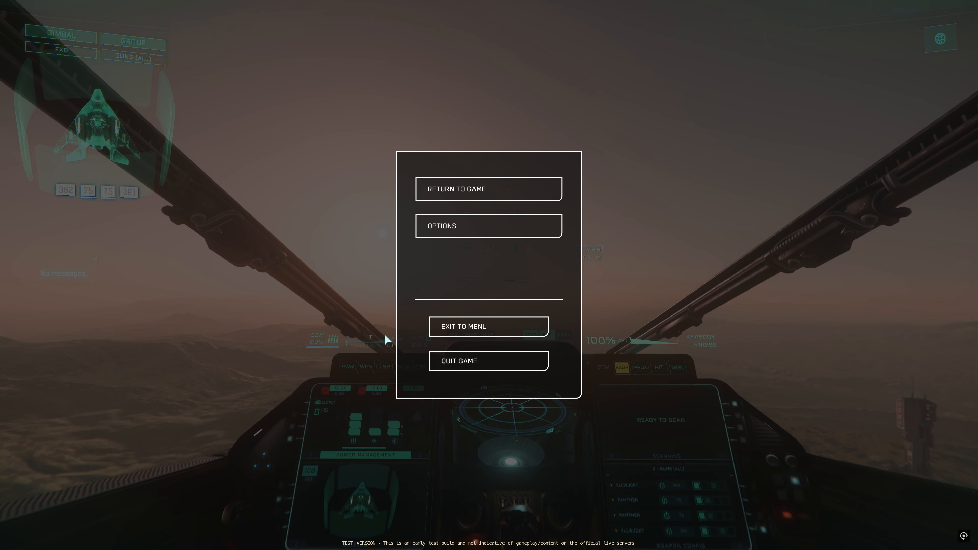
# - Reopen Options on Keybindings and scroll the MFD bindings down to throttle trim, boost and speed limiter
pyautogui.click(488, 225)
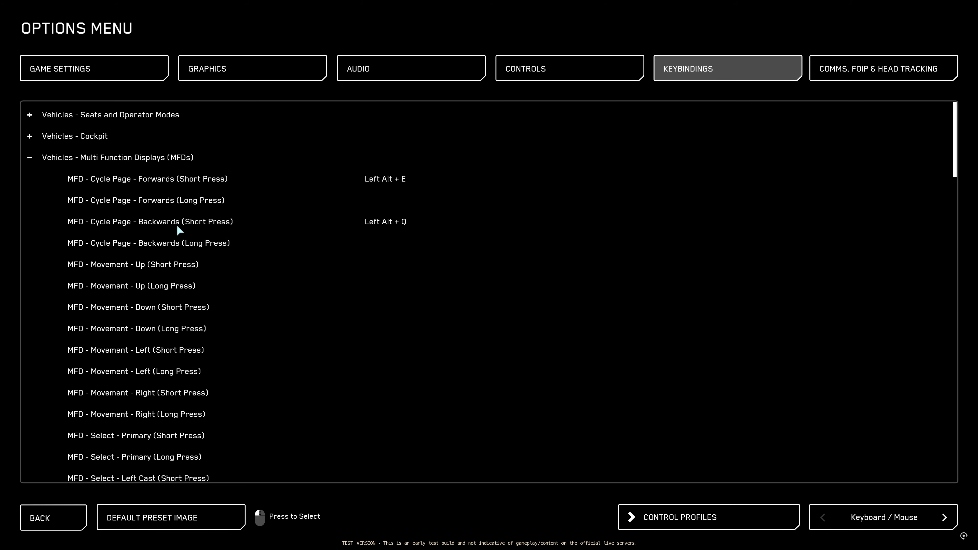
pyautogui.scroll(-3)
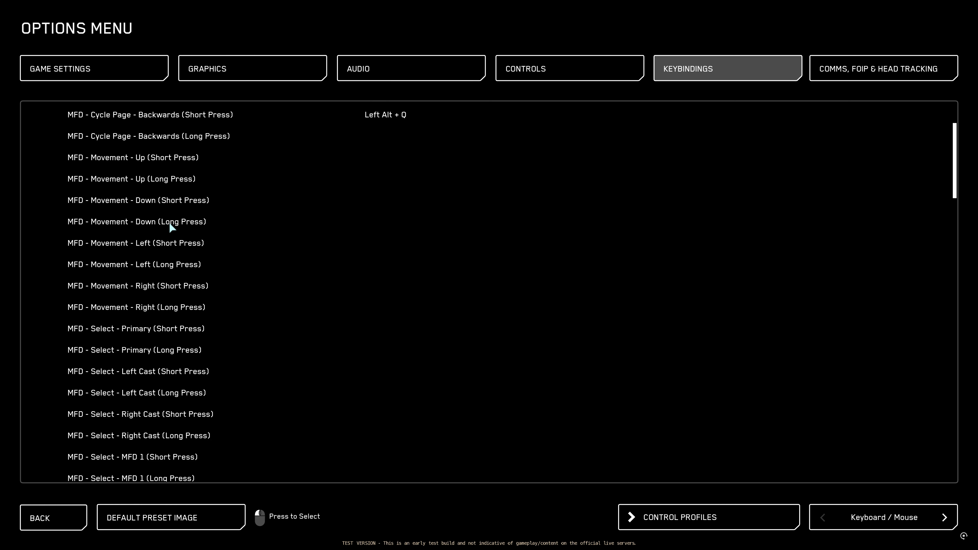
pyautogui.moveTo(269, 290)
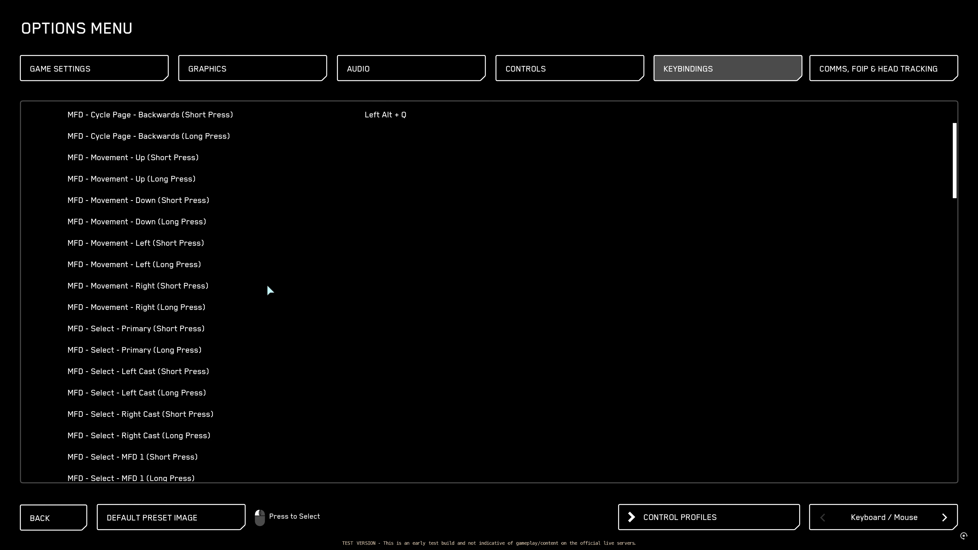
pyautogui.moveTo(146, 303)
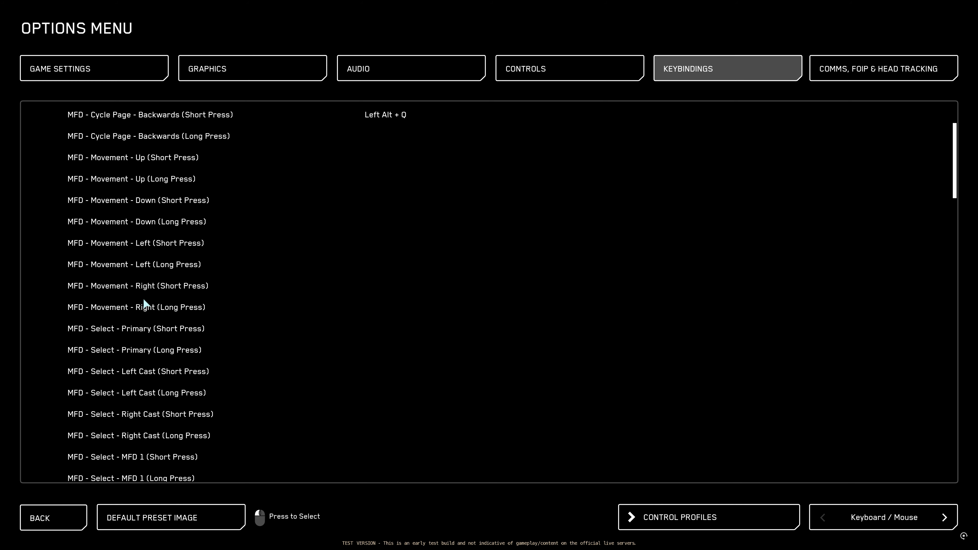
pyautogui.moveTo(137, 328)
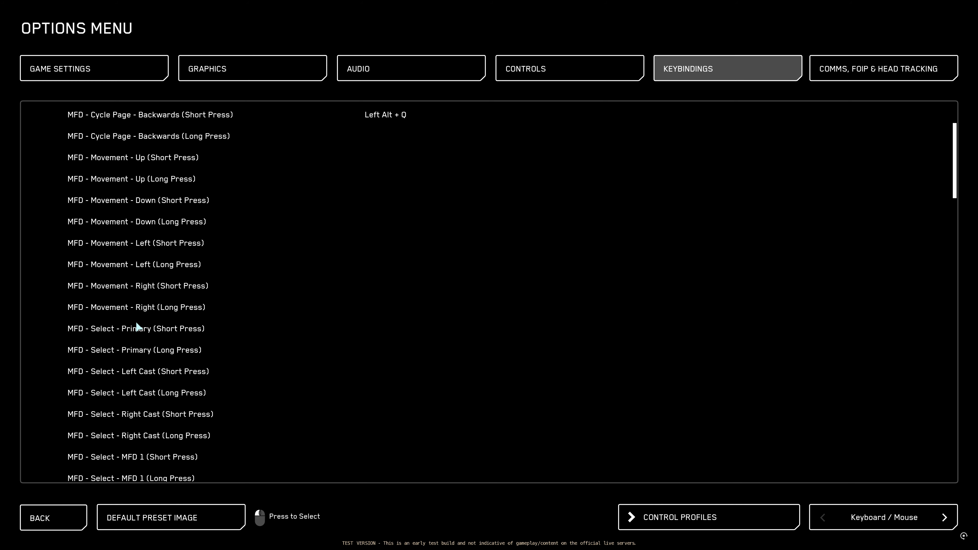
pyautogui.moveTo(123, 425)
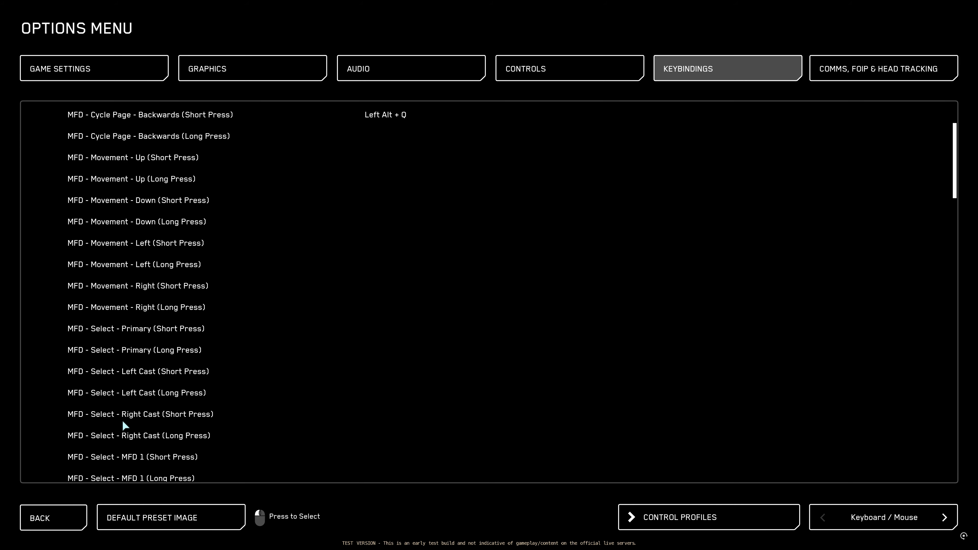
pyautogui.scroll(-3)
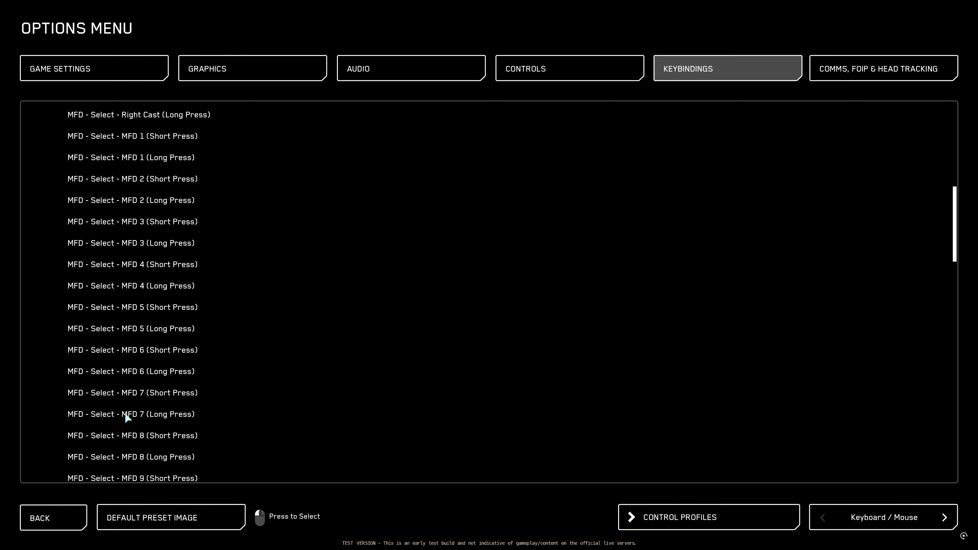
pyautogui.scroll(-3)
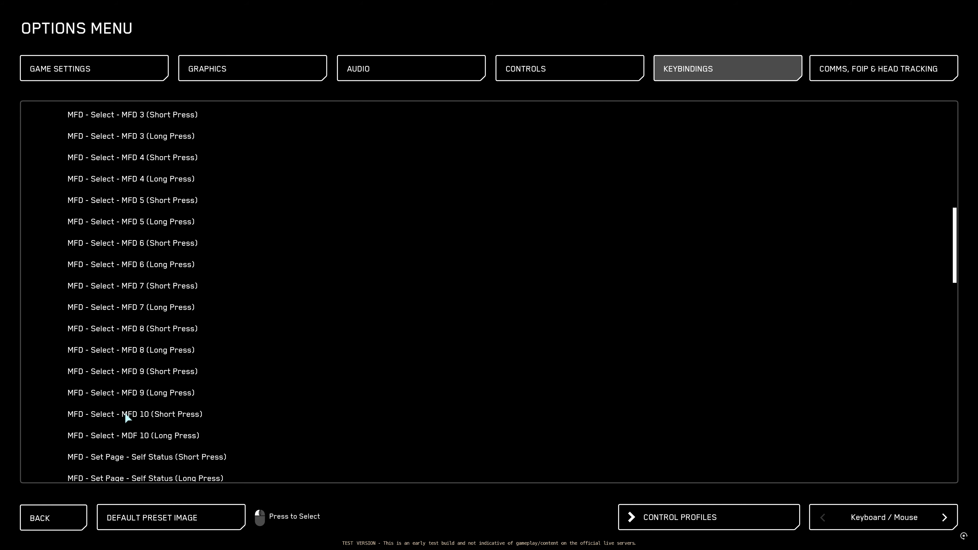
pyautogui.moveTo(139, 356)
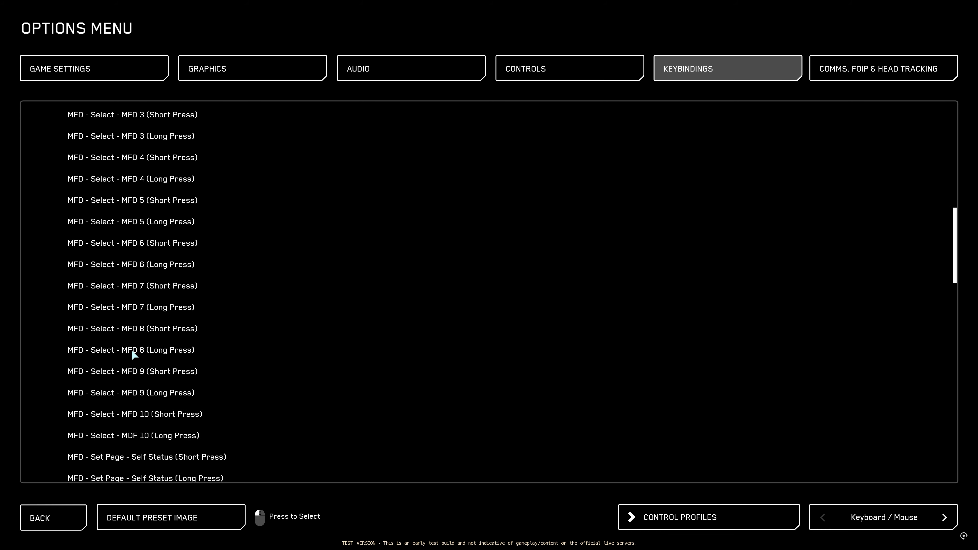
pyautogui.scroll(-3)
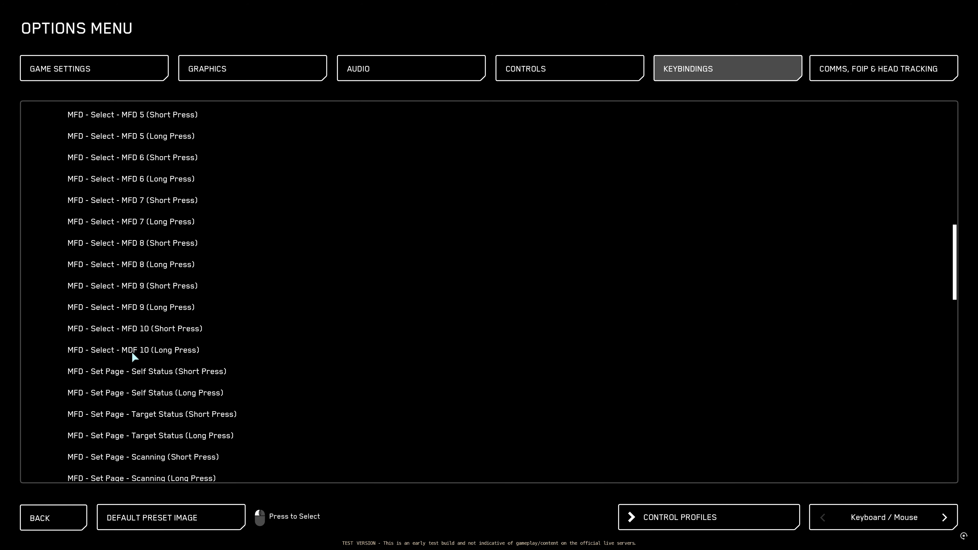
pyautogui.scroll(-3)
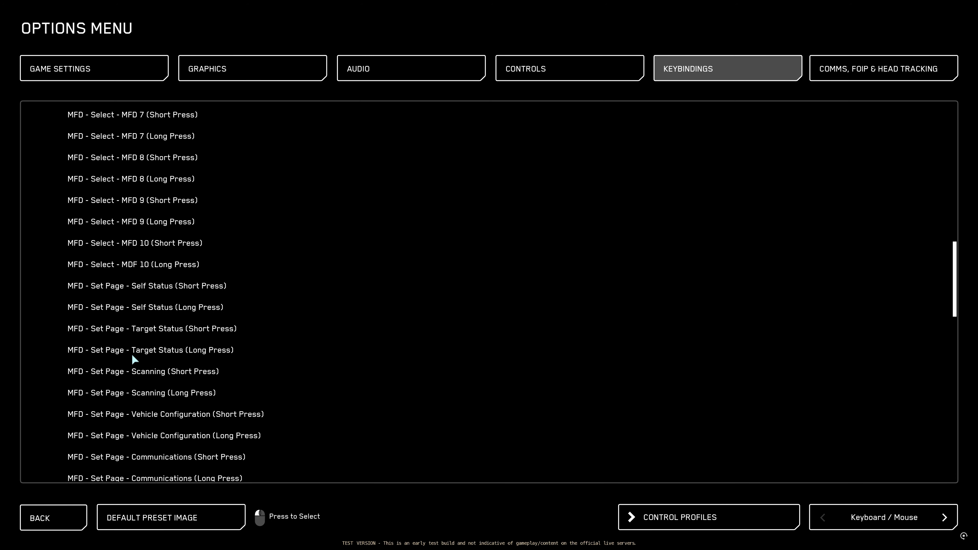
pyautogui.scroll(3)
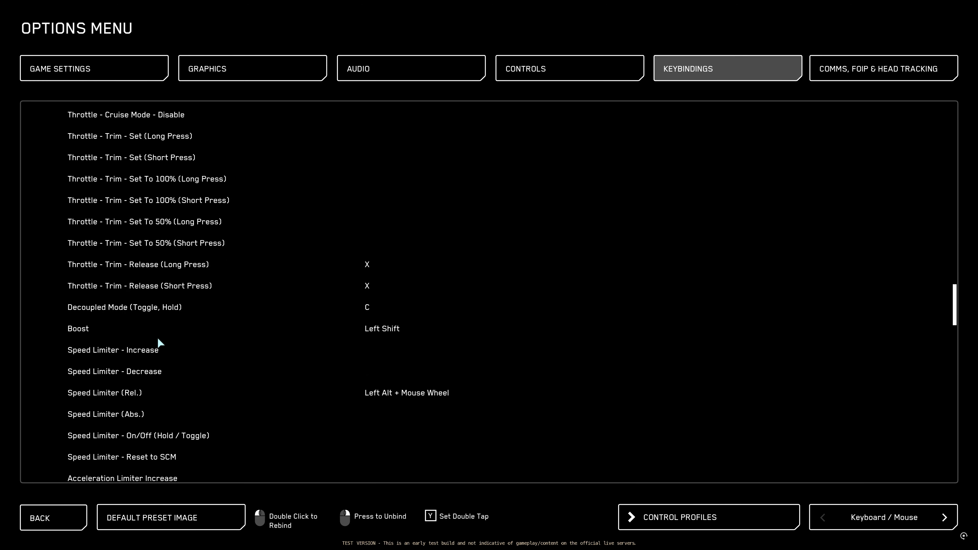
# - Scroll the keybindings to the acceleration limiter, spacebrake and G-Force Safety On/Off (Slash) entries
pyautogui.scroll(-3)
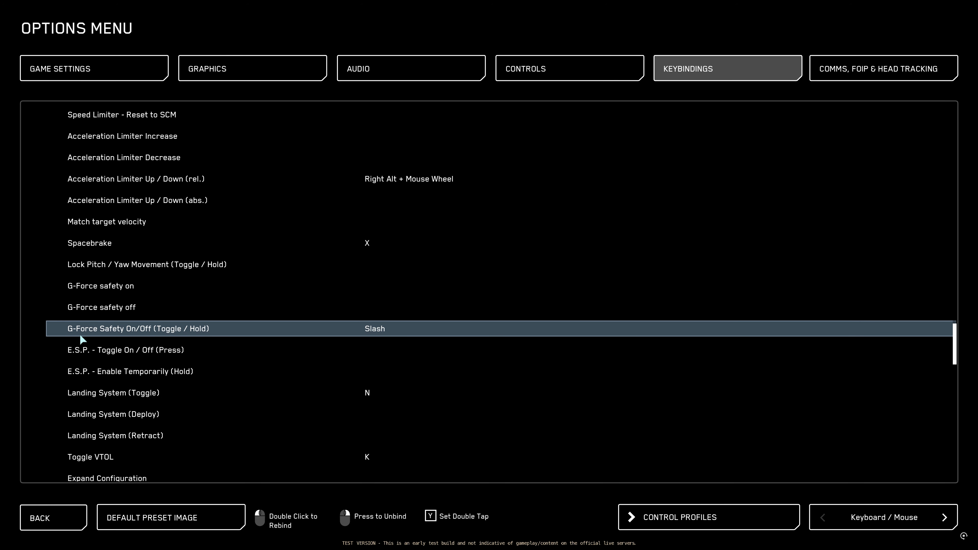
pyautogui.moveTo(375, 337)
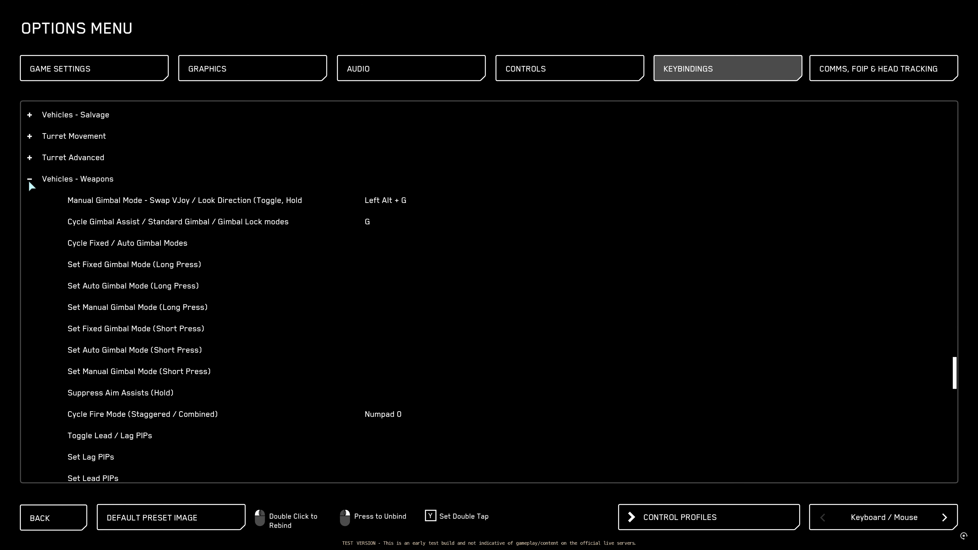
# - Bind Gunnery UI Magnification Toggle to Numpad 0, accepting reuse of the already-bound key
pyautogui.scroll(-3)
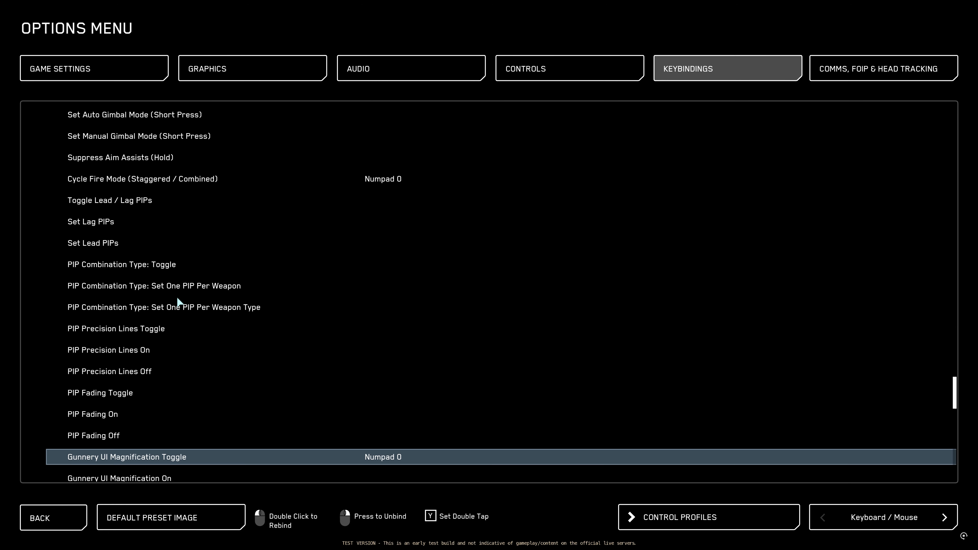
pyautogui.scroll(-3)
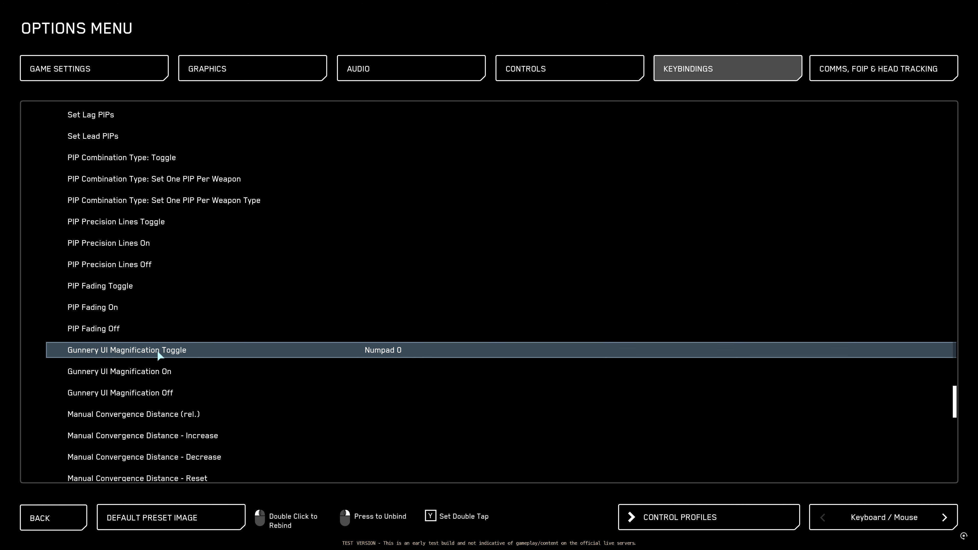
pyautogui.moveTo(392, 354)
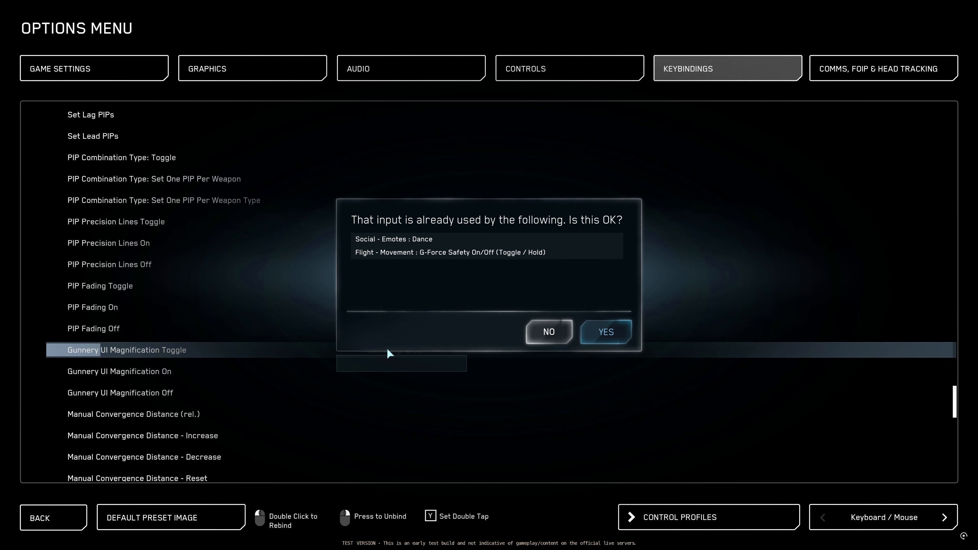
pyautogui.click(605, 331)
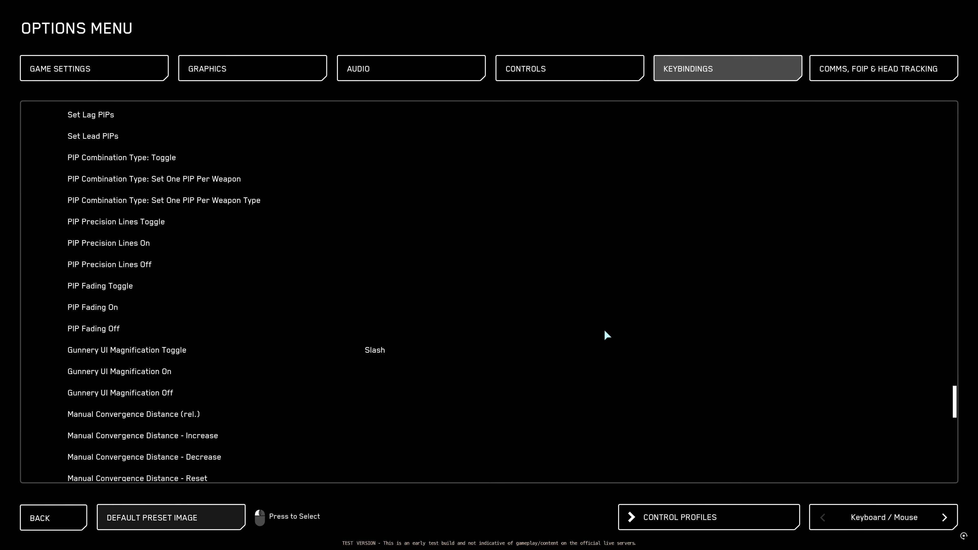
pyautogui.moveTo(374, 361)
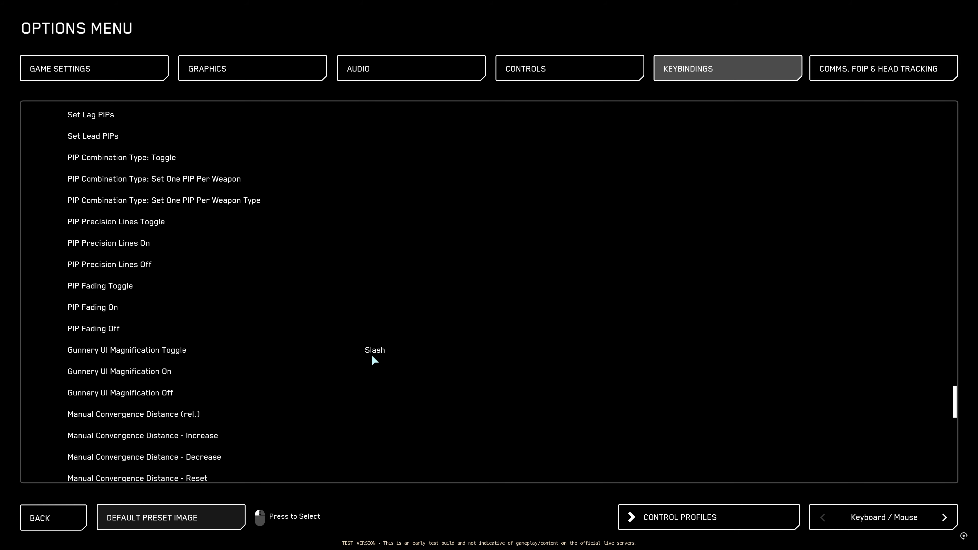
pyautogui.moveTo(374, 356)
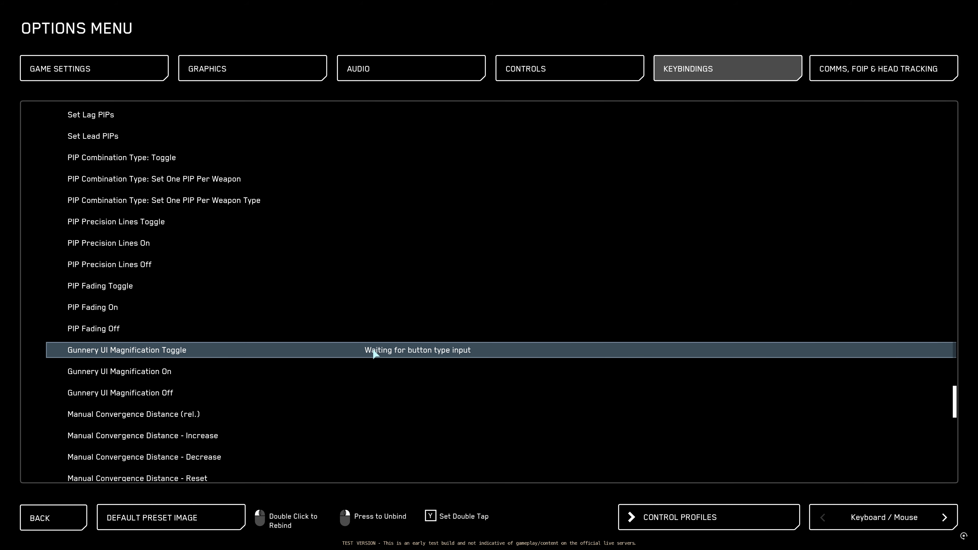
pyautogui.press('Numpad0')
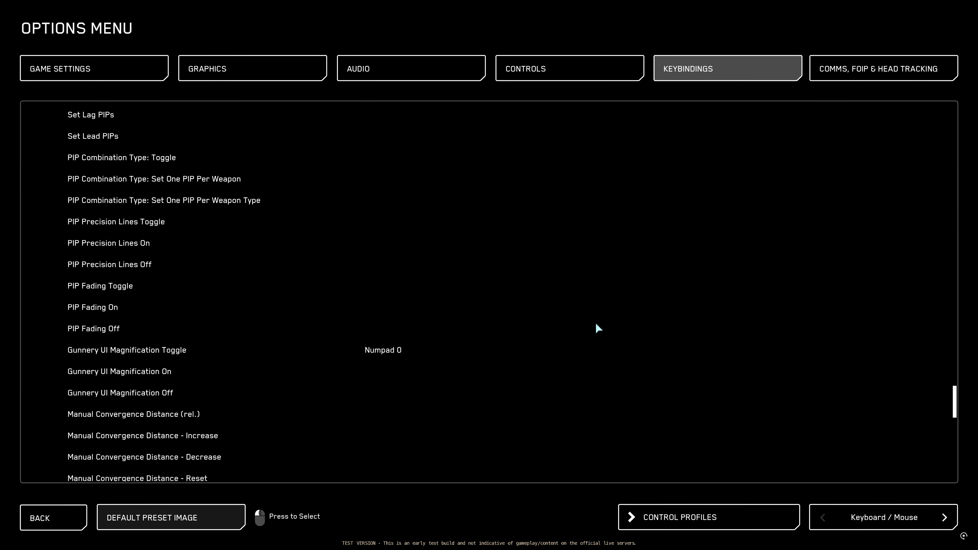
pyautogui.moveTo(378, 361)
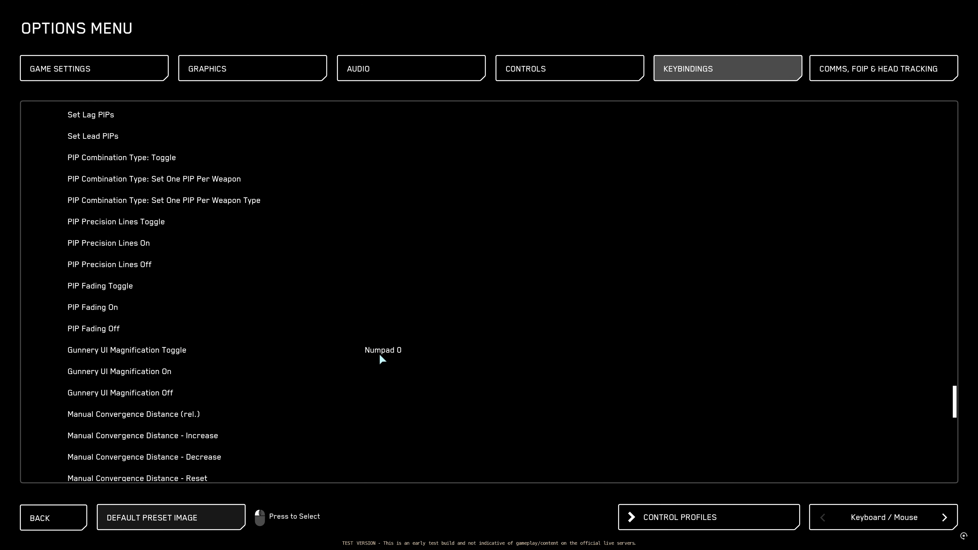
pyautogui.moveTo(385, 361)
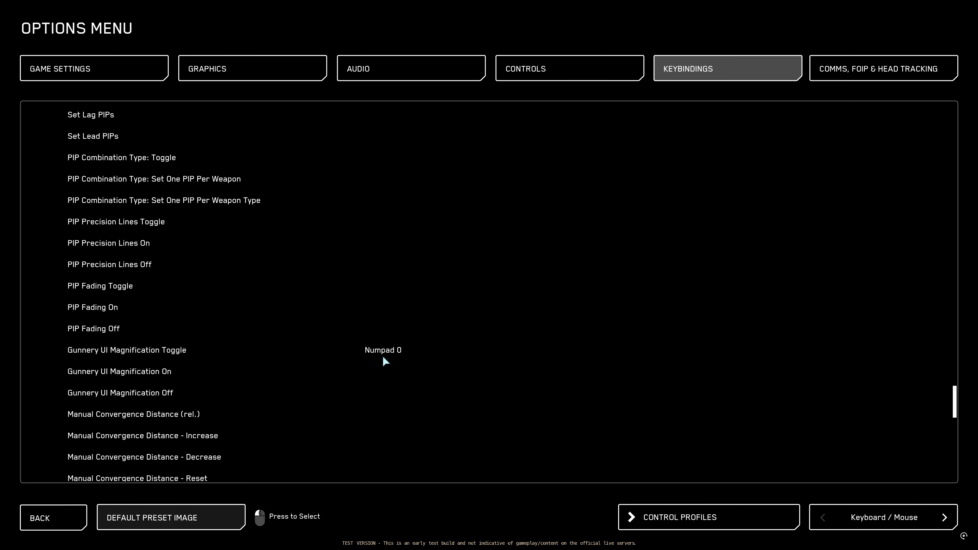
# - Scroll to the Weapon Presets entries and select Weapon Preset - Fire on Button 1 (mouse)
pyautogui.scroll(-3)
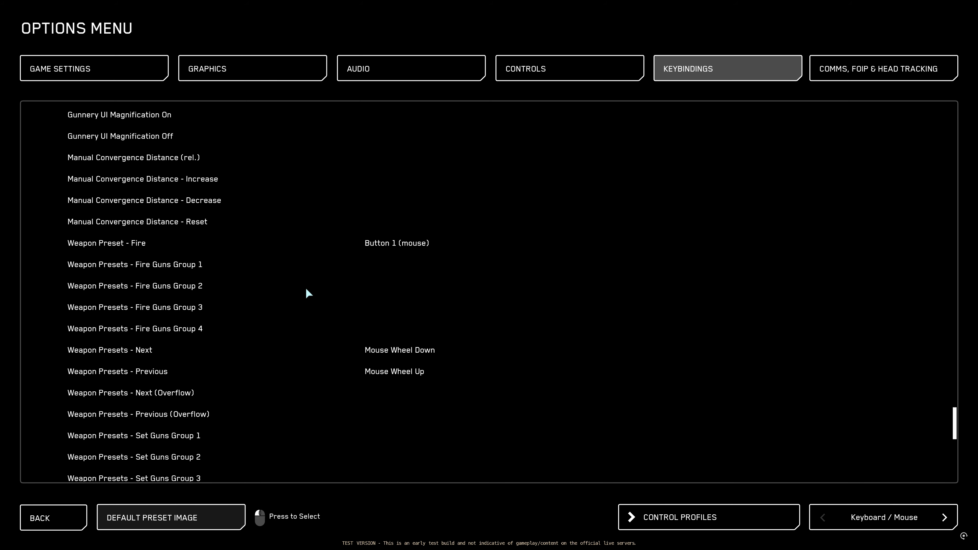
pyautogui.moveTo(89, 247)
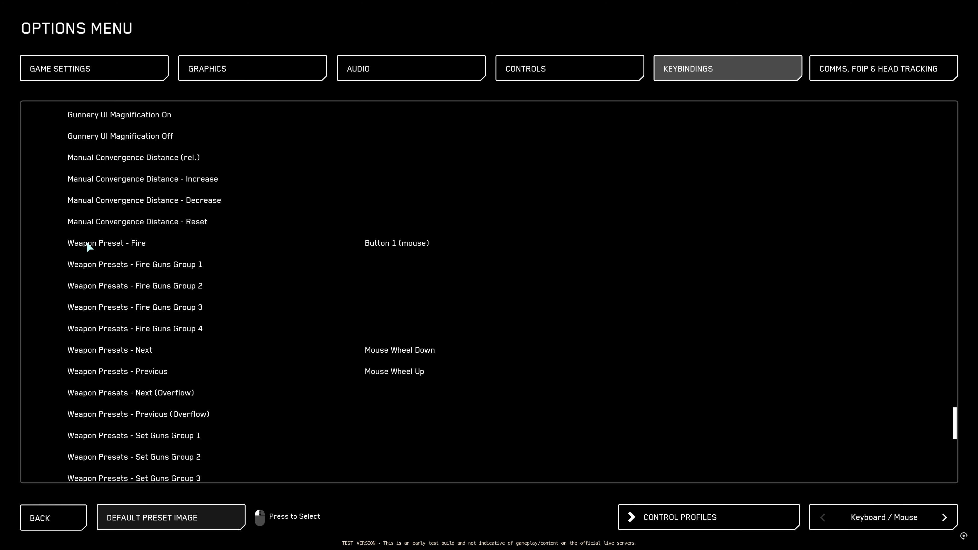
pyautogui.click(106, 243)
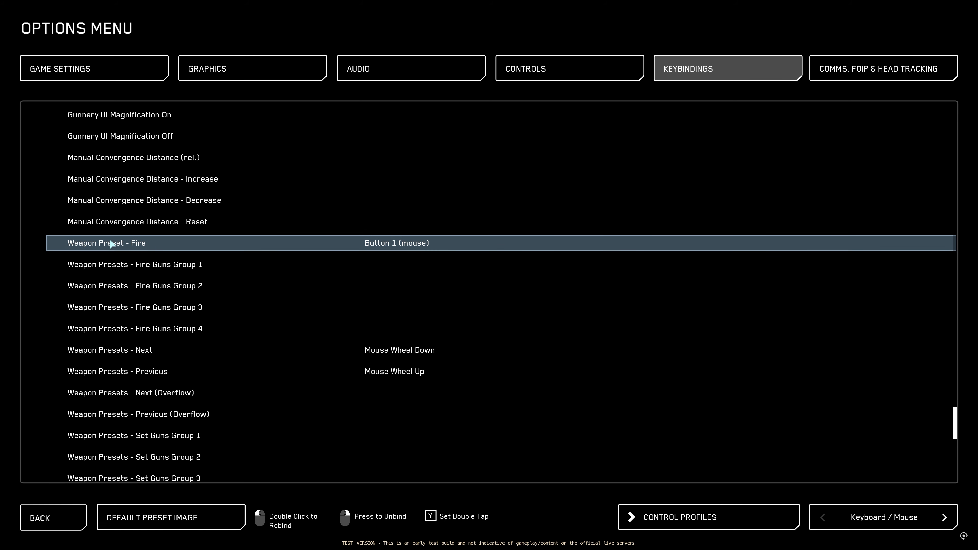
pyautogui.moveTo(92, 269)
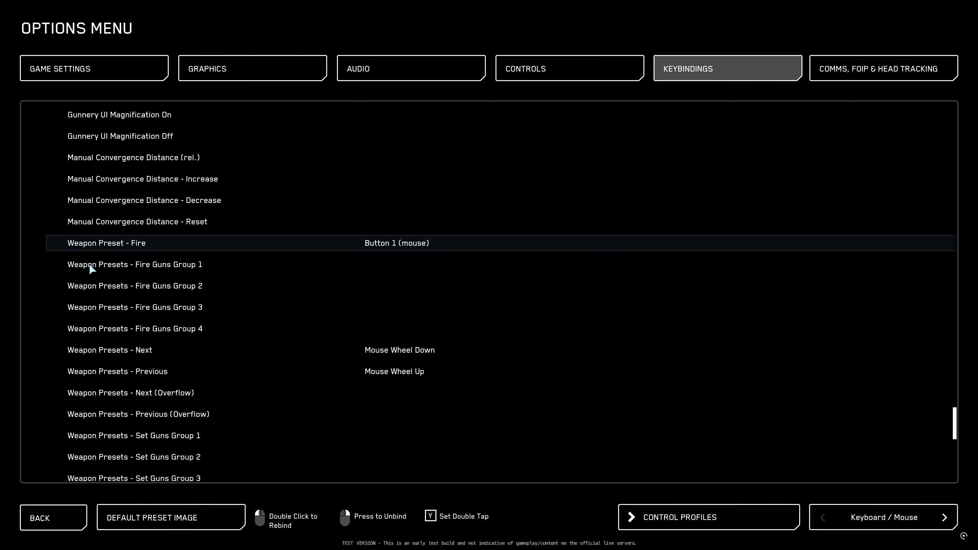
pyautogui.moveTo(172, 282)
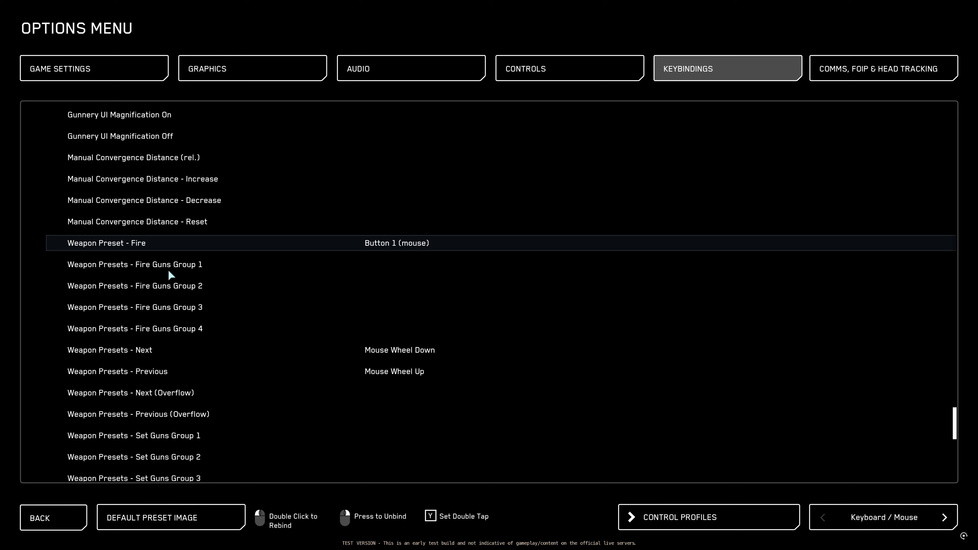
pyautogui.moveTo(202, 317)
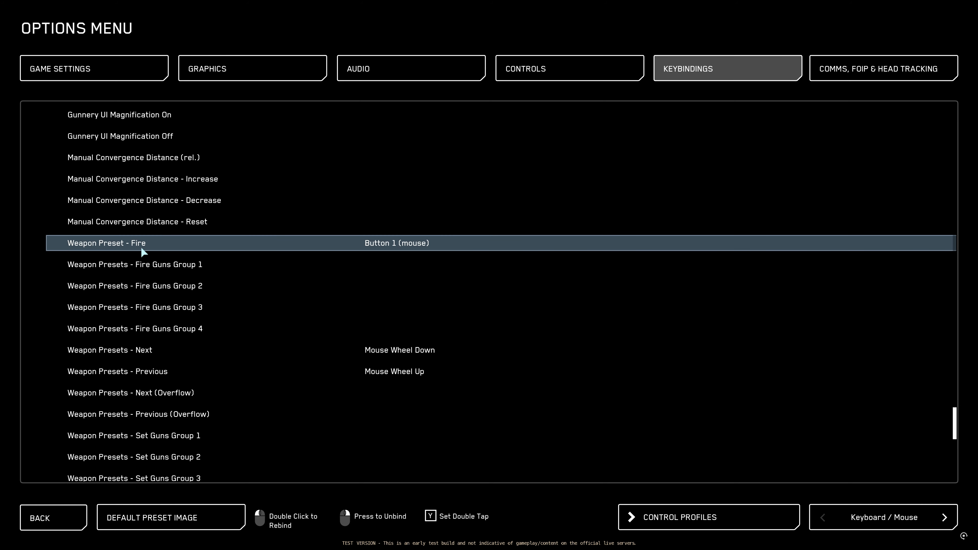
pyautogui.moveTo(131, 271)
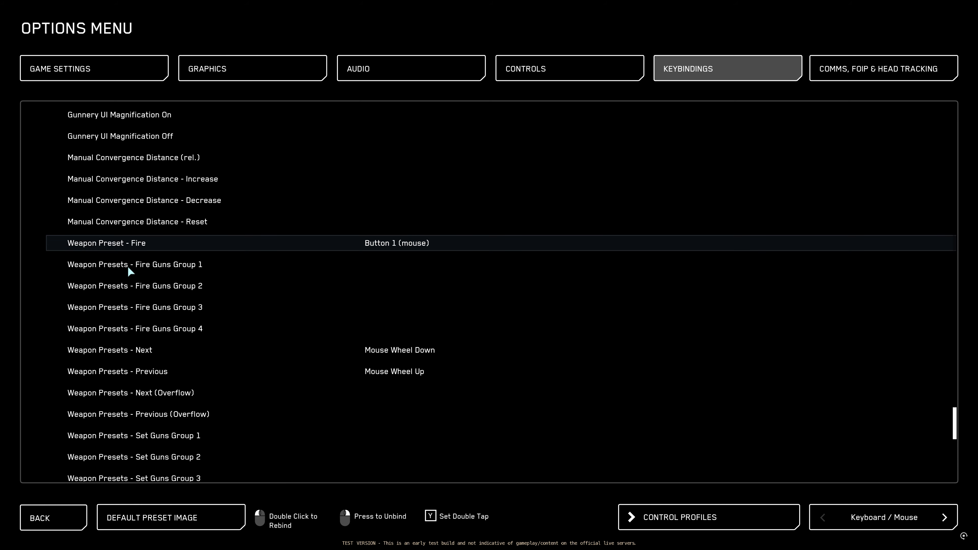
pyautogui.moveTo(198, 307)
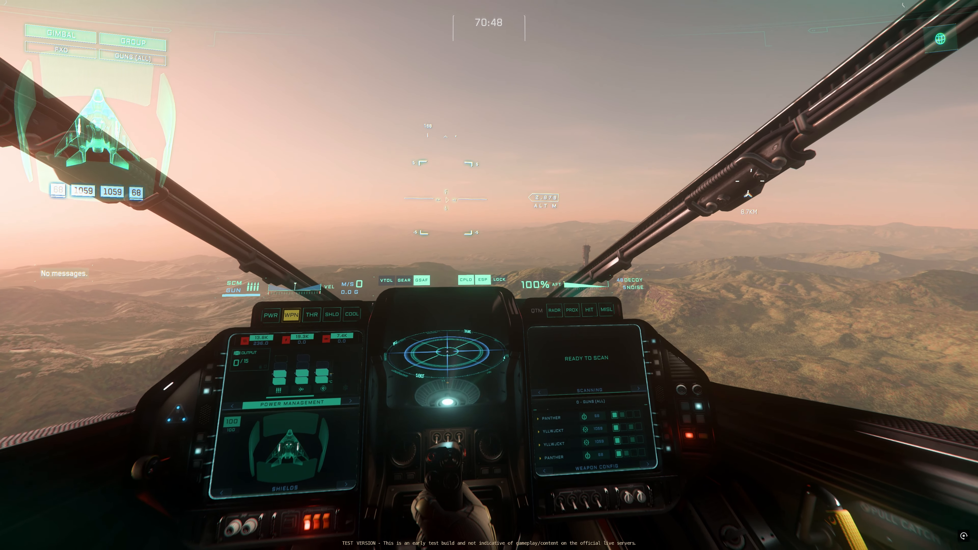
pyautogui.moveTo(489, 275)
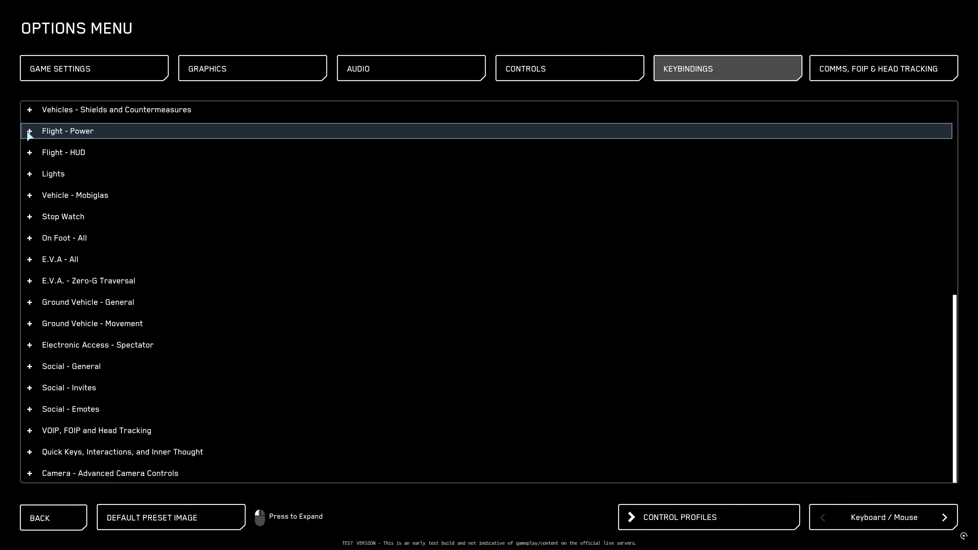
# - Expand Flight - Power and scroll its power, throttle and distribution bindings down to Reset Assignments
pyautogui.click(30, 130)
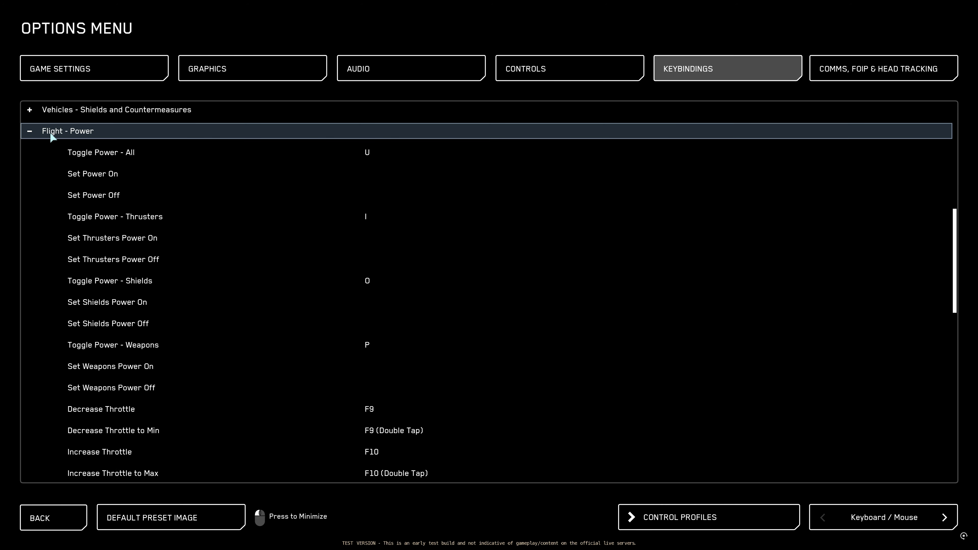
pyautogui.scroll(-3)
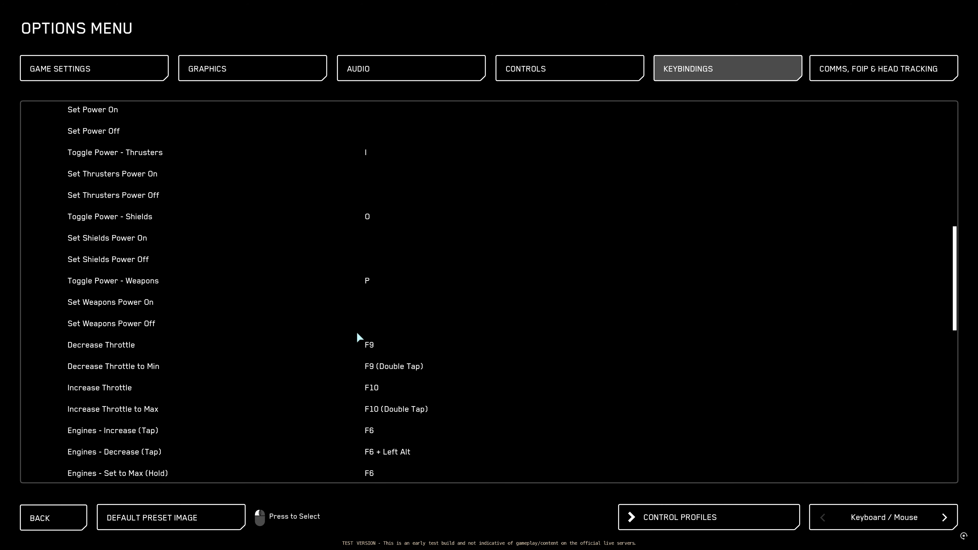
pyautogui.scroll(-3)
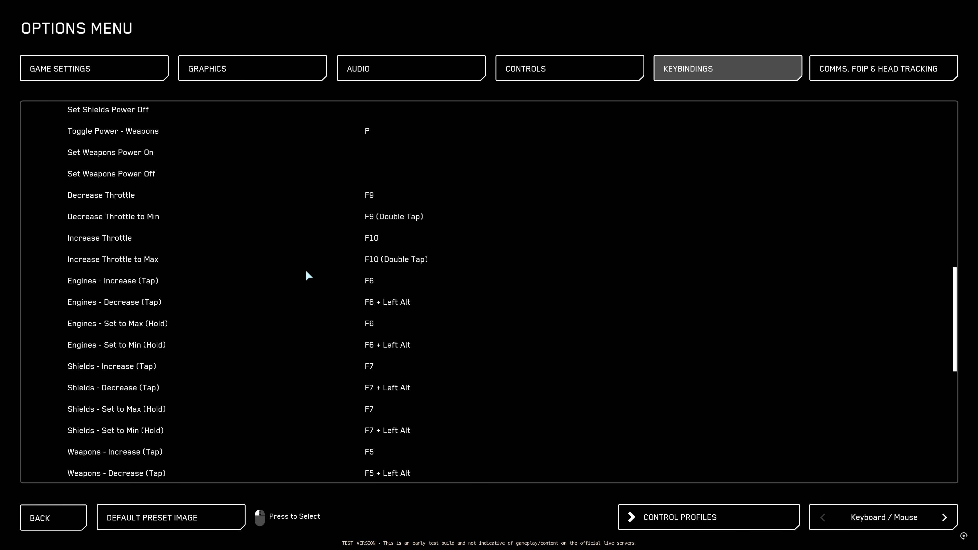
pyautogui.moveTo(324, 290)
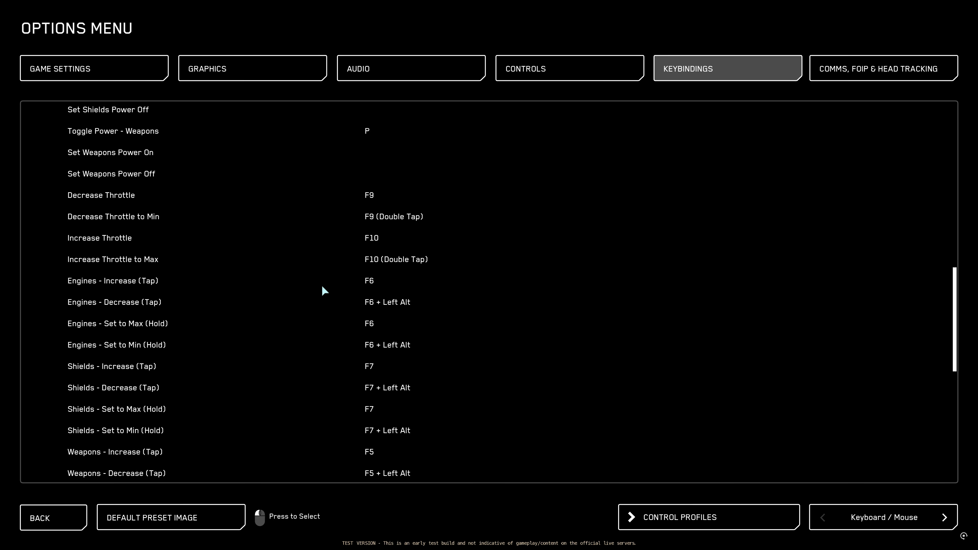
pyautogui.moveTo(346, 325)
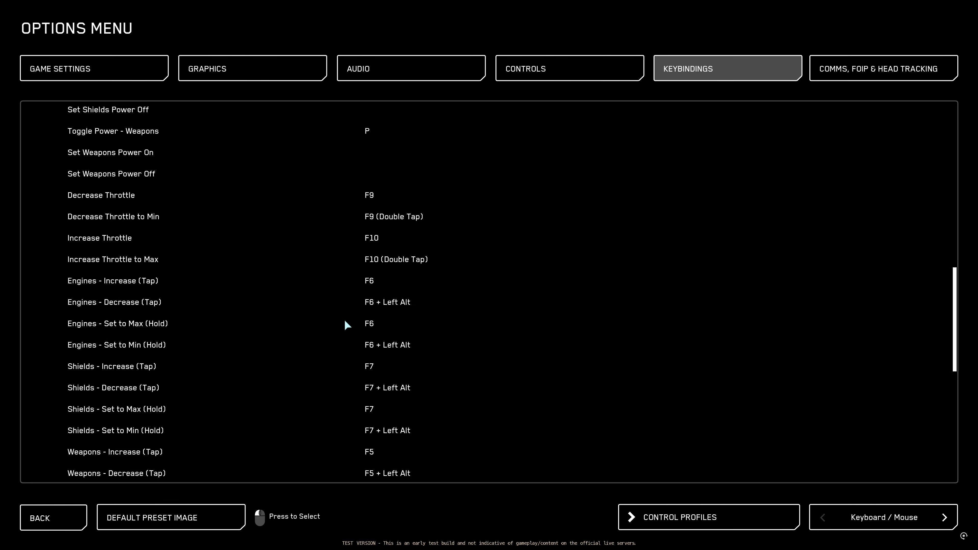
pyautogui.moveTo(322, 333)
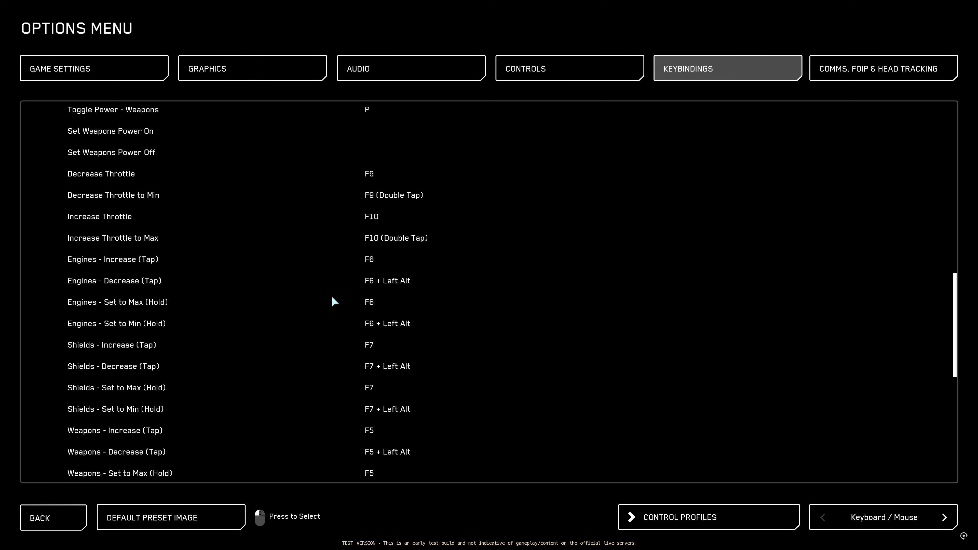
pyautogui.scroll(-3)
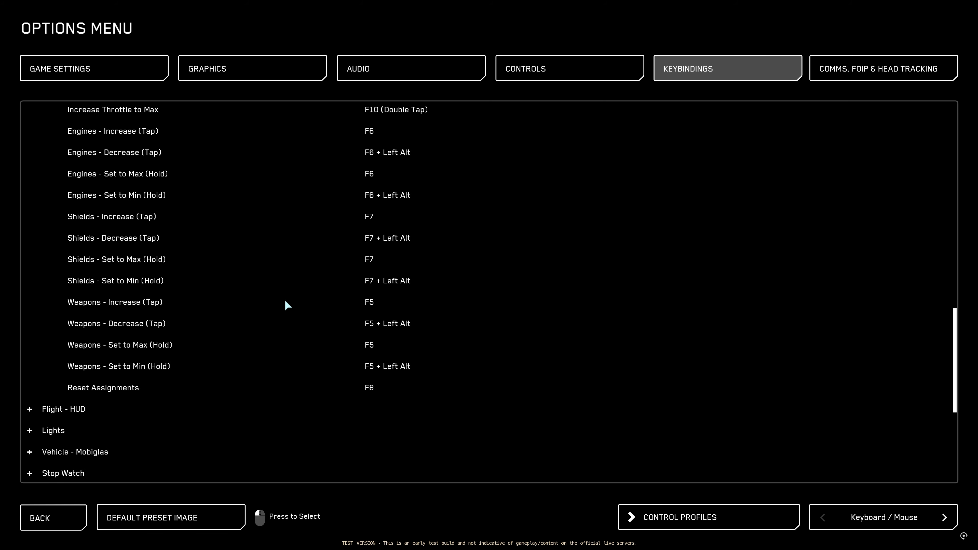
pyautogui.scroll(3)
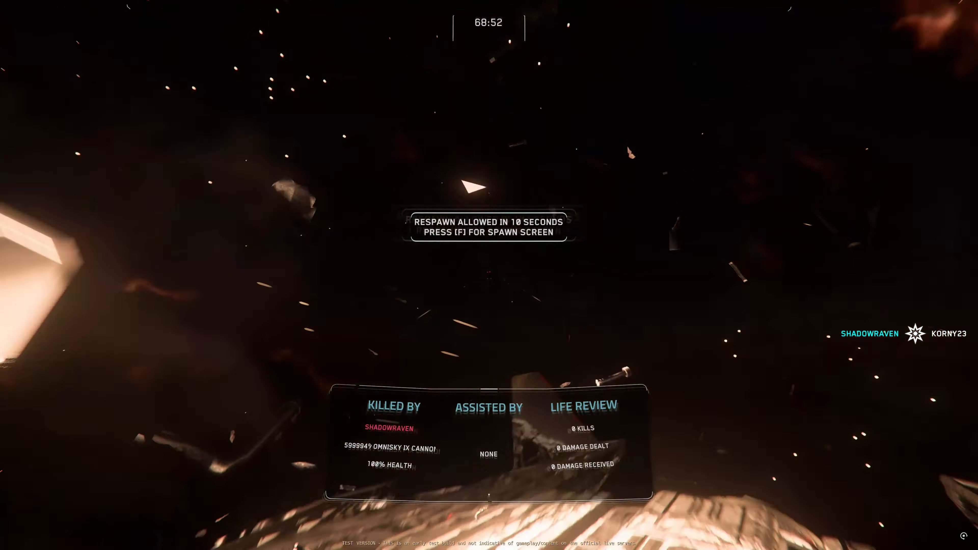
# - Respawn in the ship from the spawn screen after being destroyed and resume flying over the desert
pyautogui.press('f')
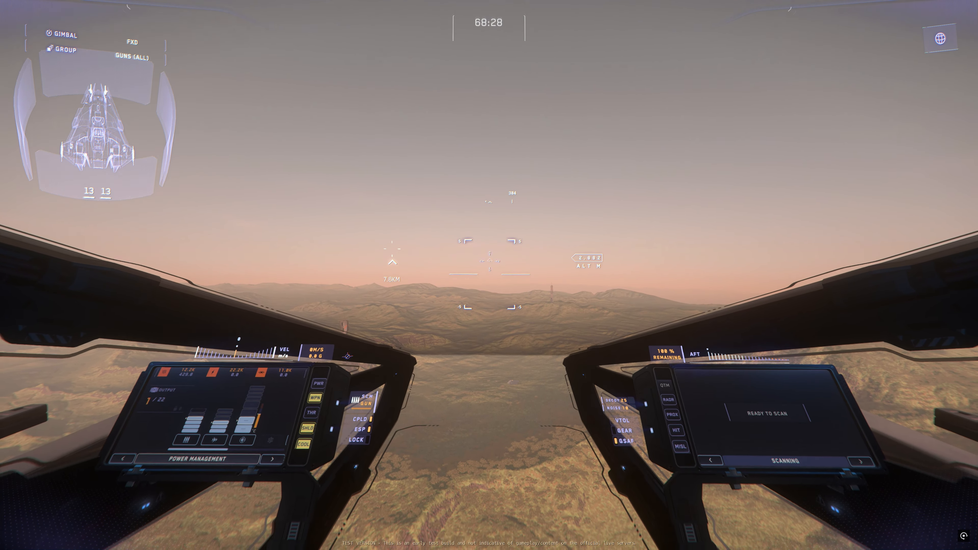
pyautogui.moveTo(489, 275)
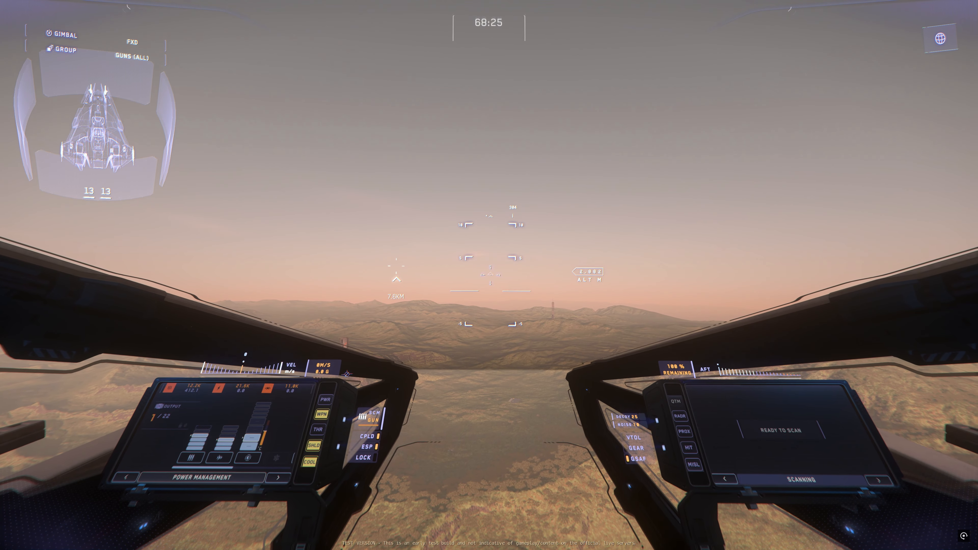